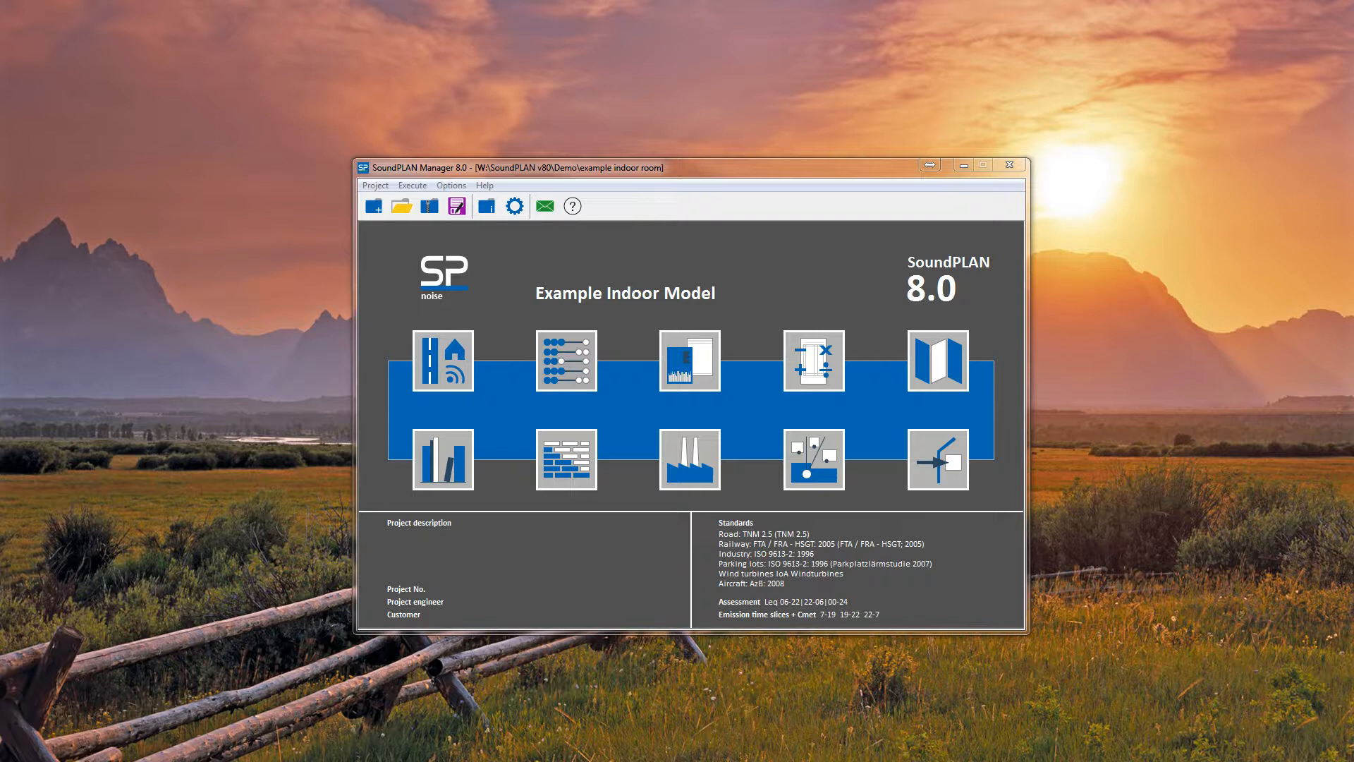
mouse_move(443, 358)
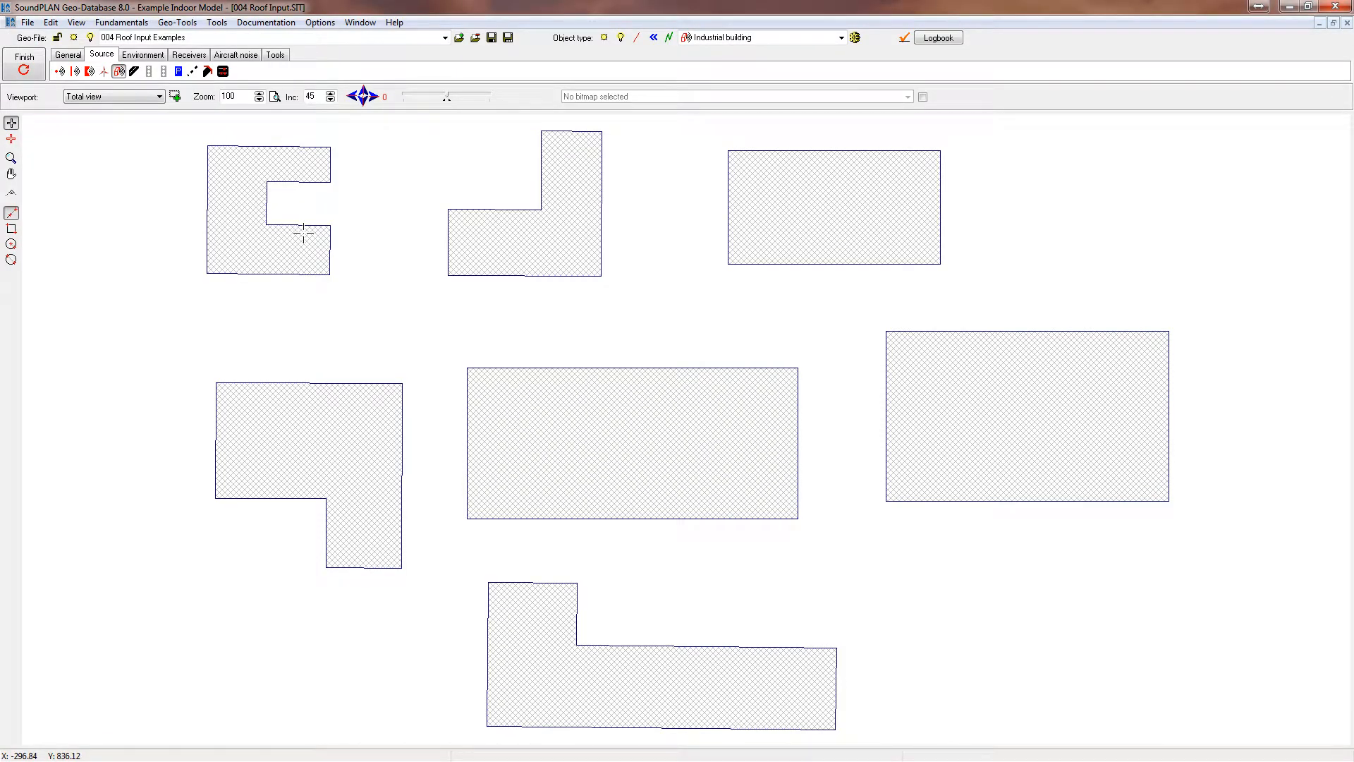
left_click(76, 22)
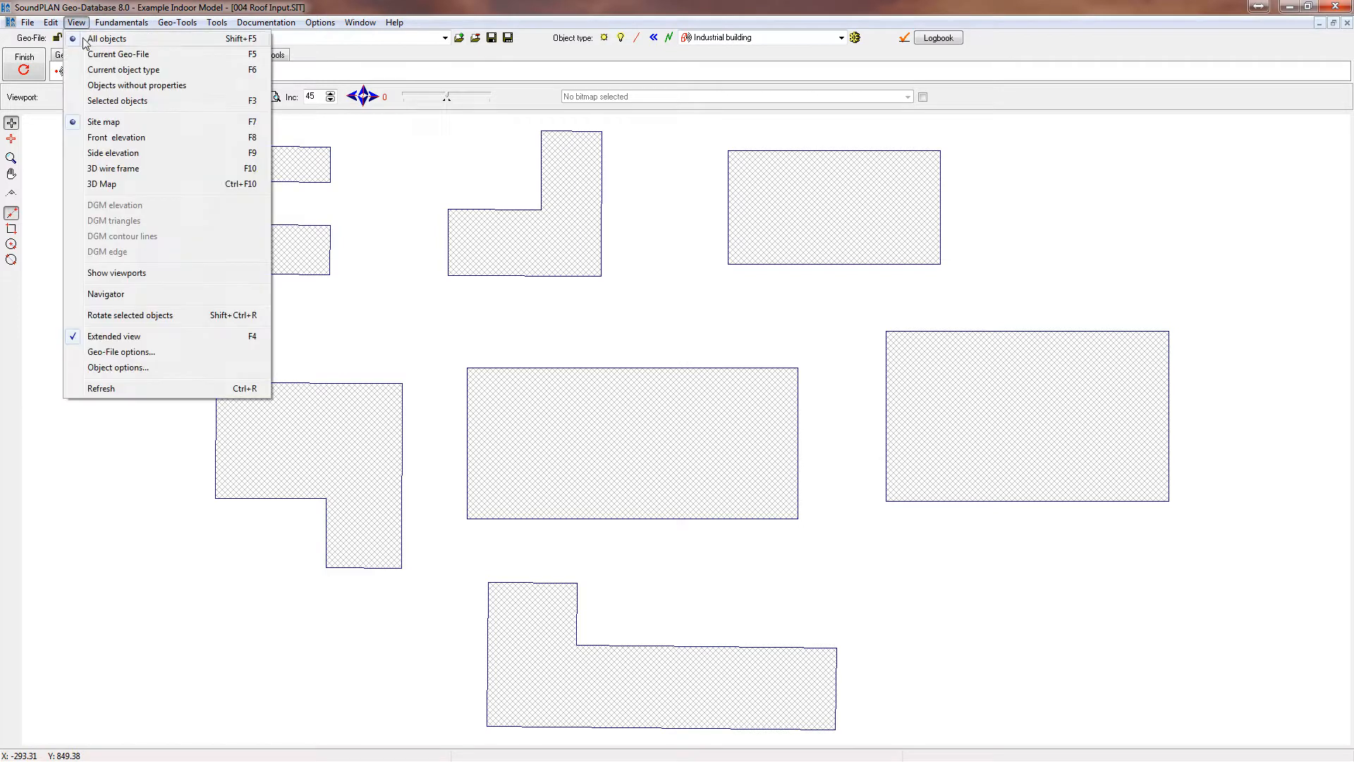
left_click(101, 184)
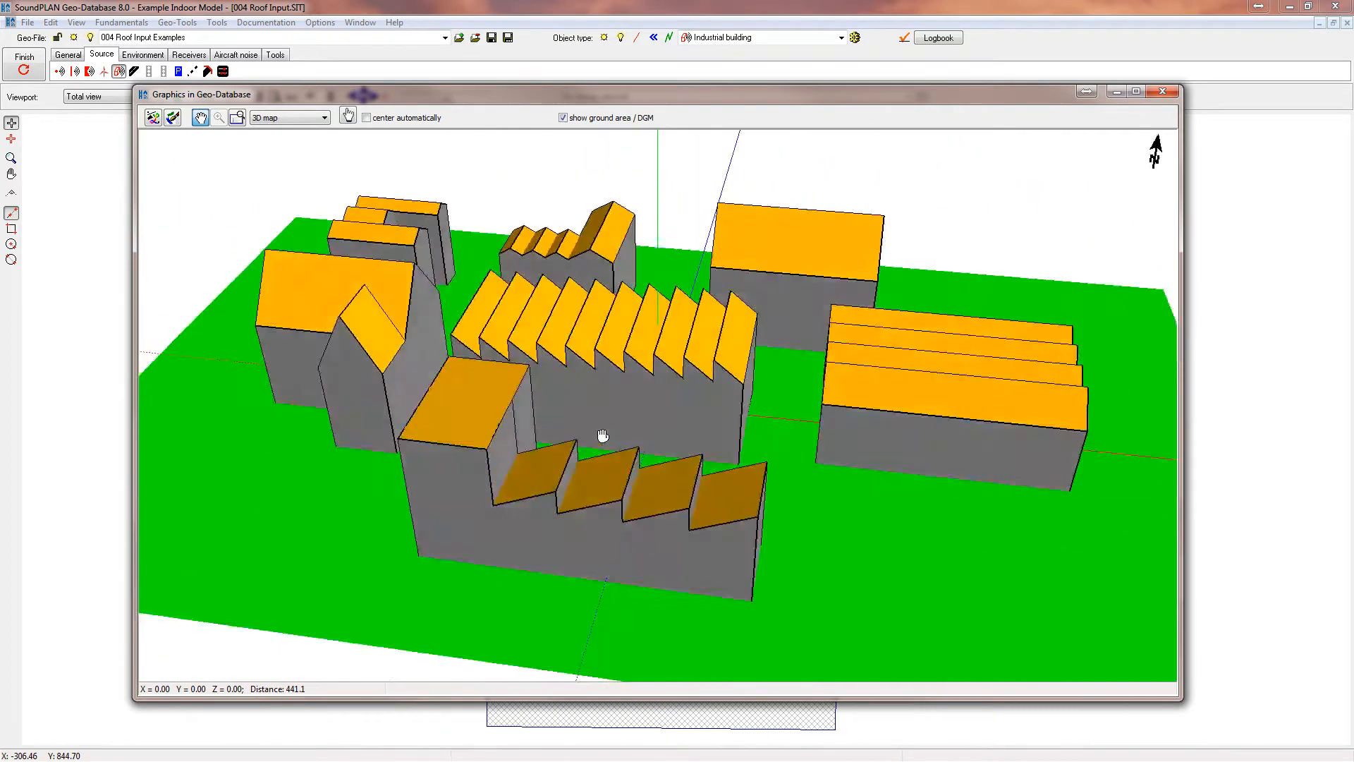
left_click_drag(605, 435, 590, 435)
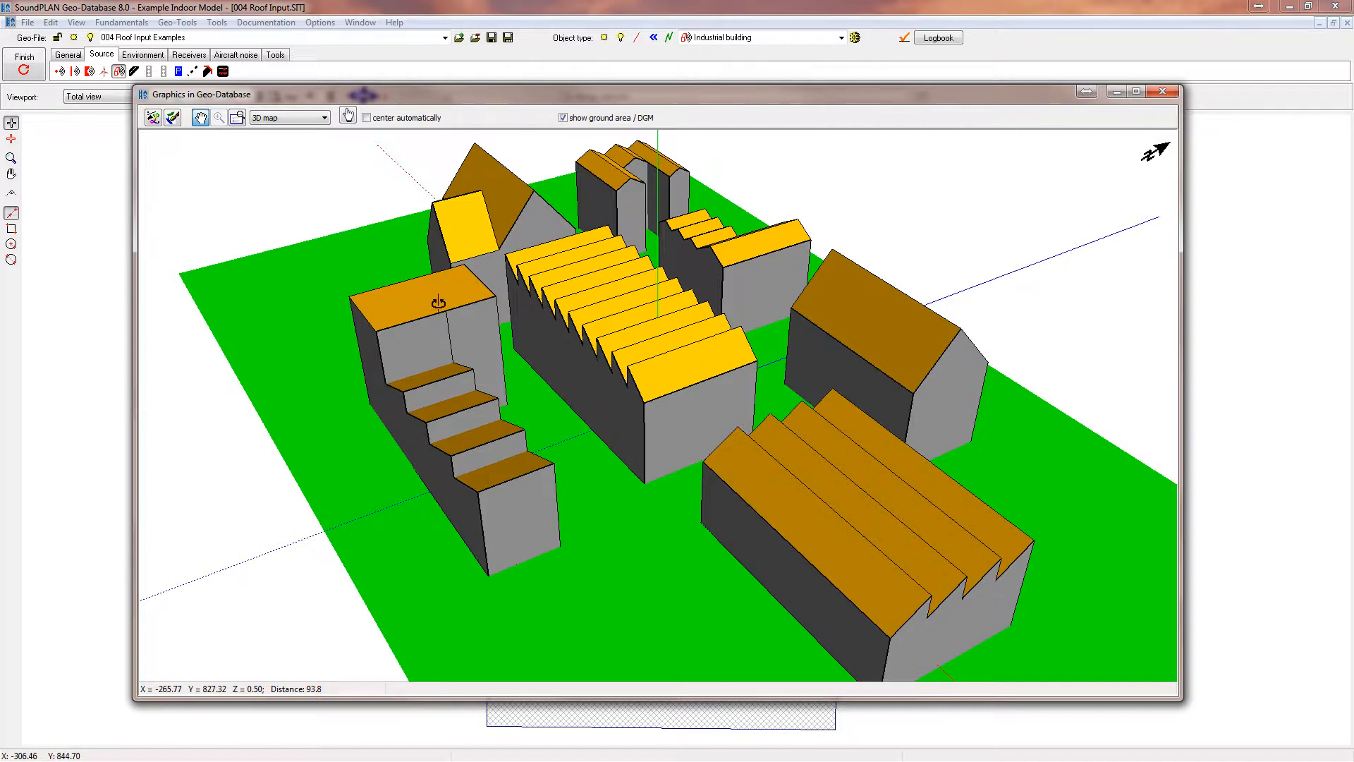
mouse_move(386, 306)
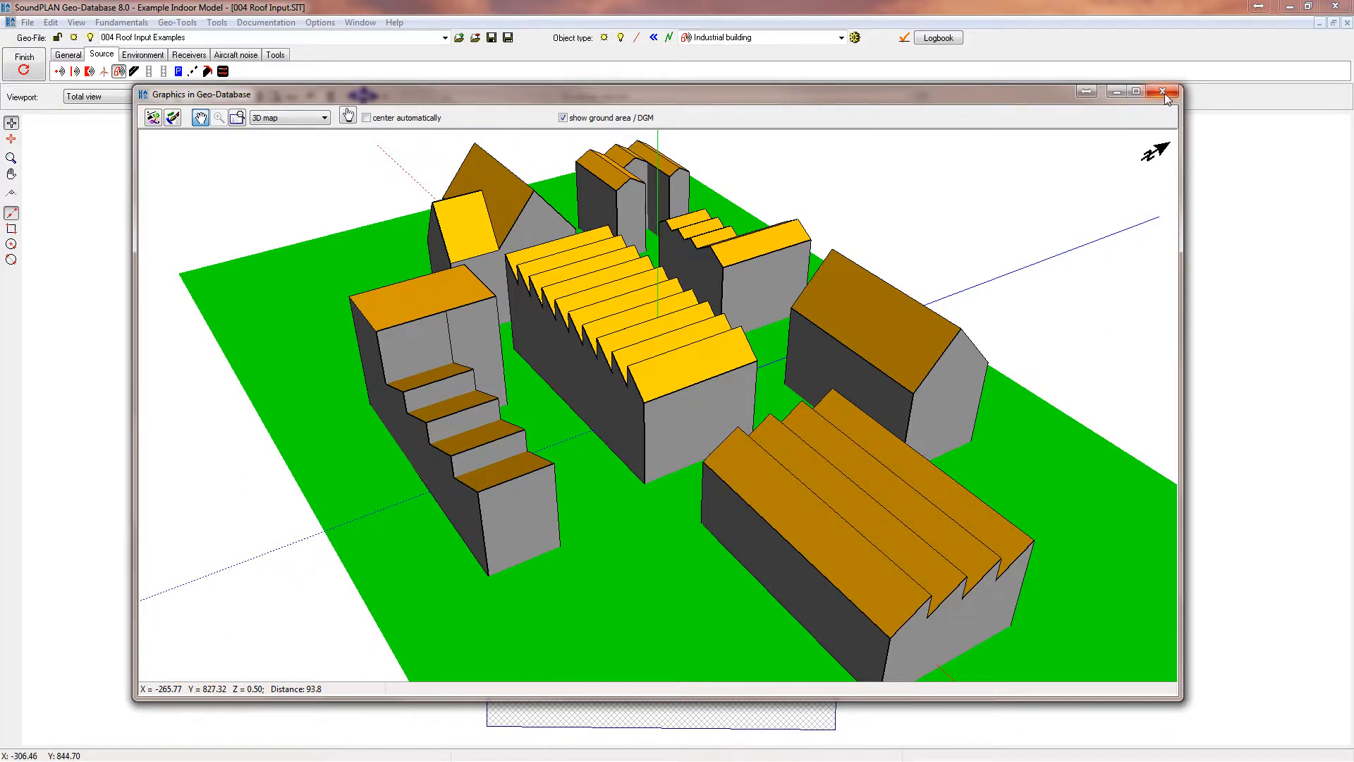
left_click(1163, 93)
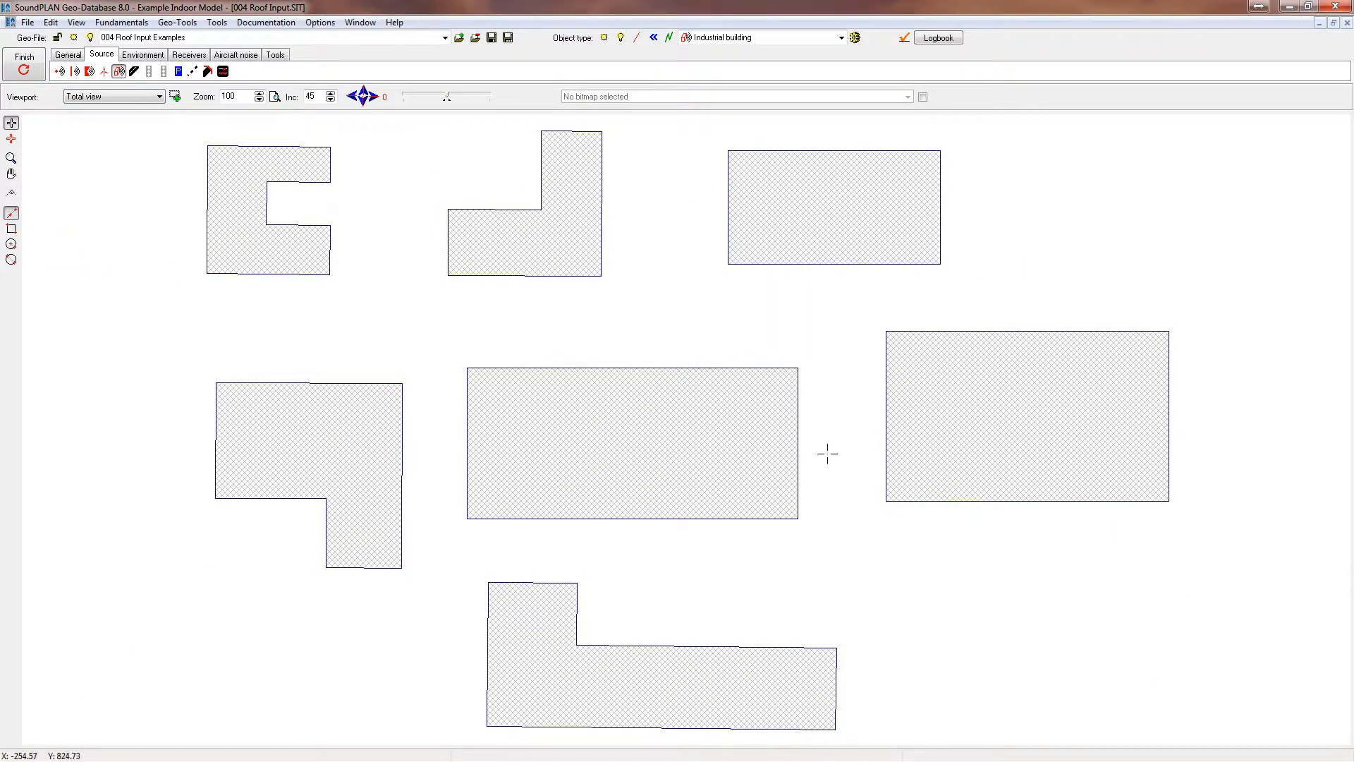
mouse_move(903, 590)
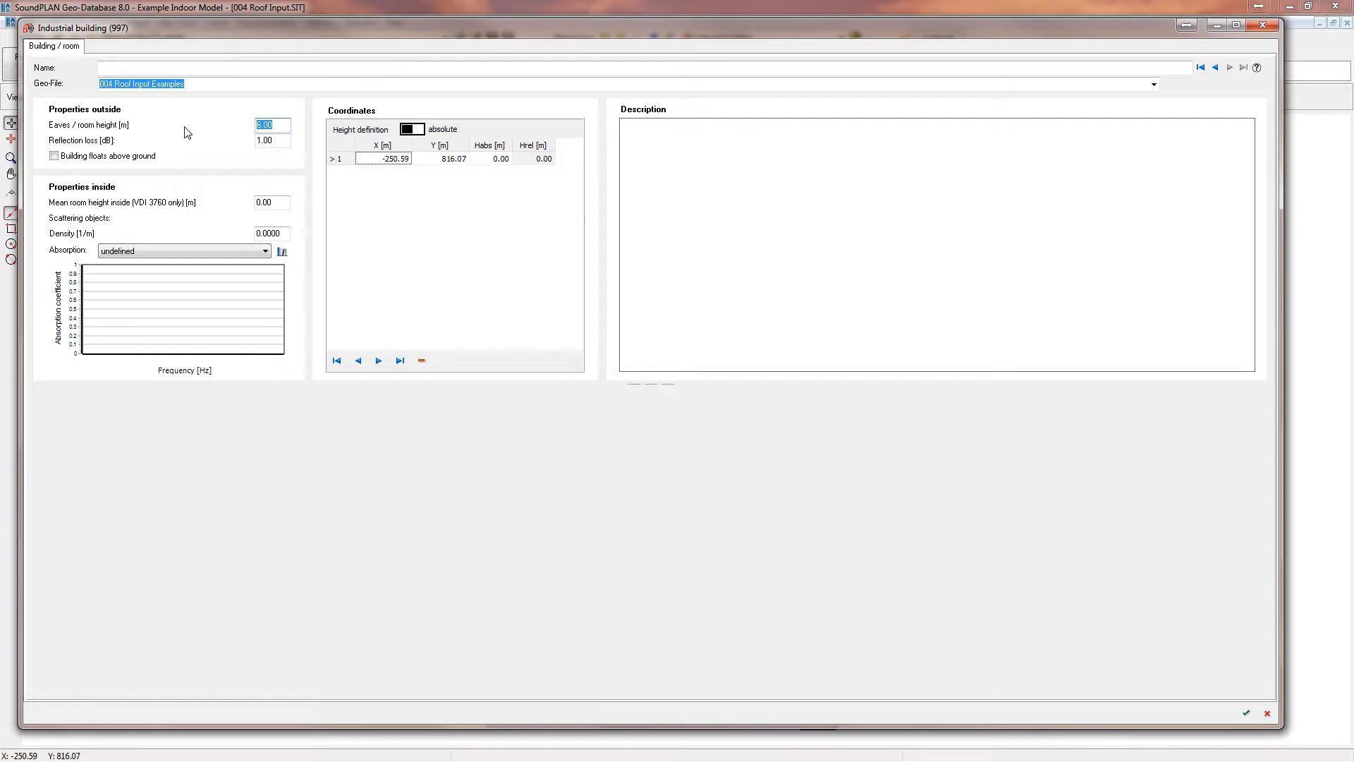
Begin the industrial building outline, confirming heights 18 and 12, and add another corner.
type("18")
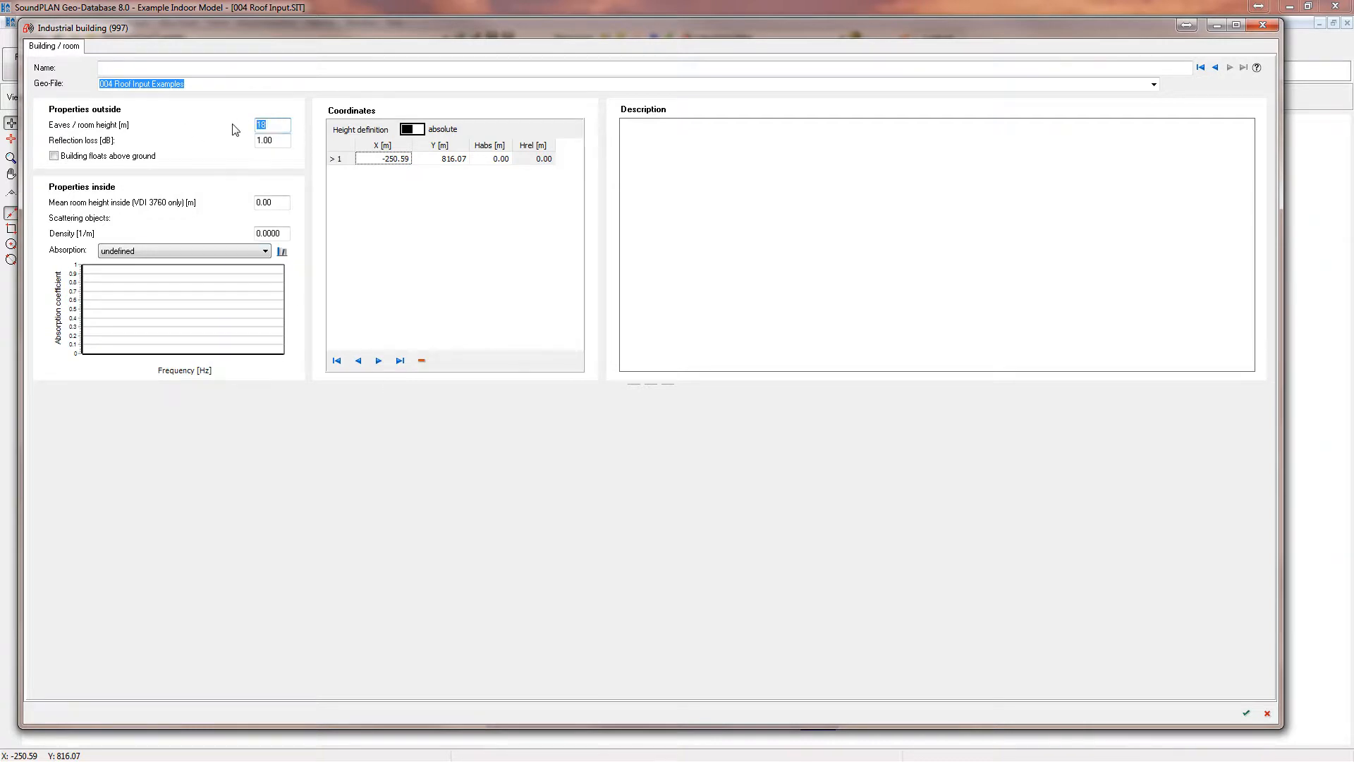
type("12")
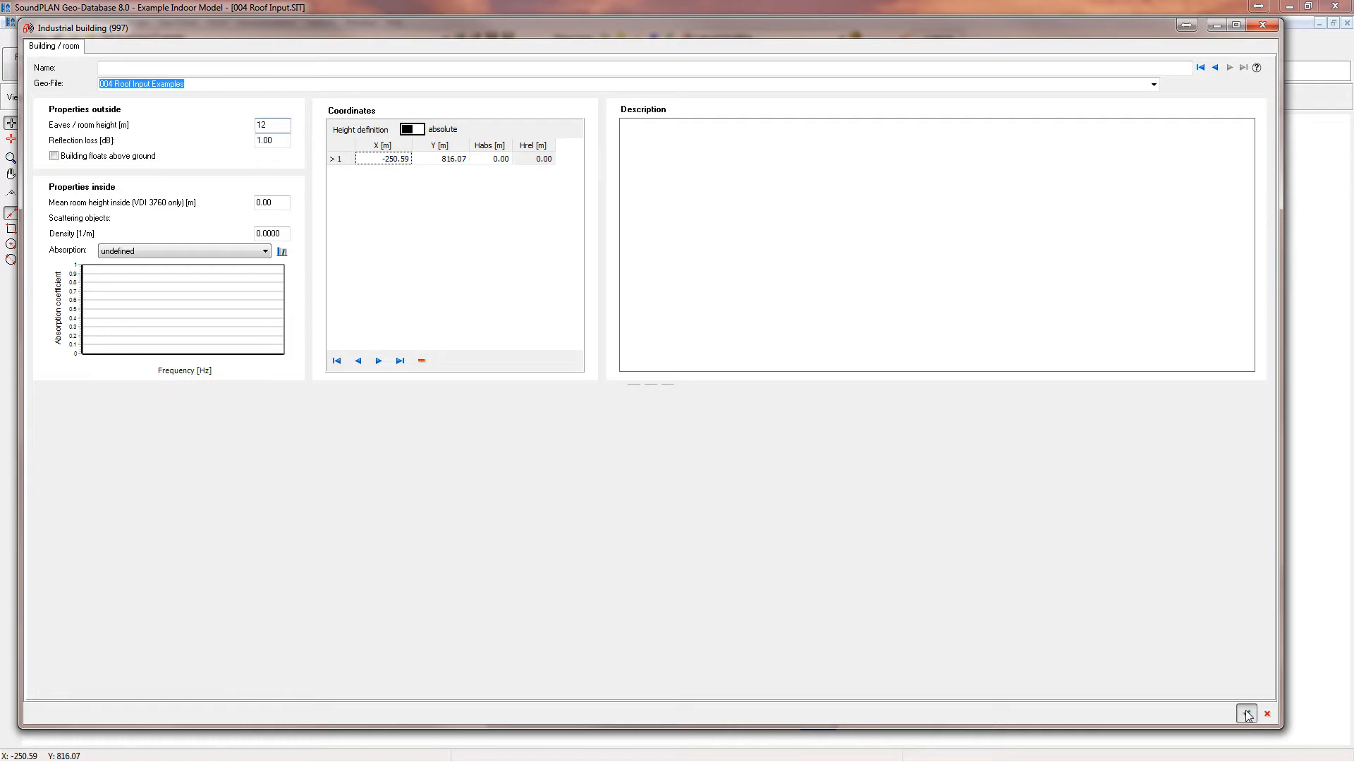
left_click(1246, 712)
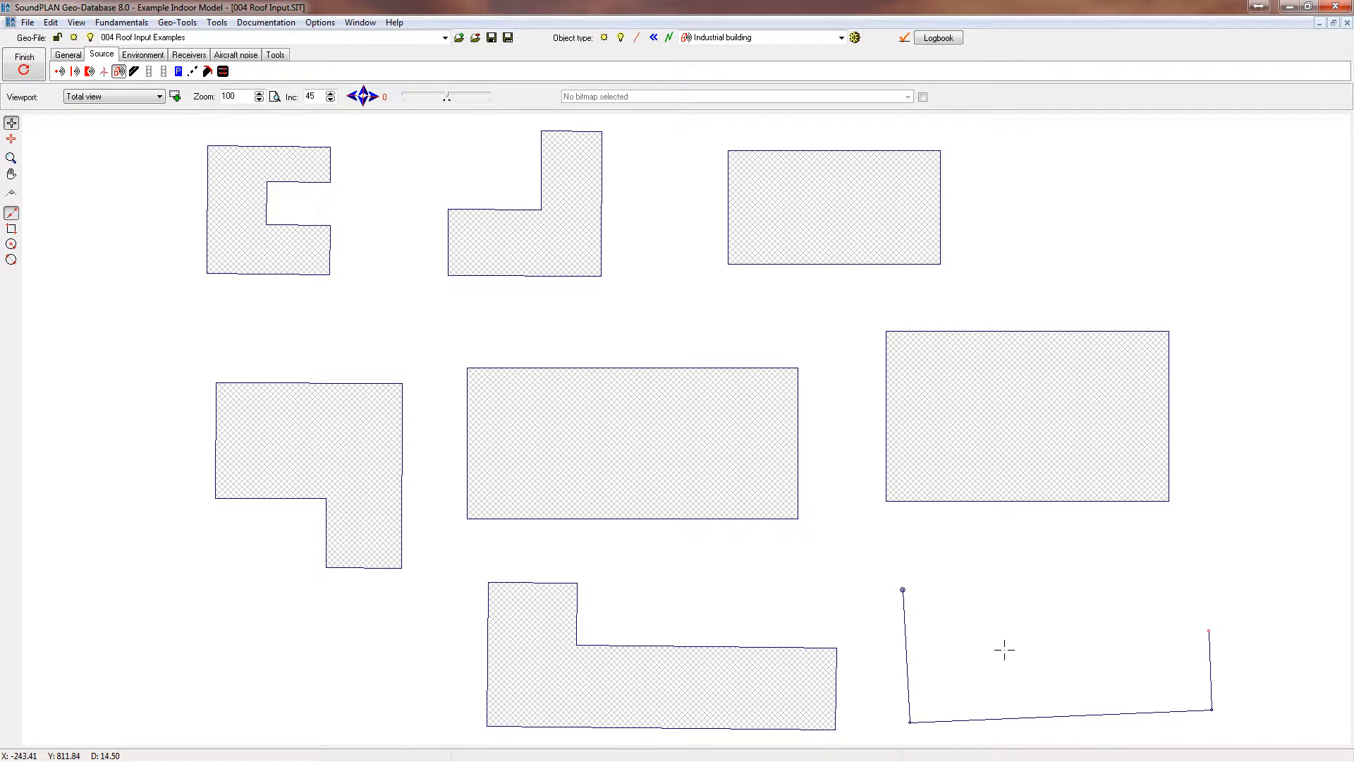
left_click(1001, 648)
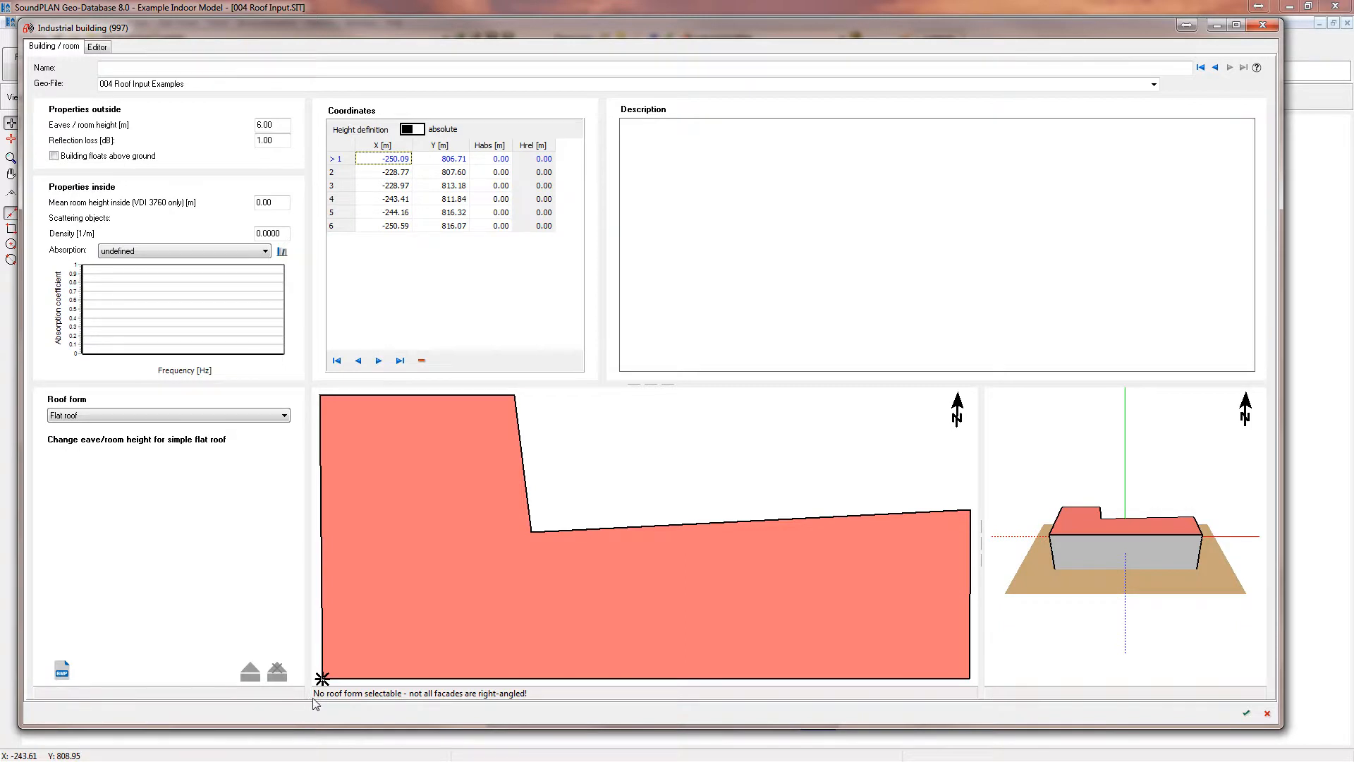
mouse_move(423, 703)
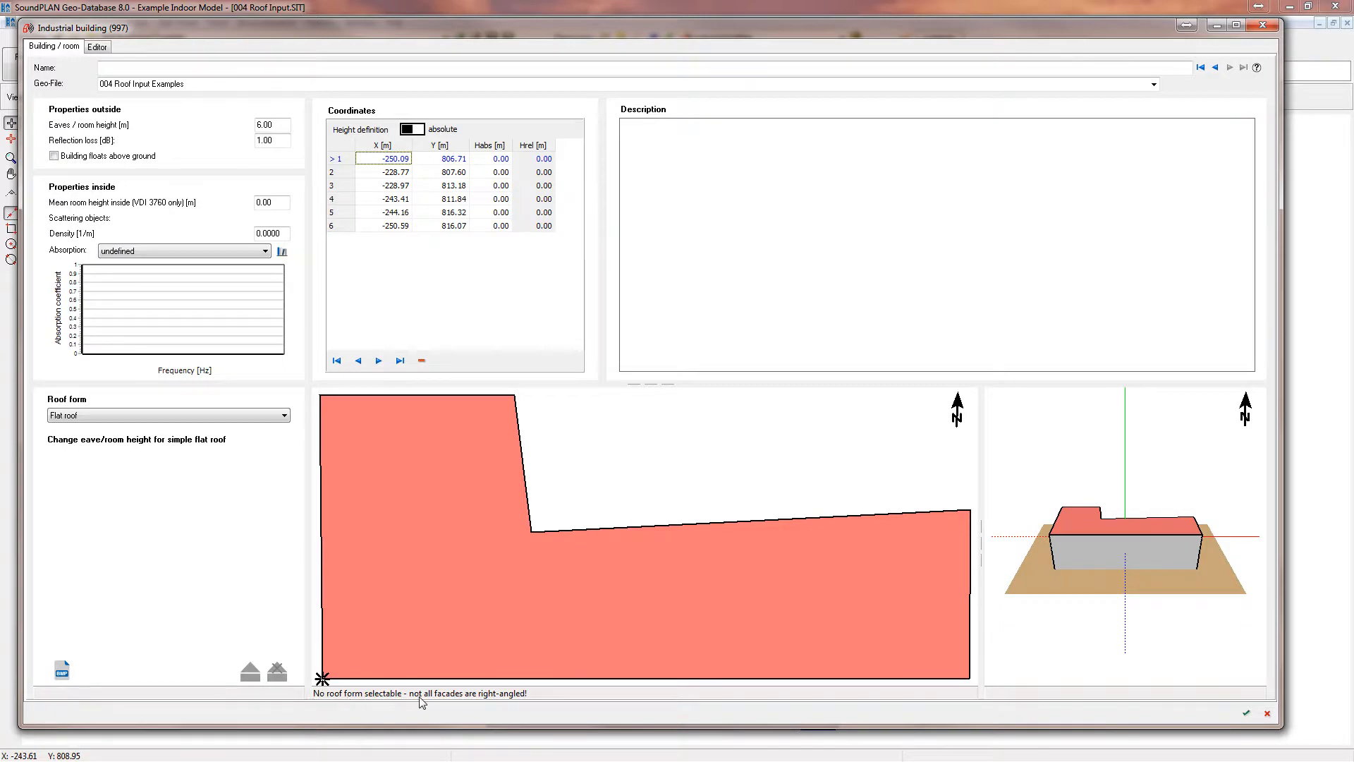
mouse_move(512, 703)
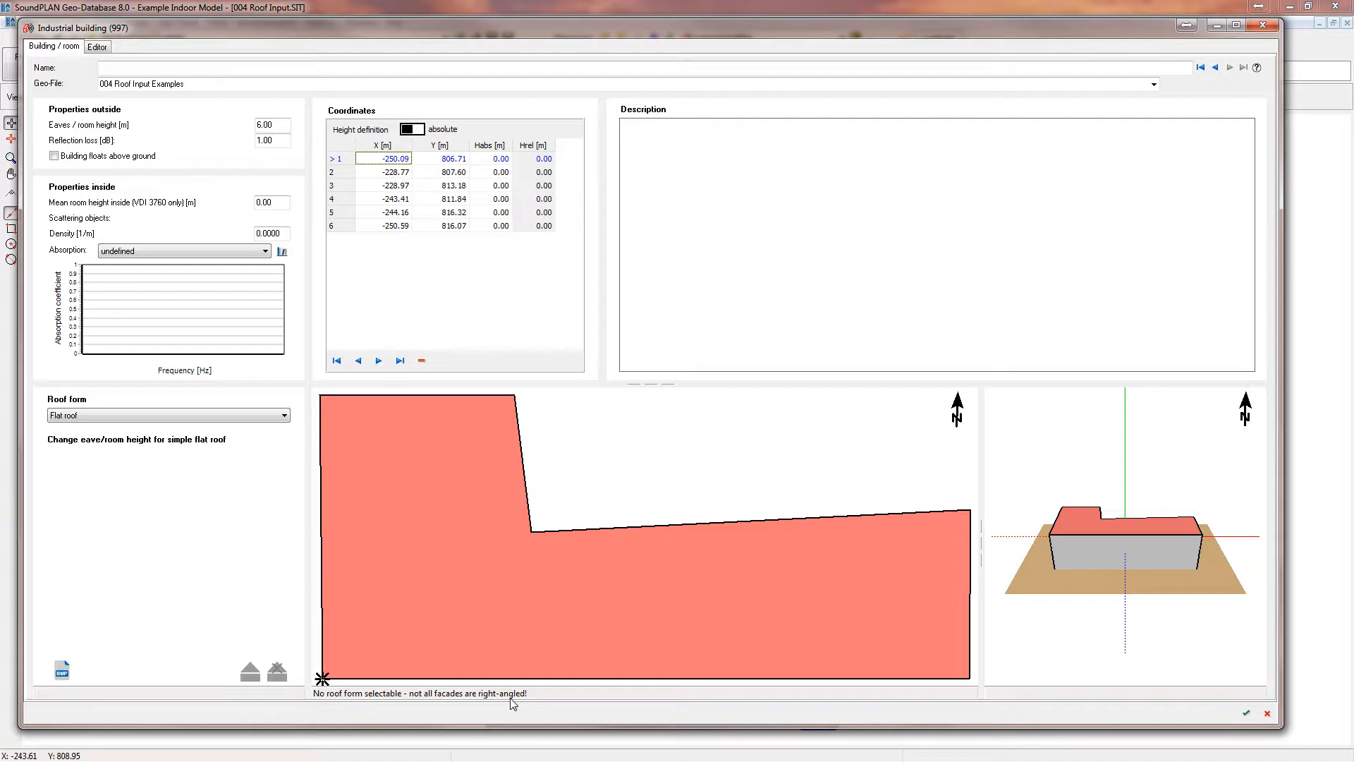
mouse_move(557, 693)
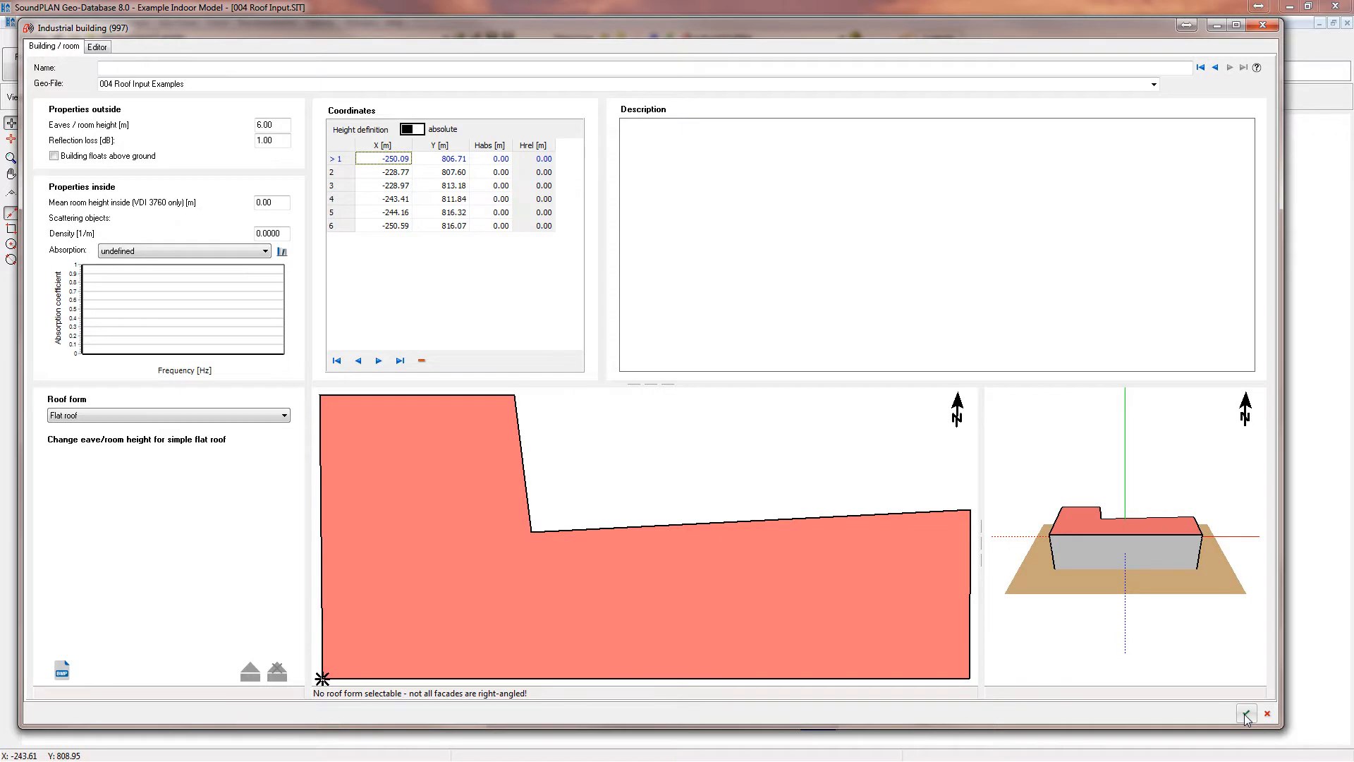
Accept the closed six-corner L-shaped footprint with a flat roof.
left_click(1246, 713)
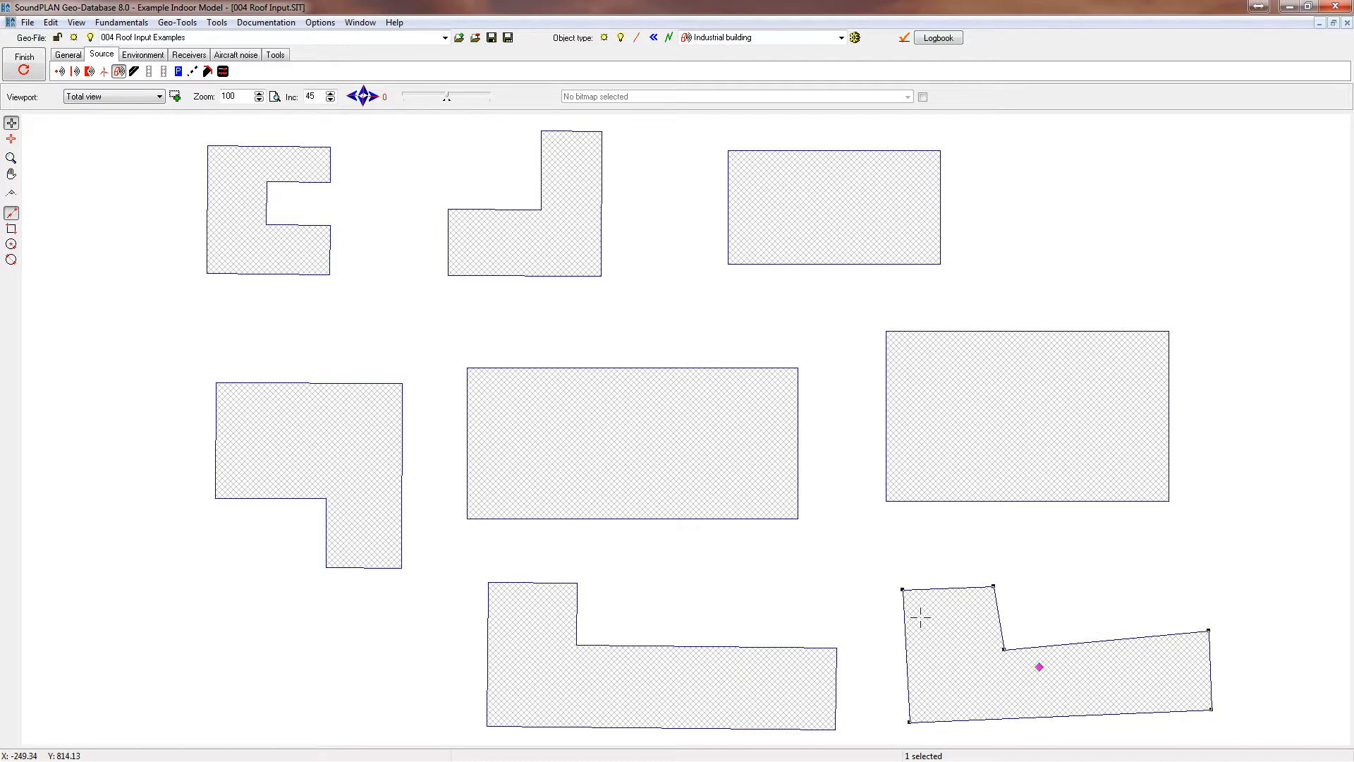
Square the L-shaped building with Geo-Tools and rebuild its shell, deleting old child surfaces.
left_click(177, 22)
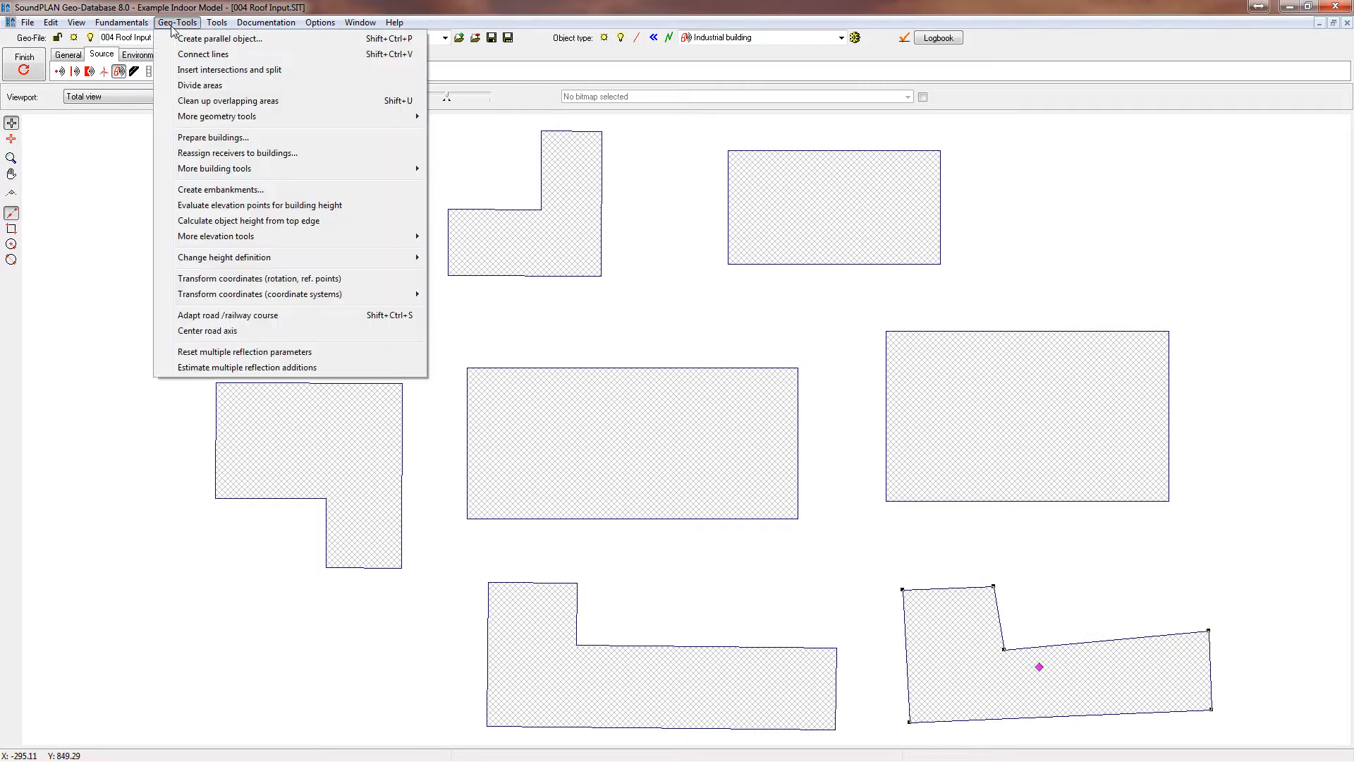
mouse_move(217, 116)
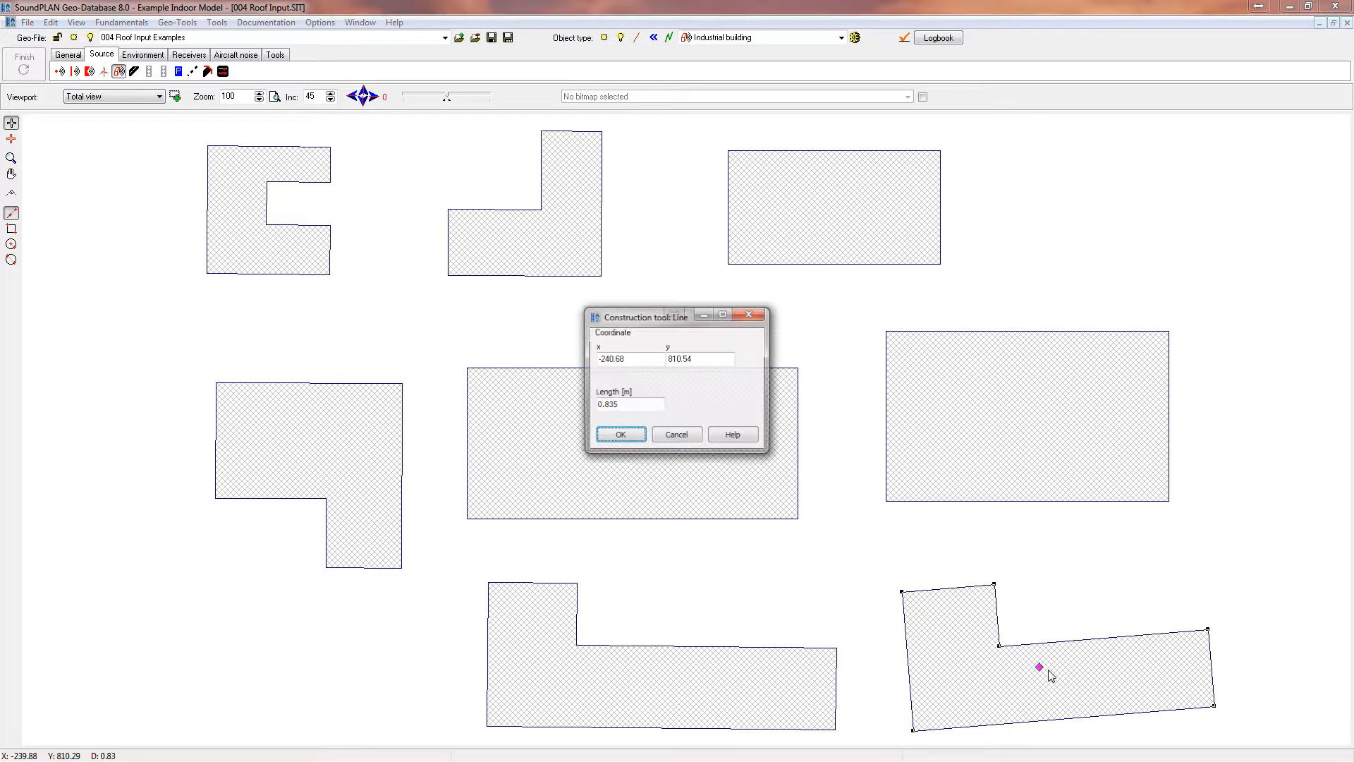
left_click(619, 434)
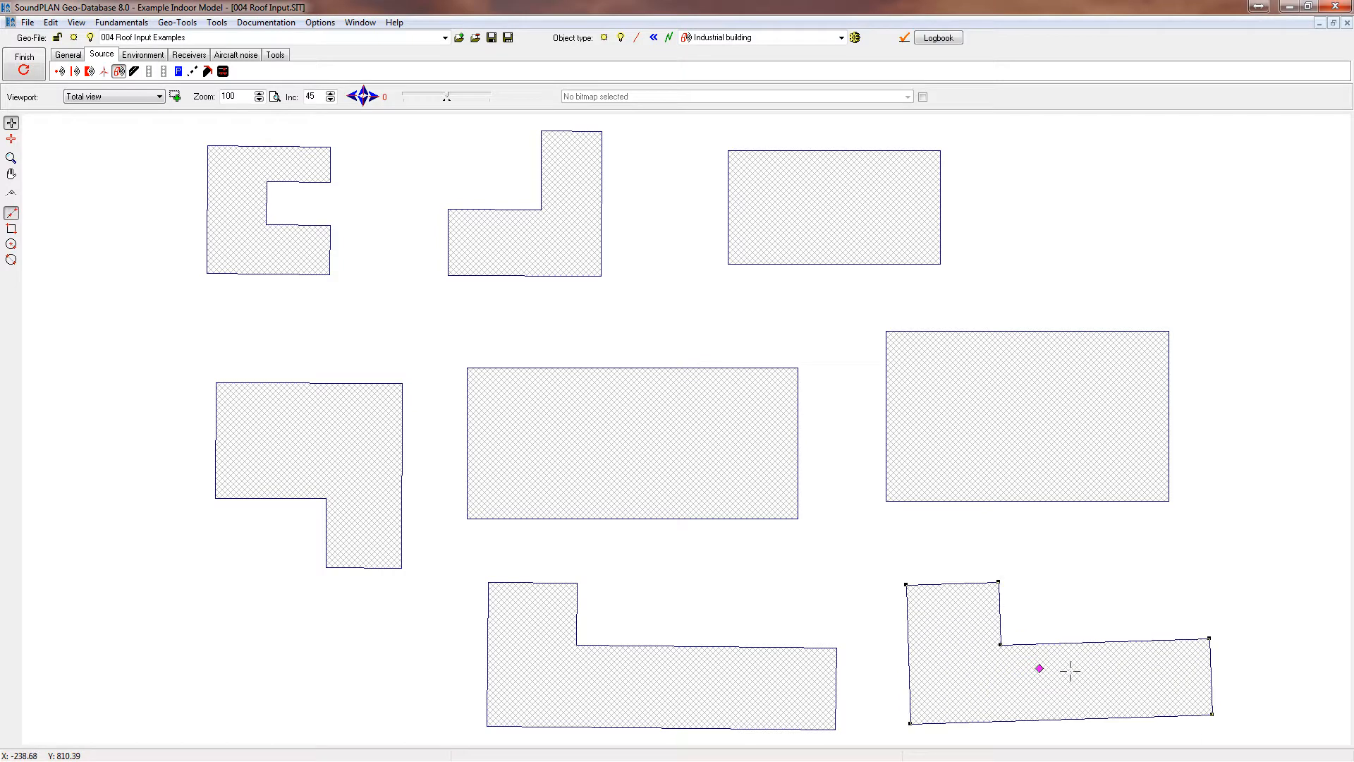
mouse_move(950, 734)
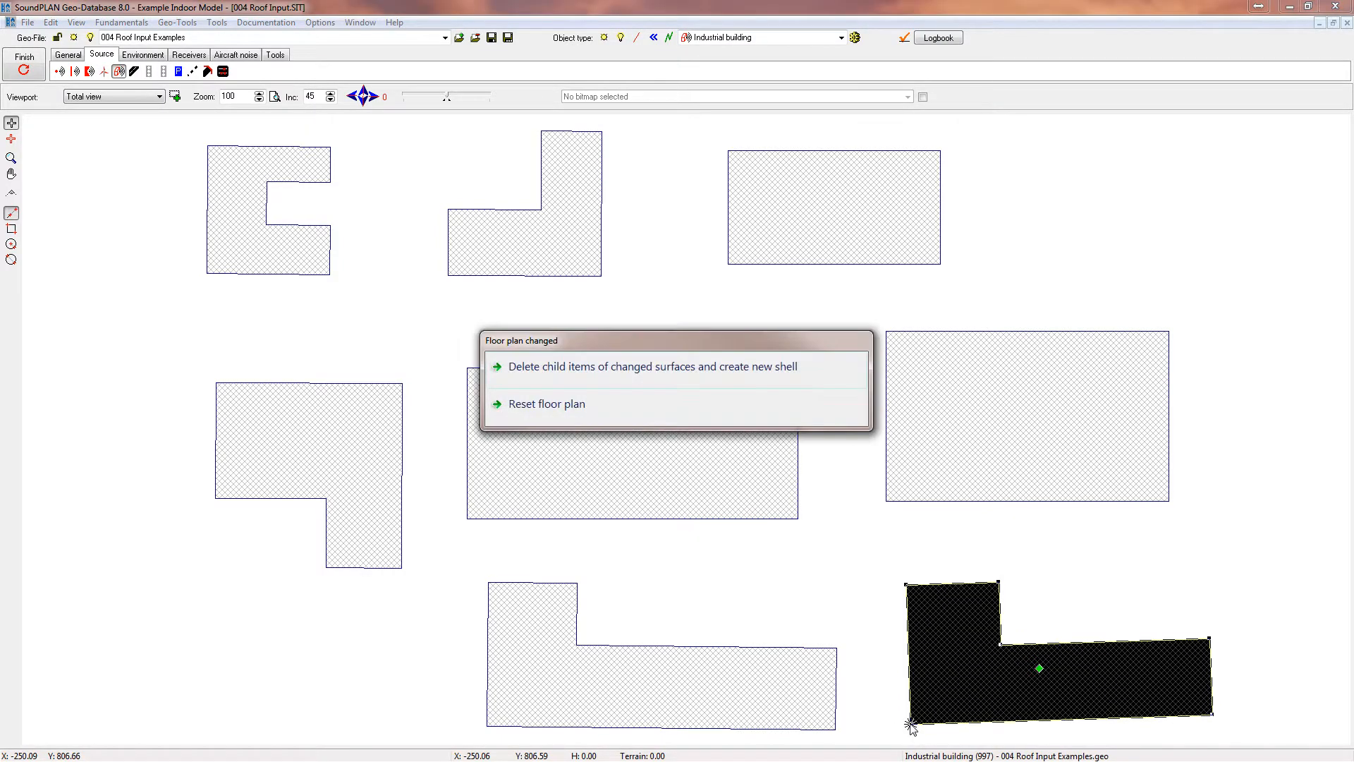
mouse_move(647, 366)
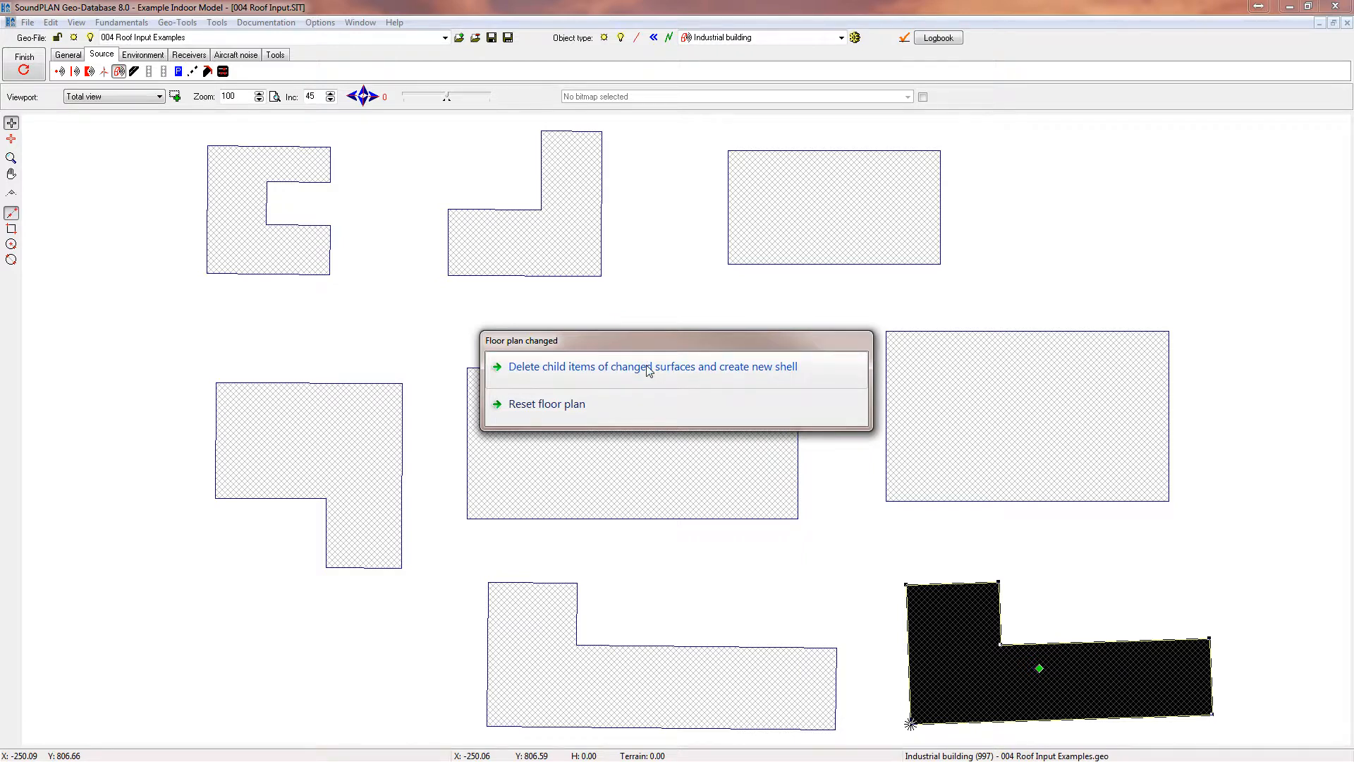
left_click(650, 366)
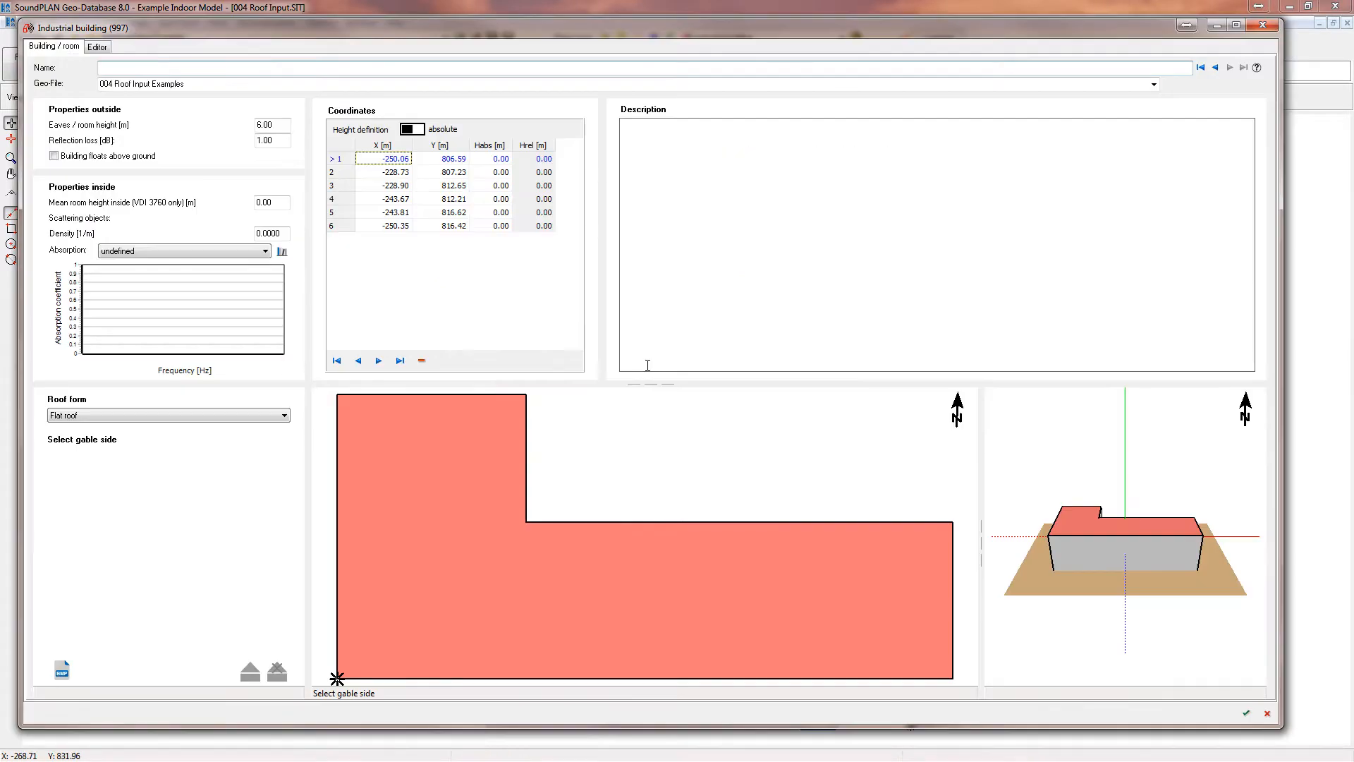
mouse_move(459, 361)
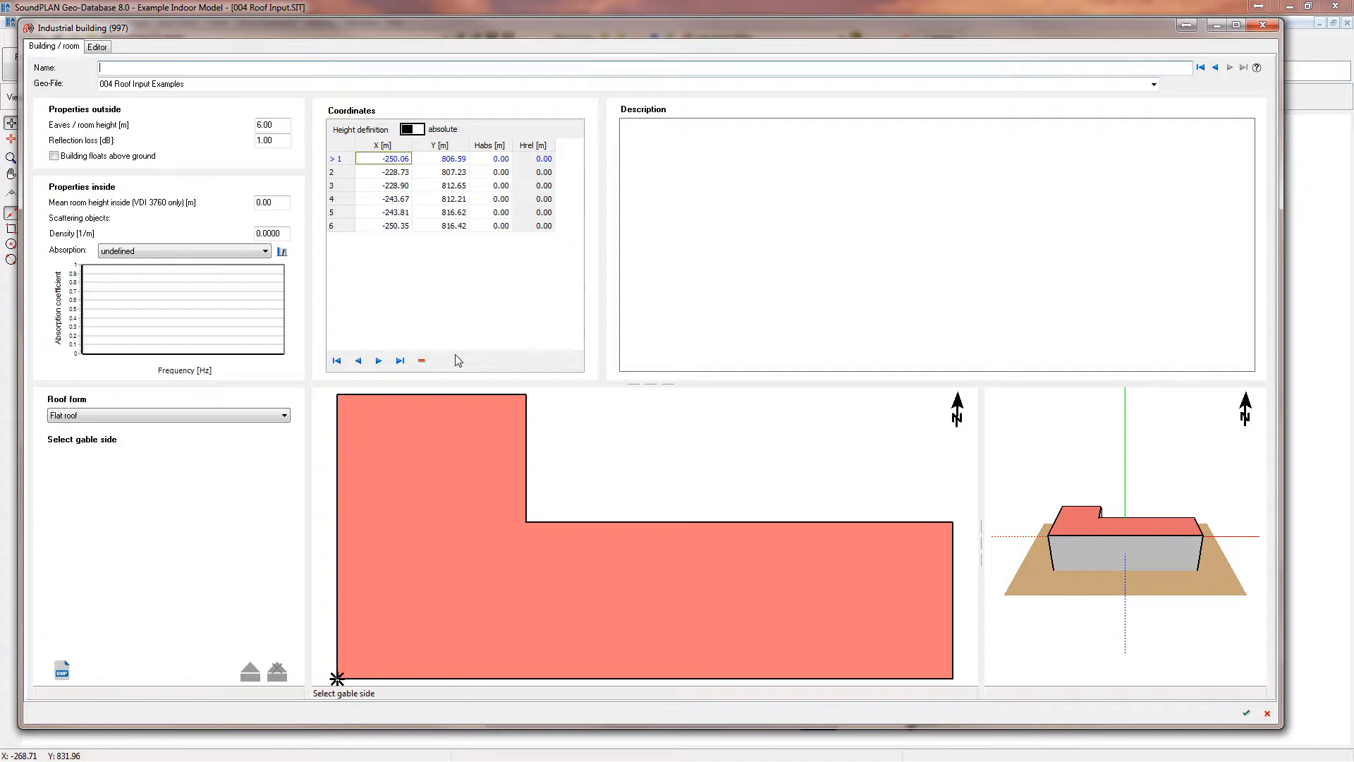
mouse_move(557, 518)
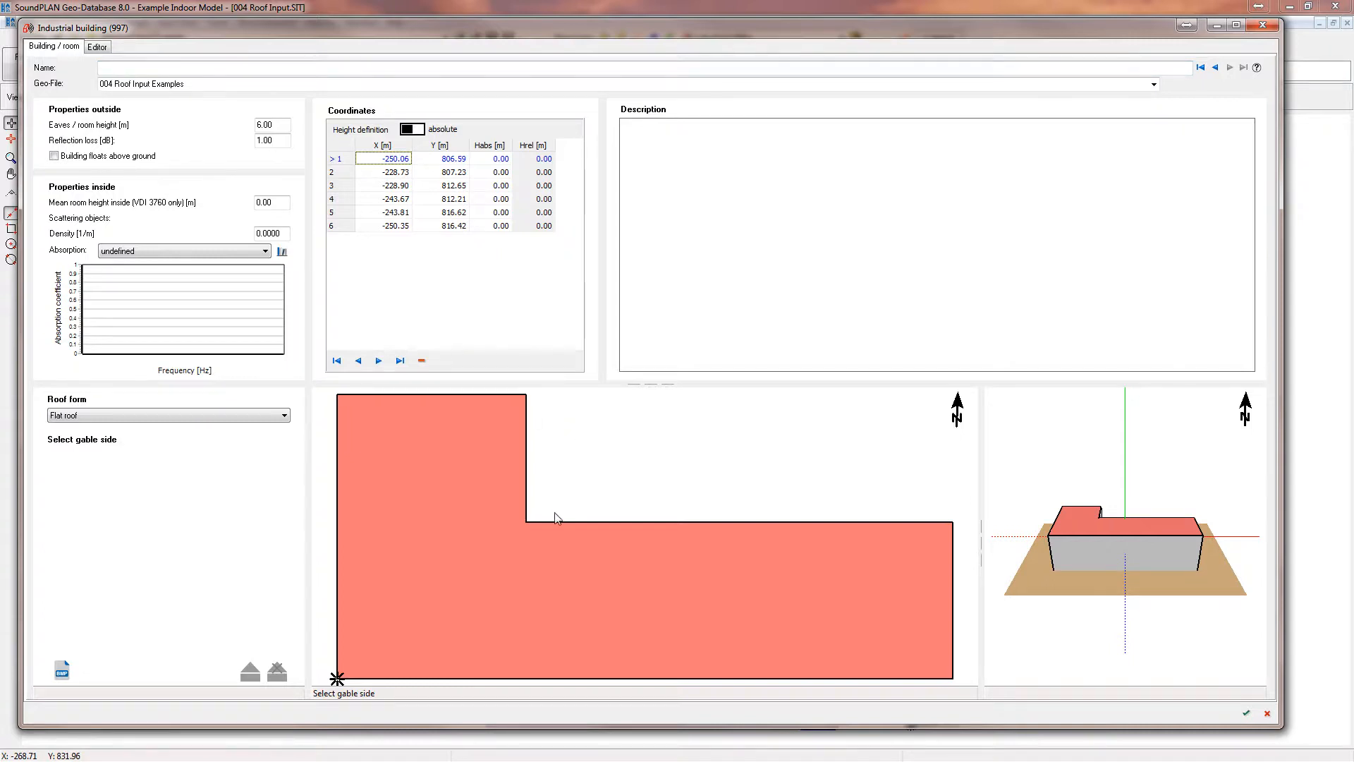
mouse_move(957, 594)
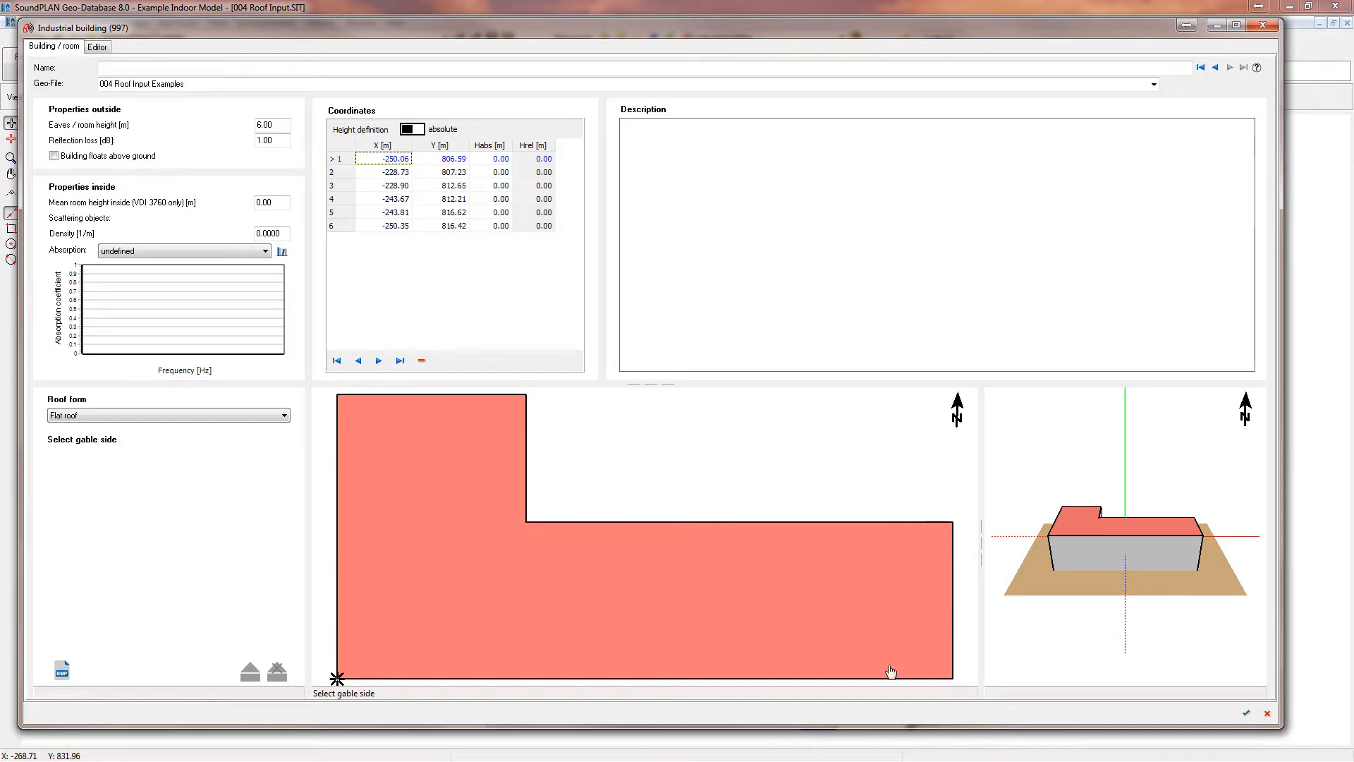
mouse_move(458, 587)
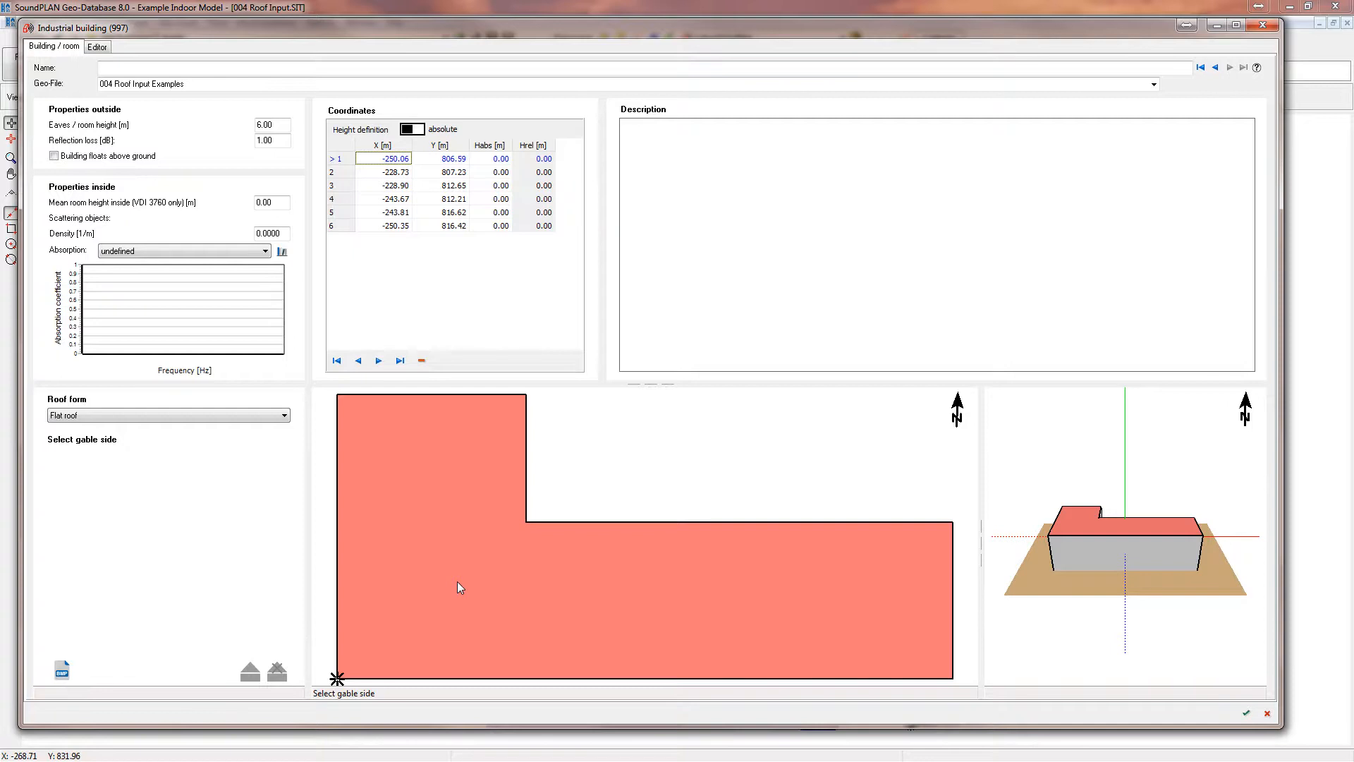
mouse_move(821, 585)
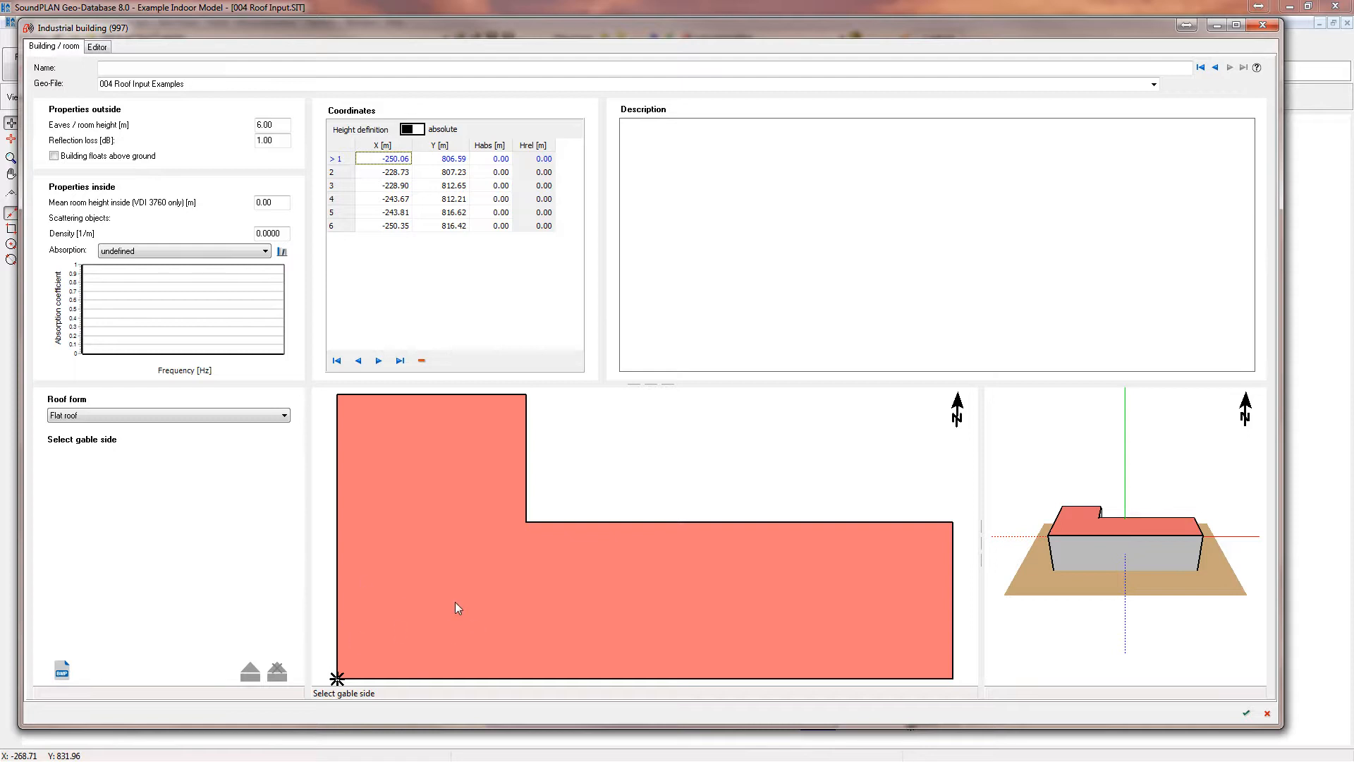
mouse_move(440, 516)
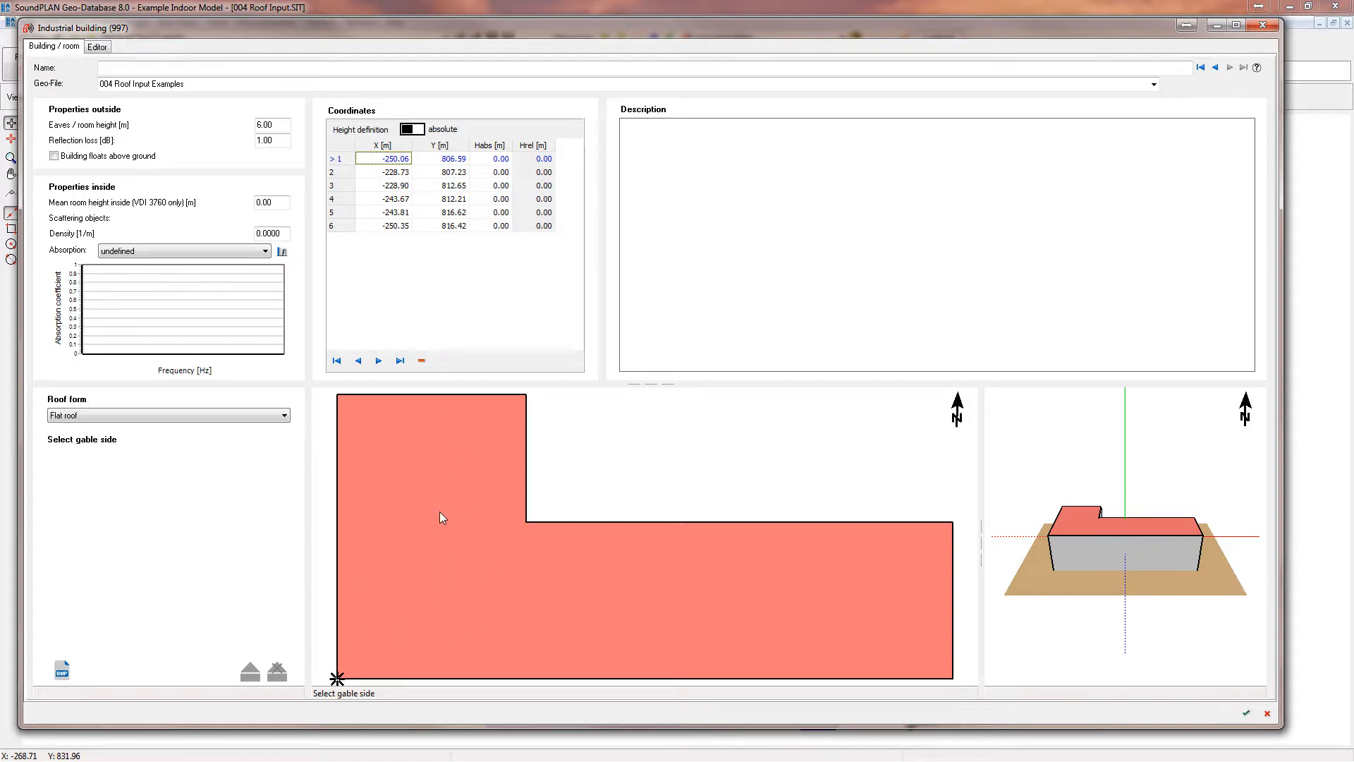
mouse_move(453, 448)
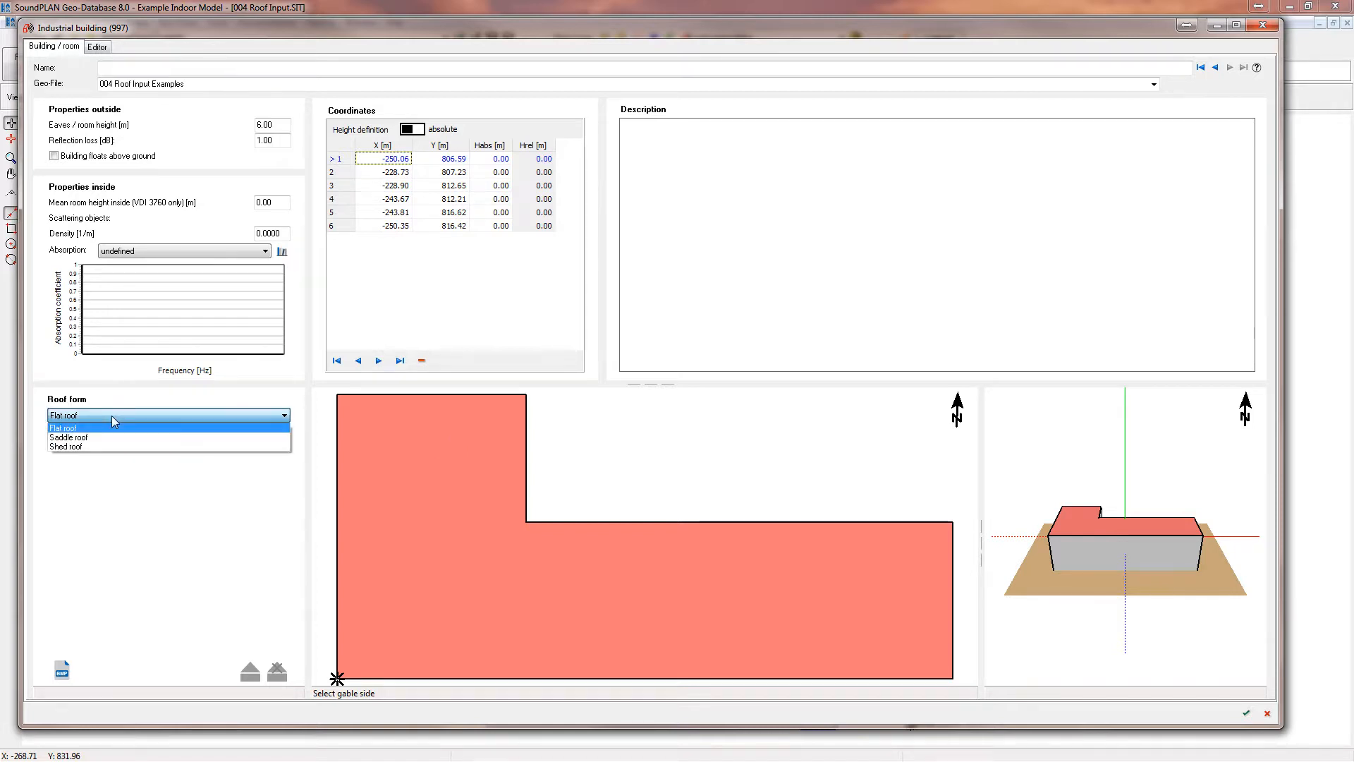
Raise the chosen roof areas by 12 m and then 4 m, and open the surface editor.
left_click(62, 427)
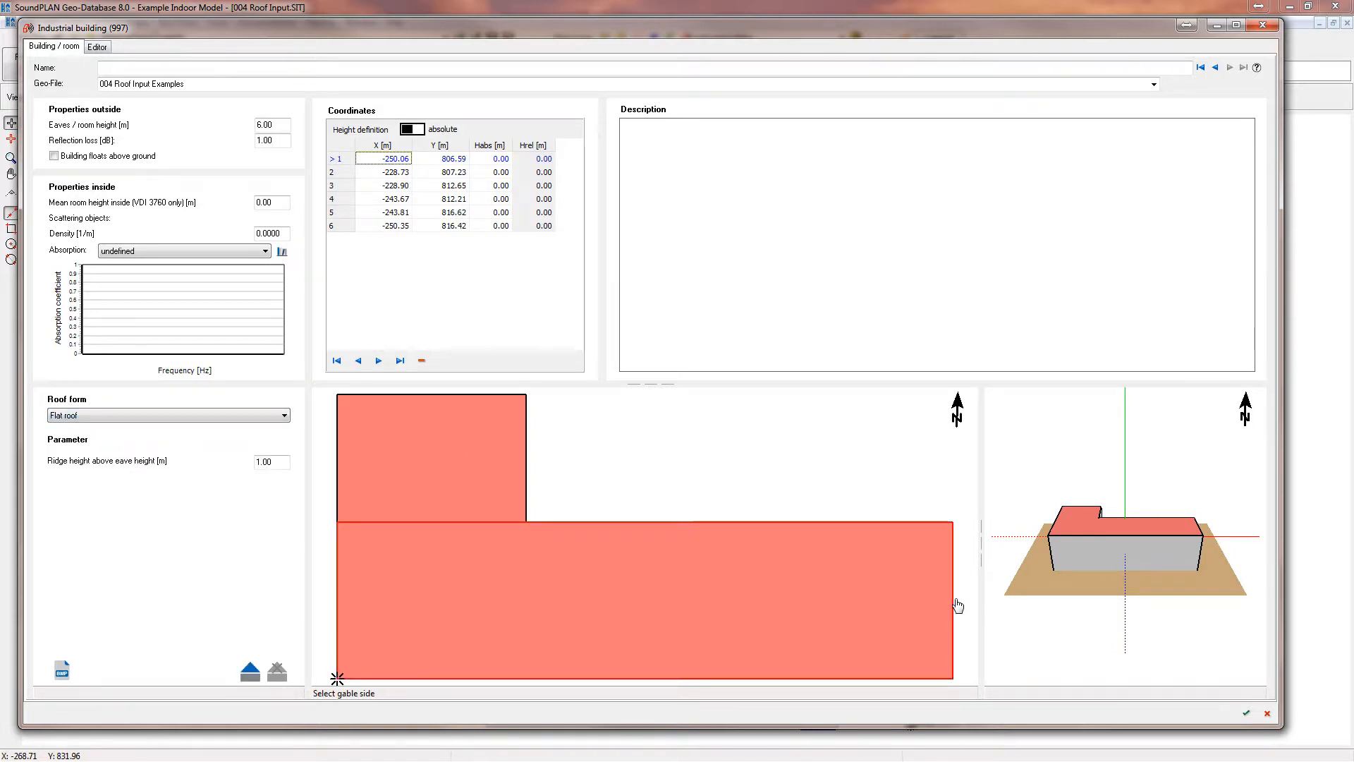
mouse_move(270, 515)
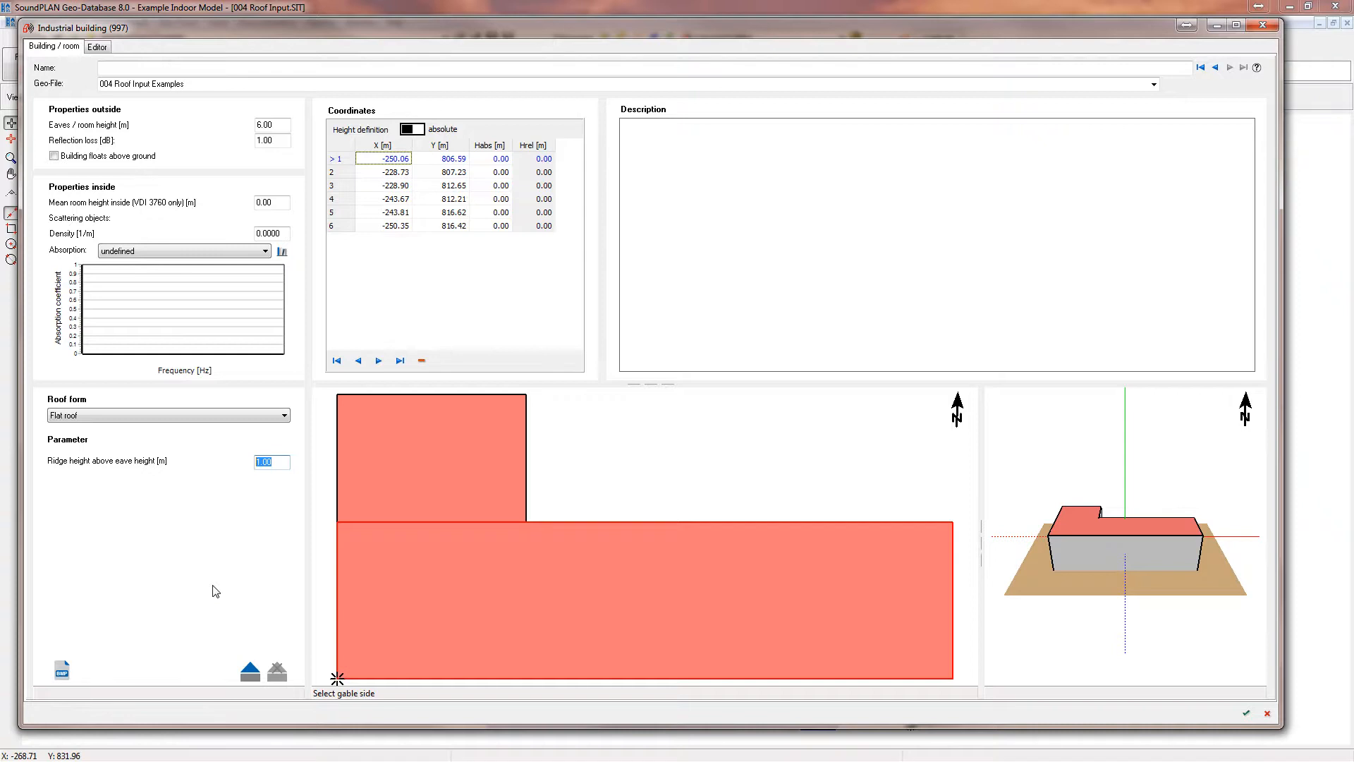
type("12")
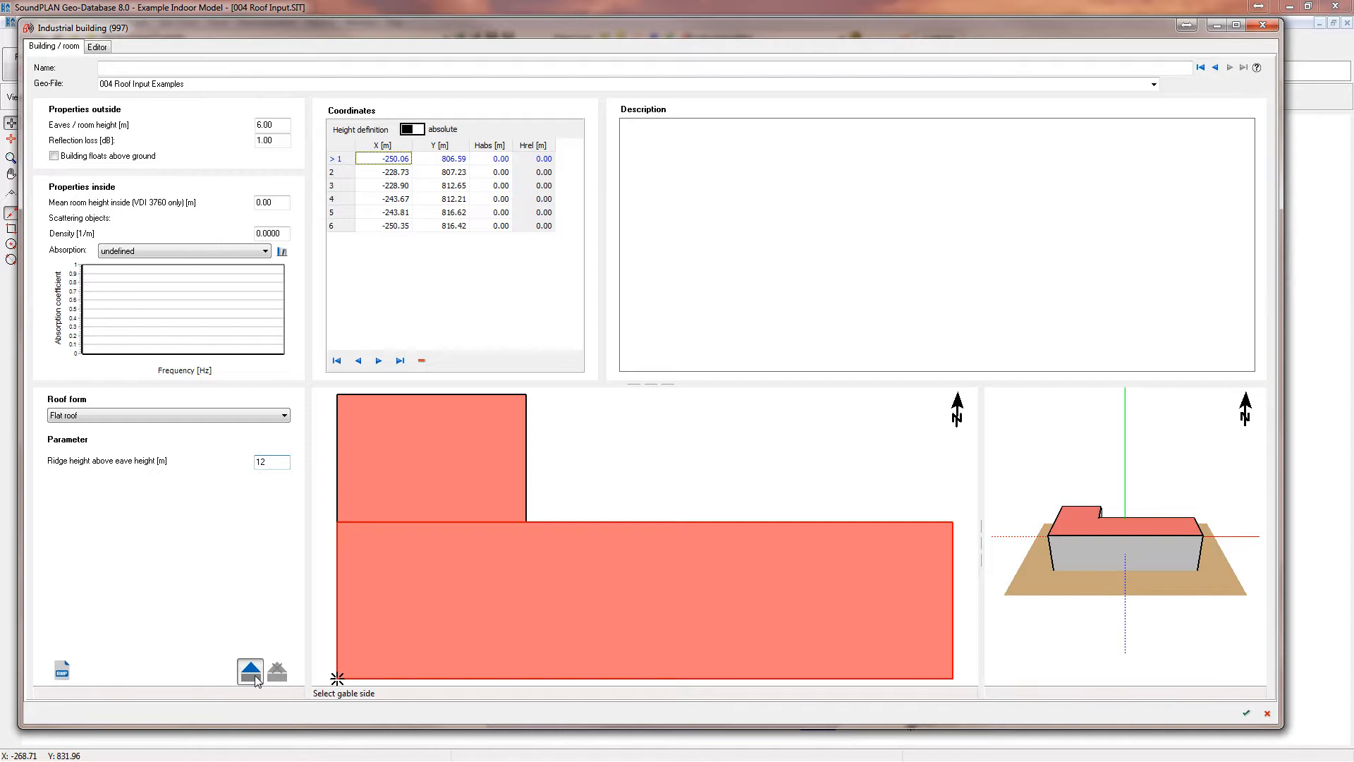
left_click(249, 672)
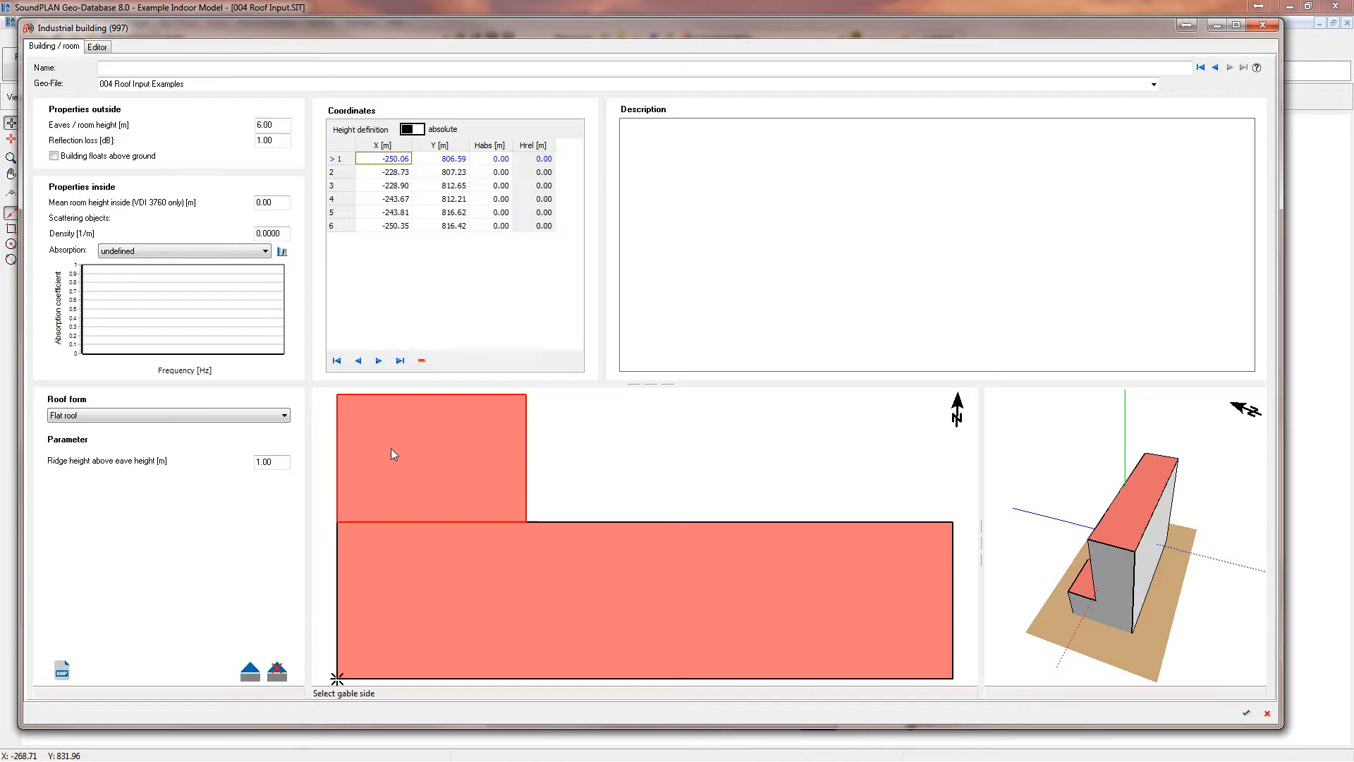
type("4")
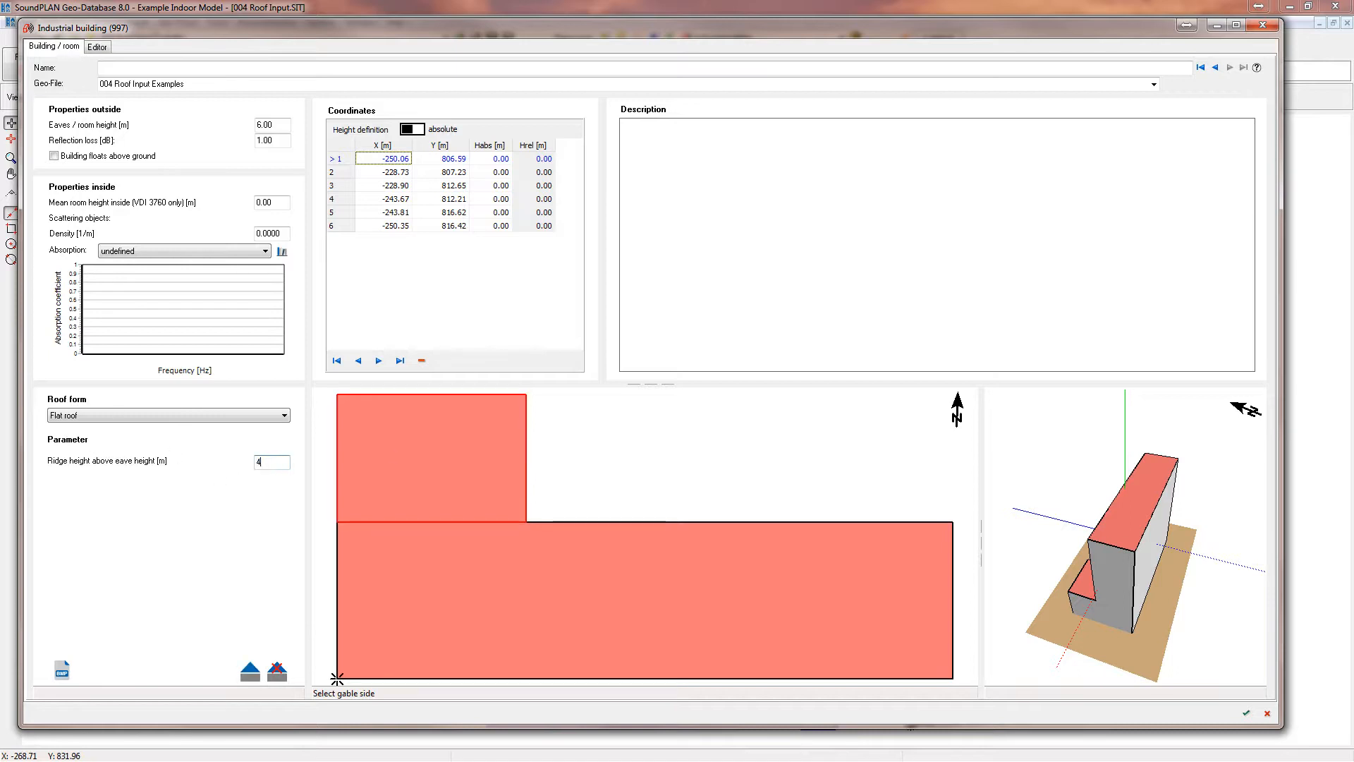
left_click(277, 671)
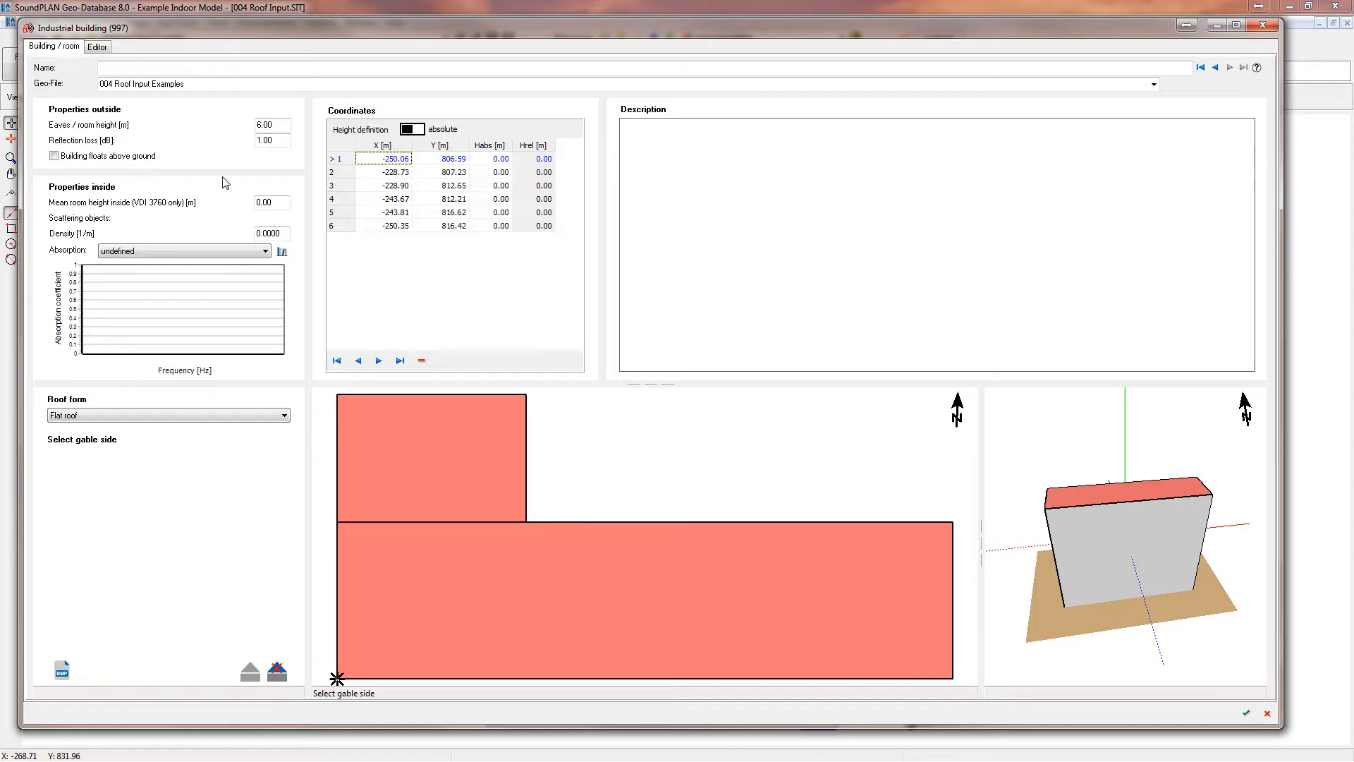
left_click(97, 46)
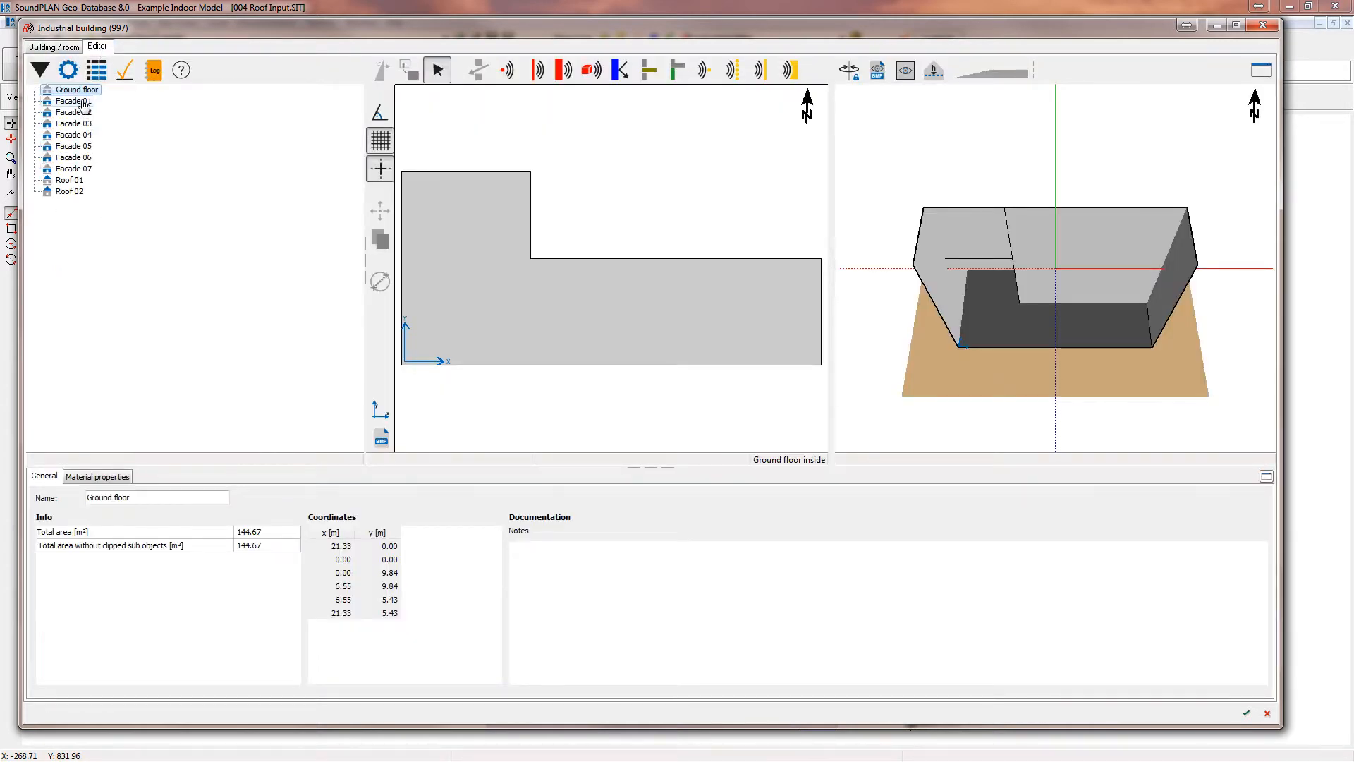
Inspect Facades 01, 02, 04, 06, 07 and Roof 01, then select all surfaces.
left_click(73, 100)
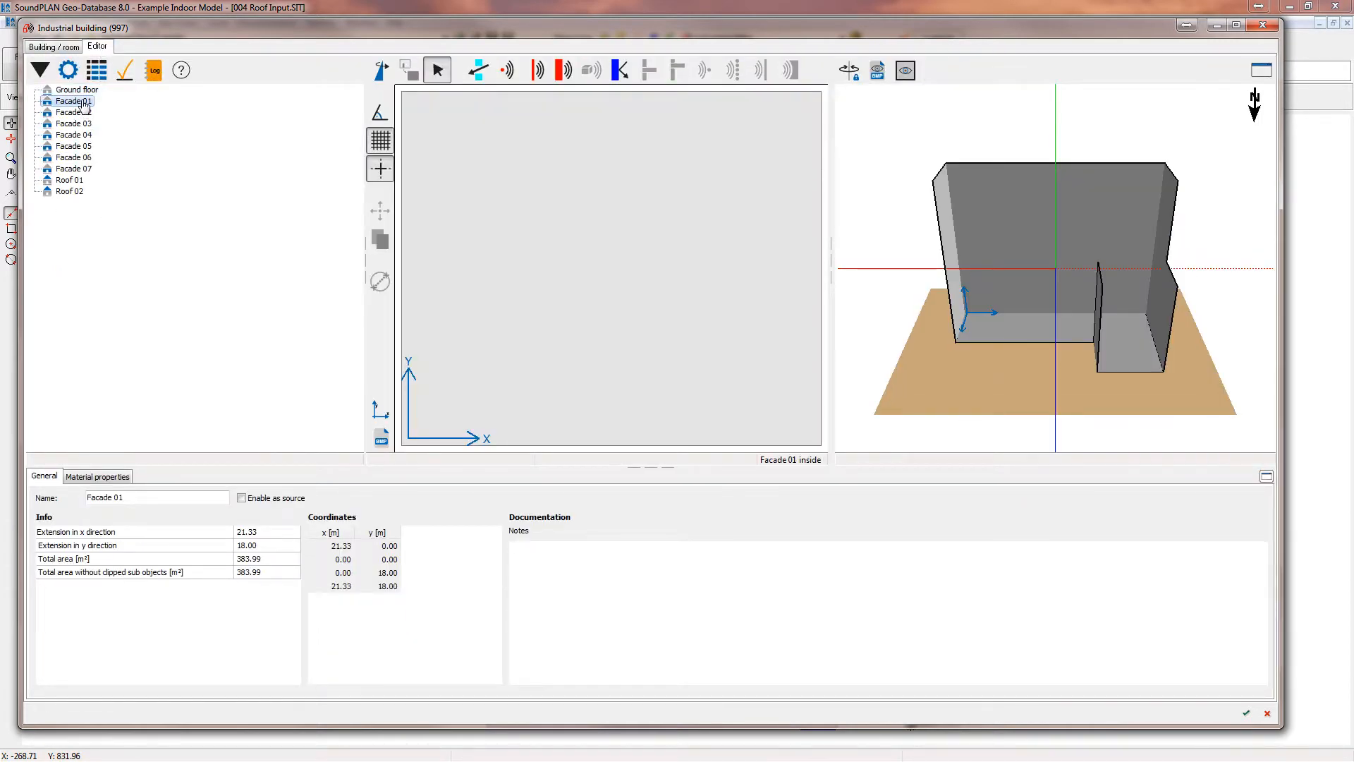
left_click(69, 112)
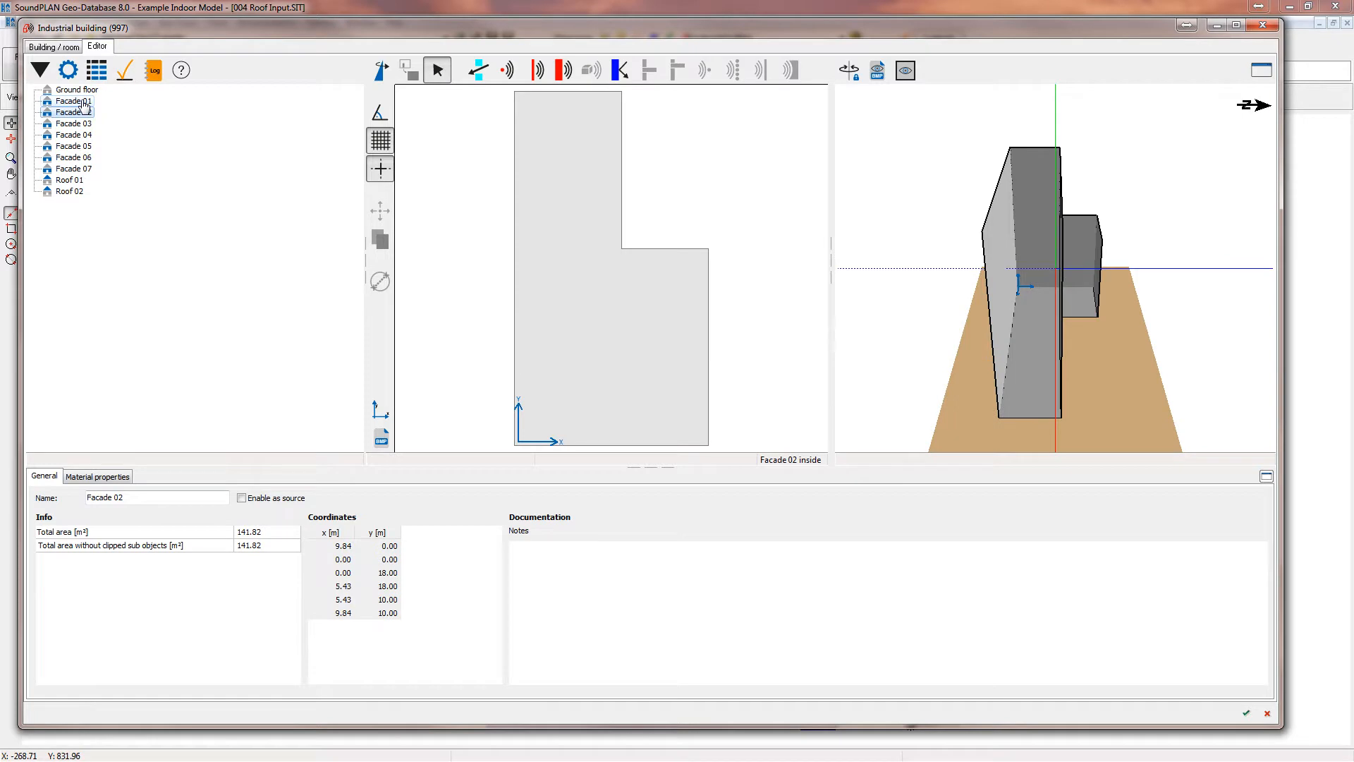
left_click(73, 135)
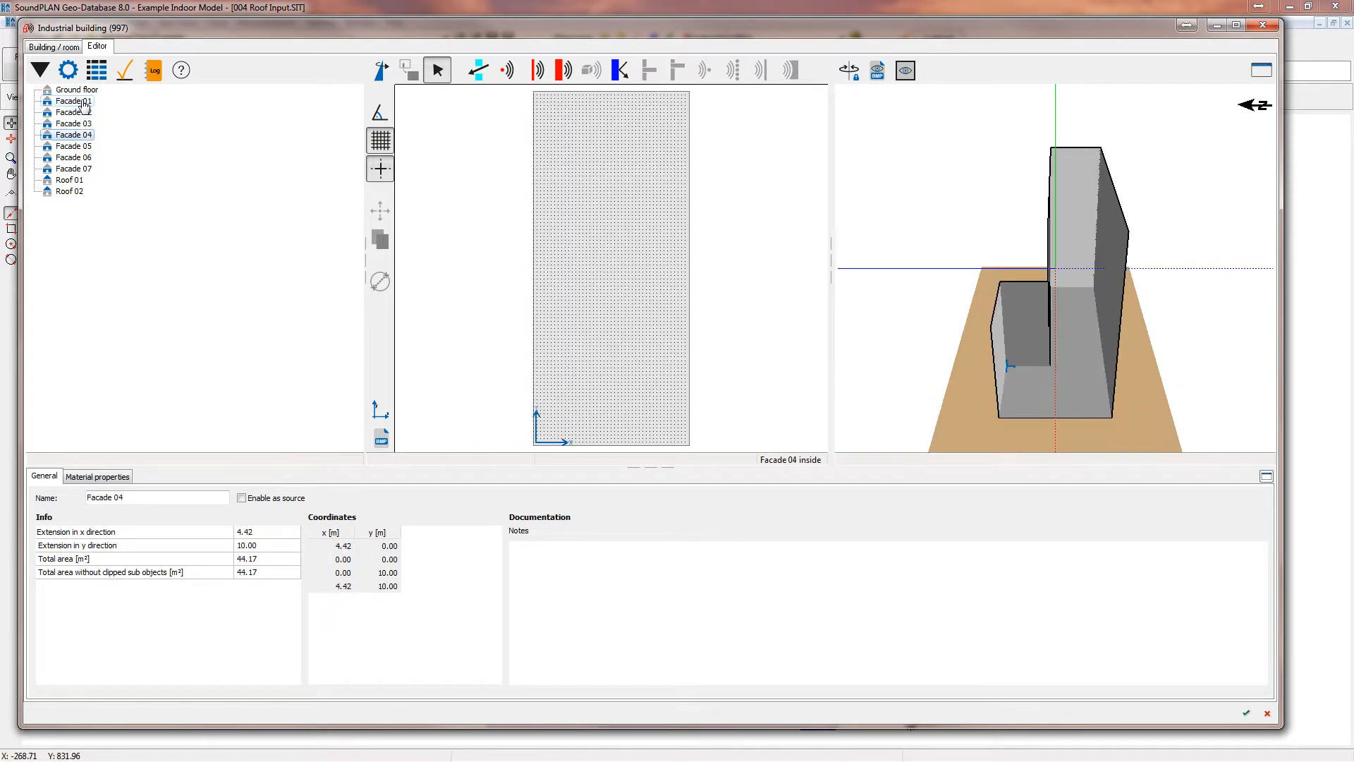
left_click(73, 157)
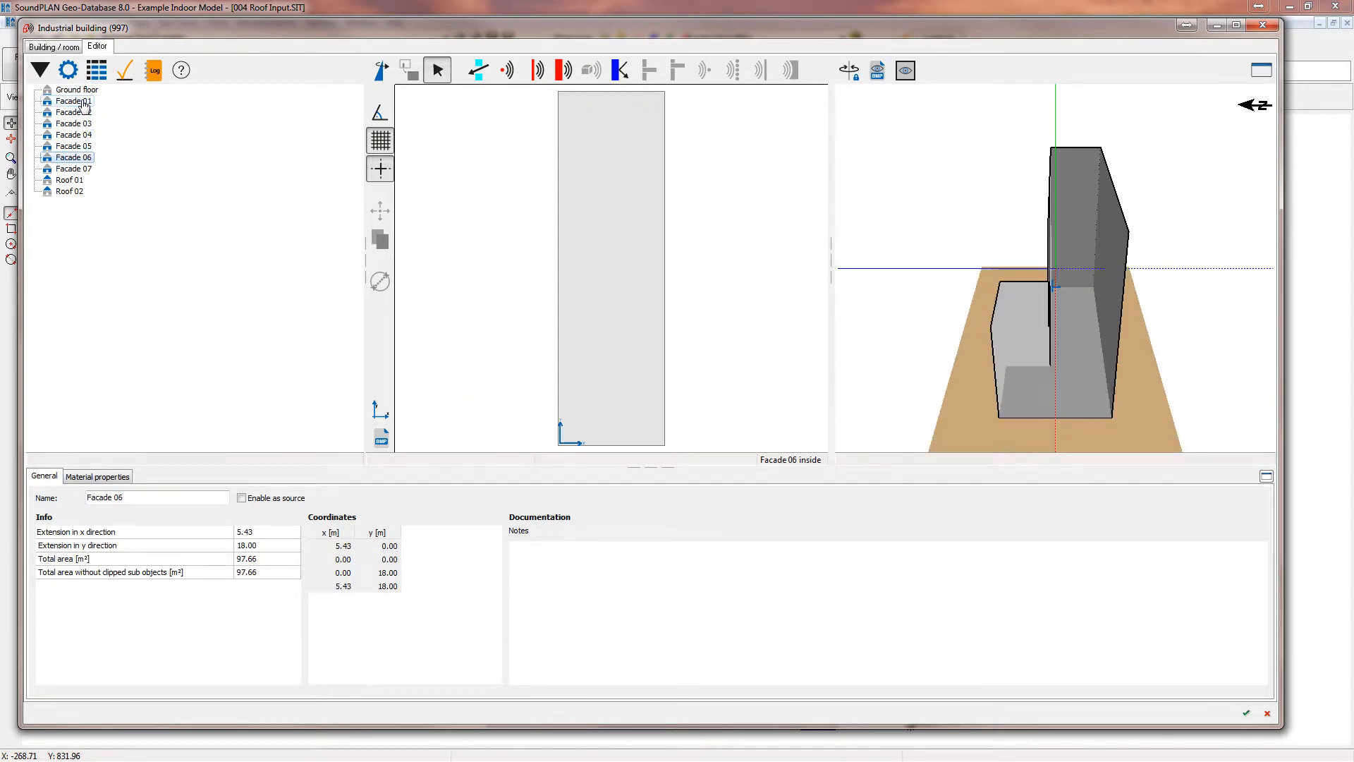
left_click(70, 168)
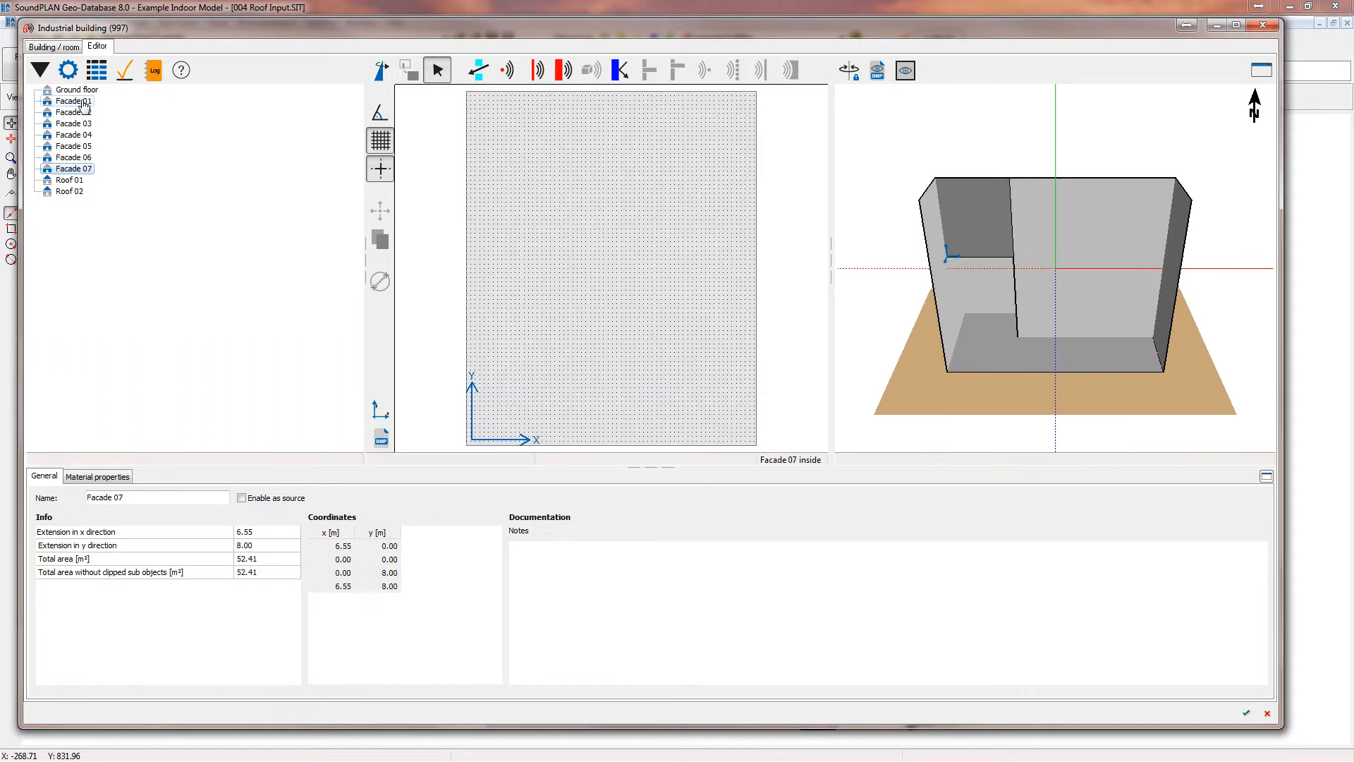
left_click(69, 180)
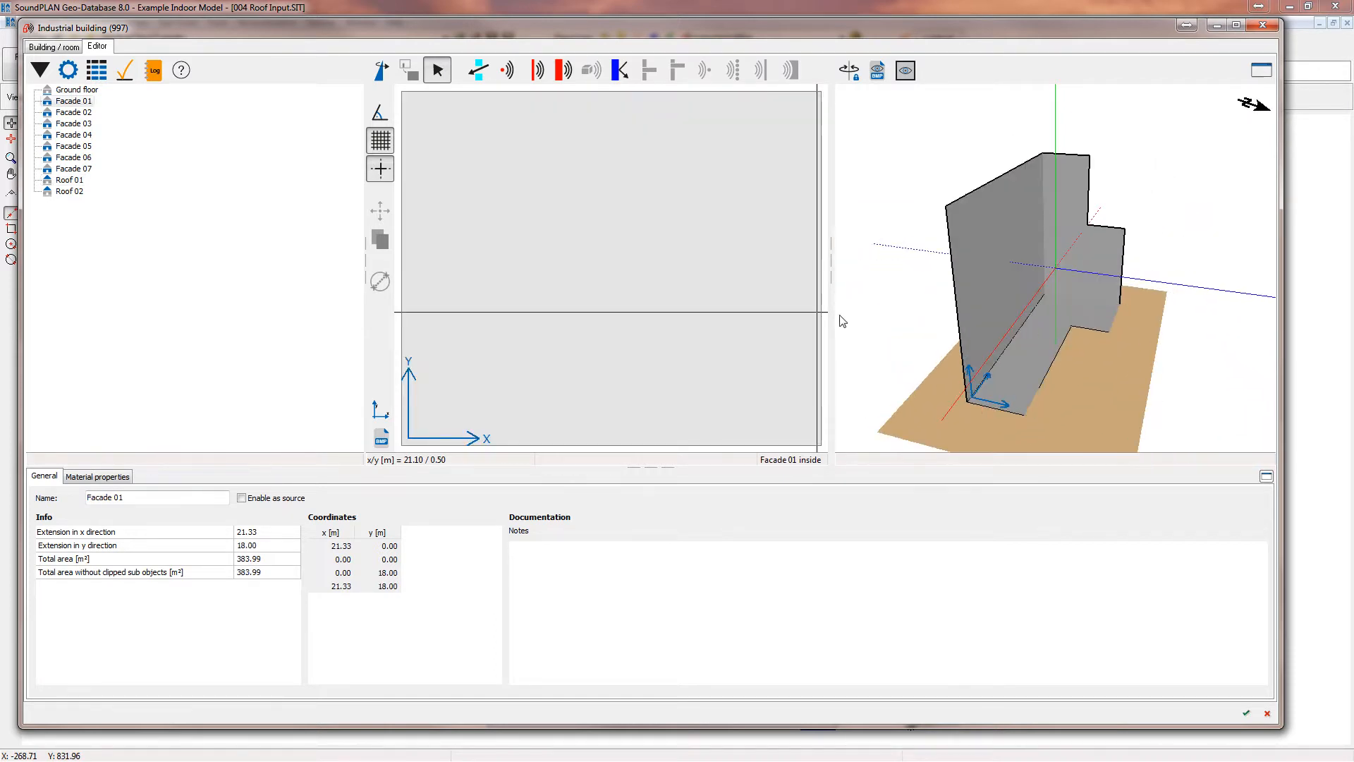
left_click(70, 180)
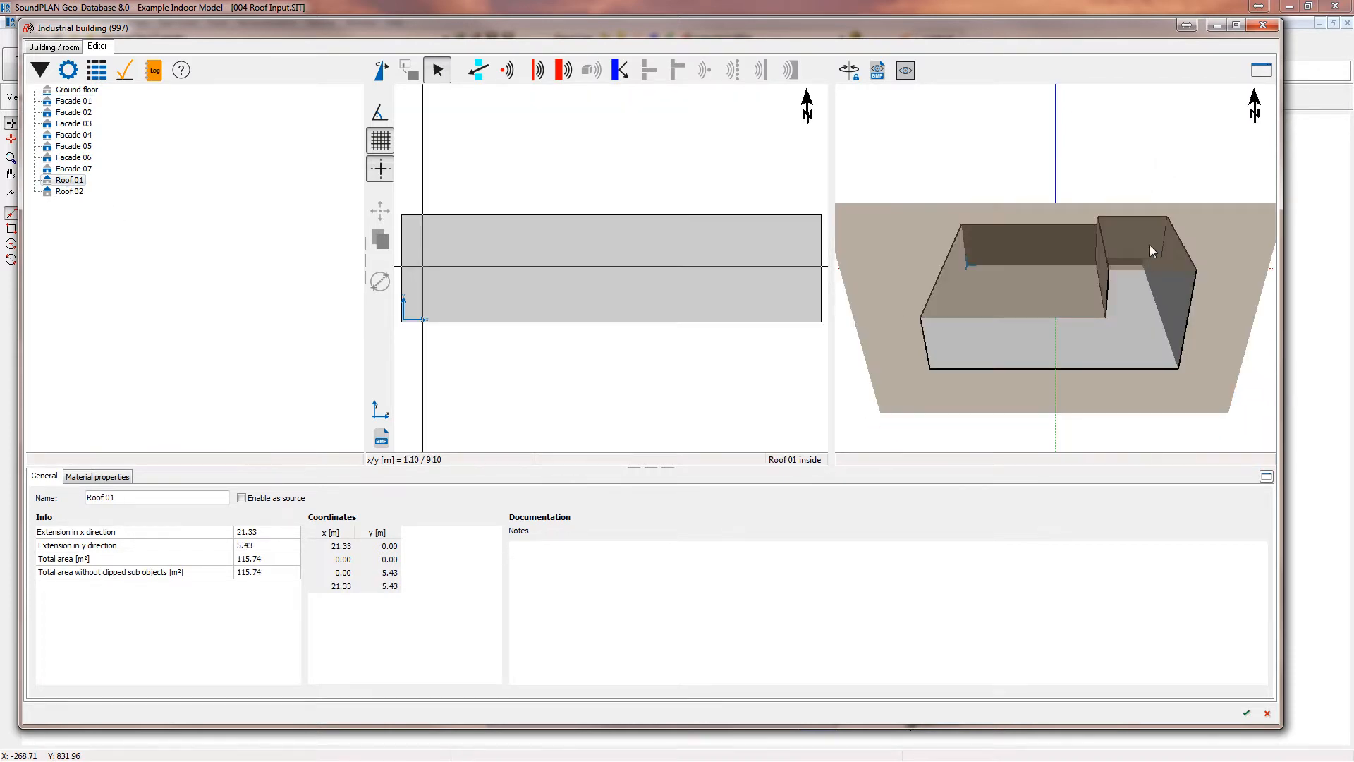
left_click(69, 191)
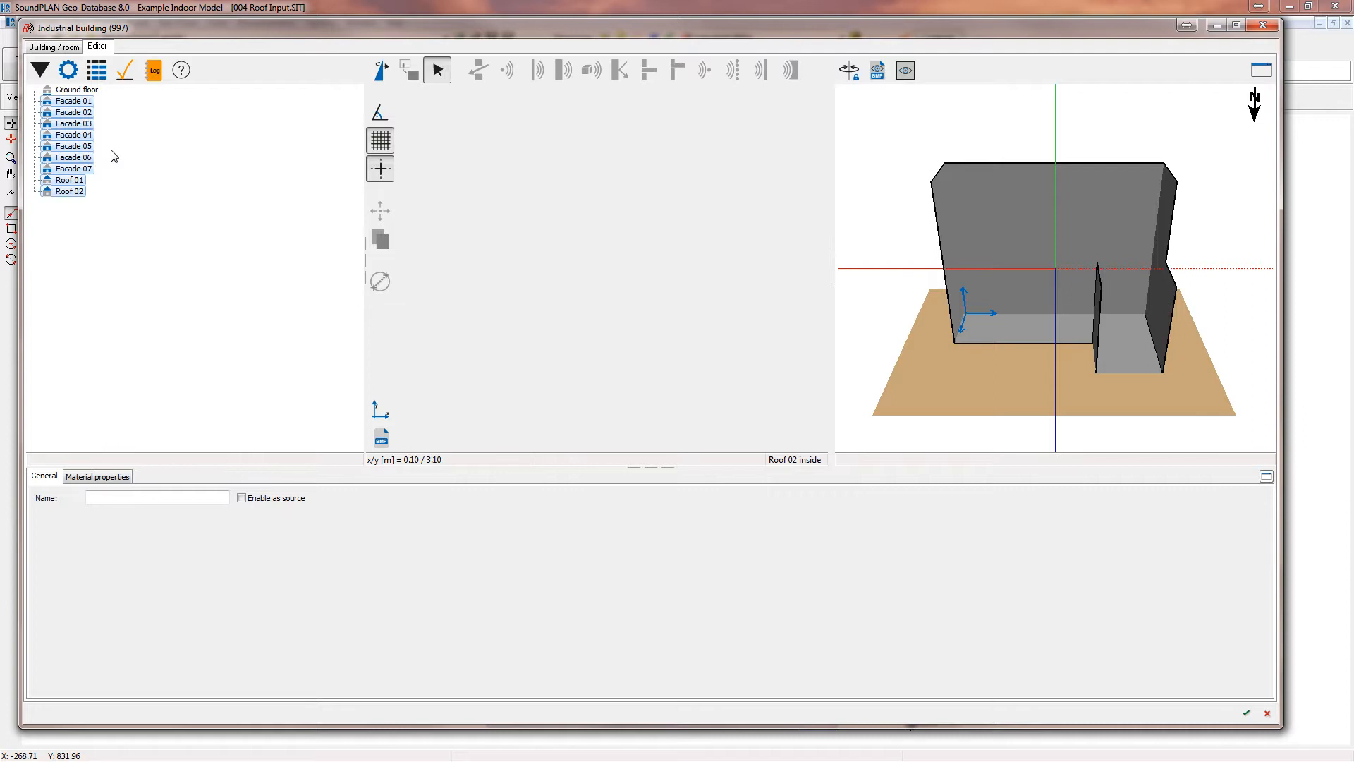
Assign the Foam pyramids 20/30/20 absorption spectrum to all selected facades and roofs.
left_click(97, 476)
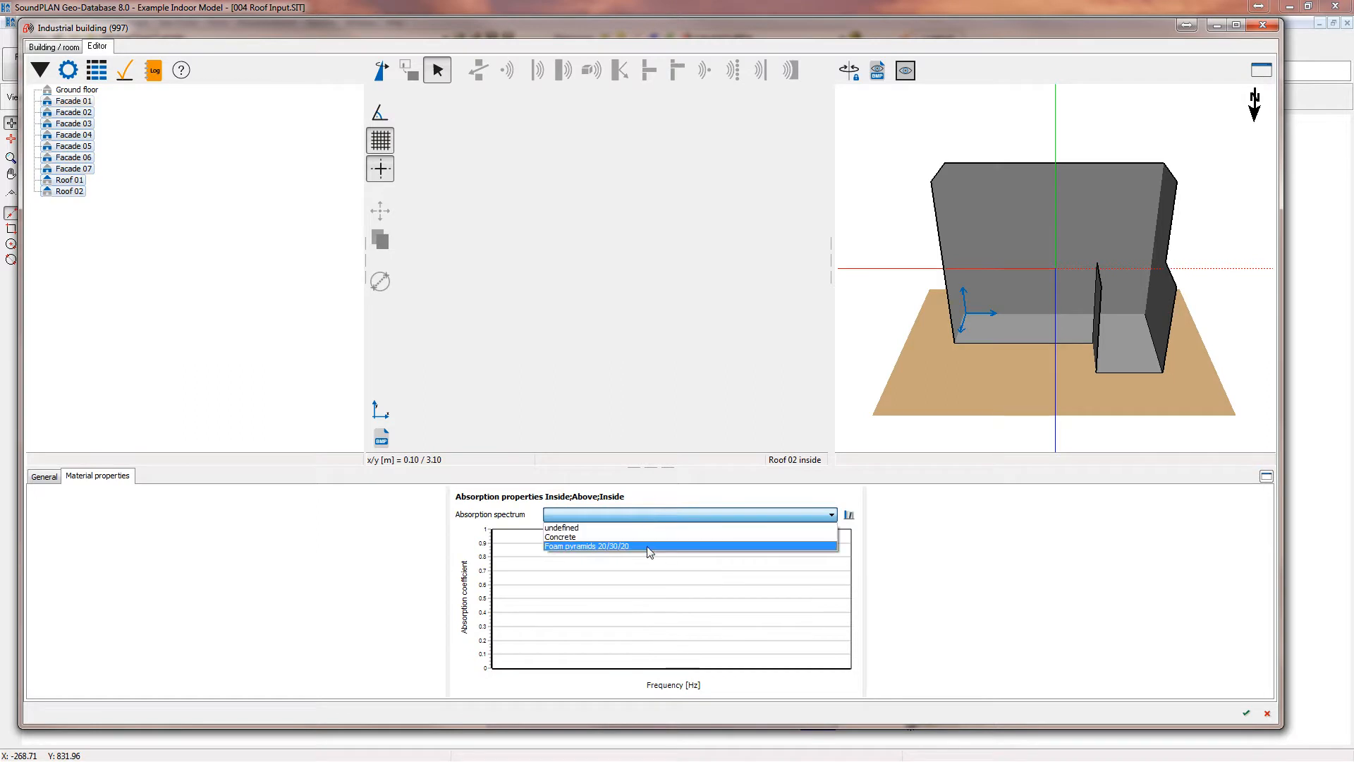
left_click(587, 546)
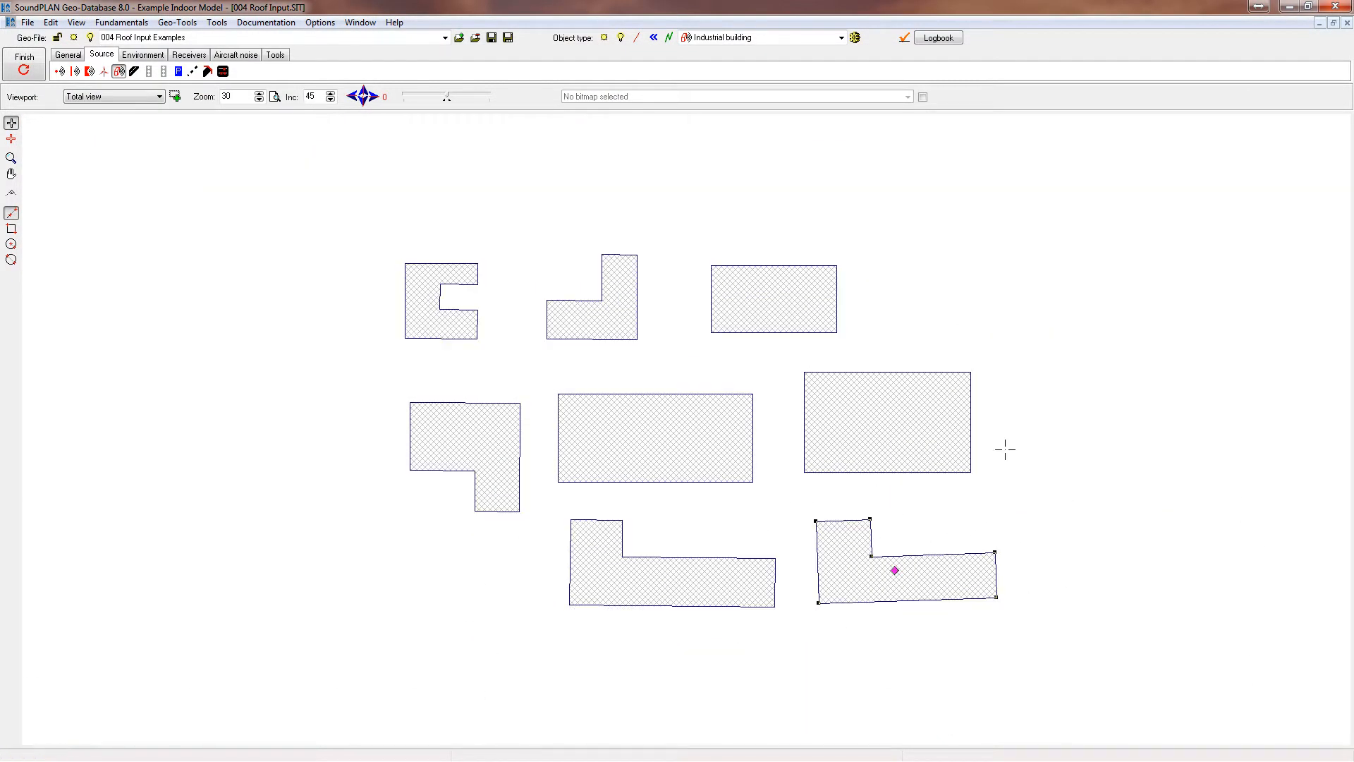
mouse_move(1004, 420)
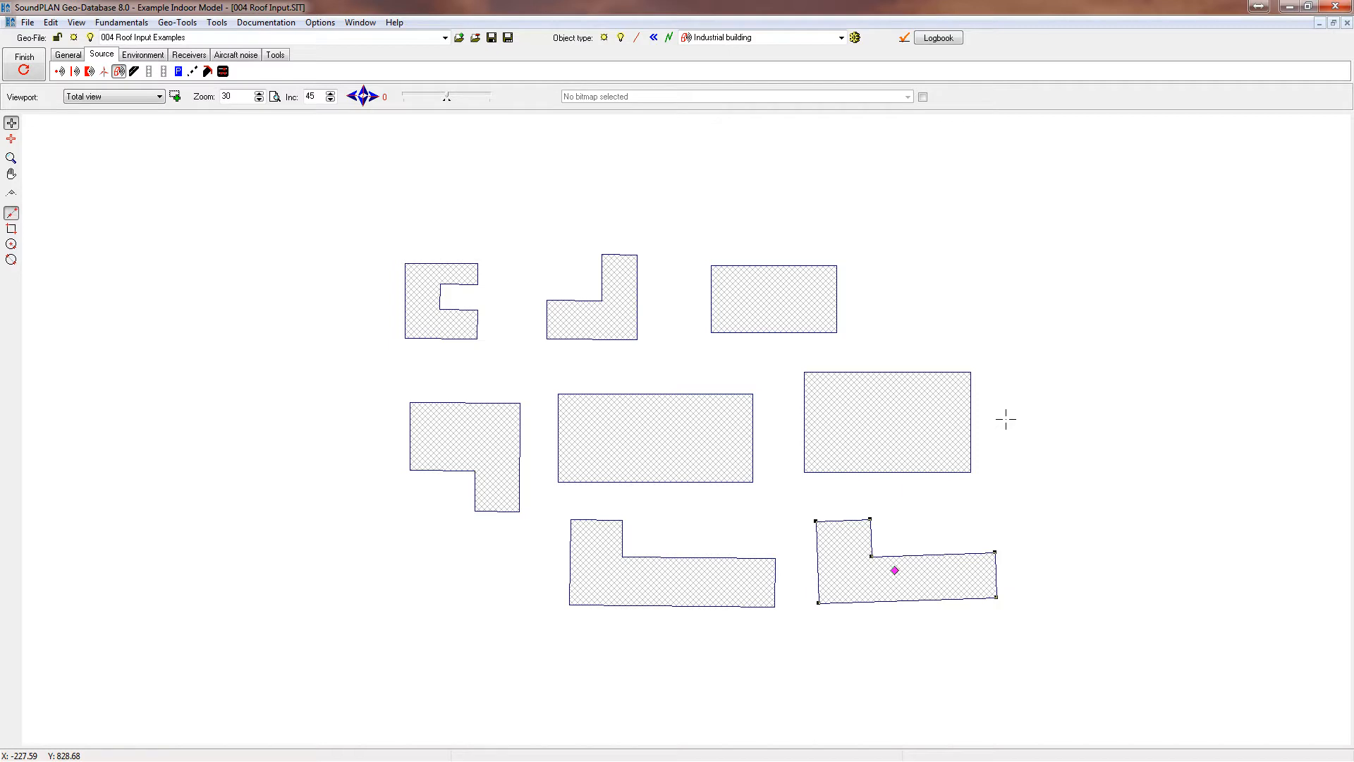
mouse_move(112, 157)
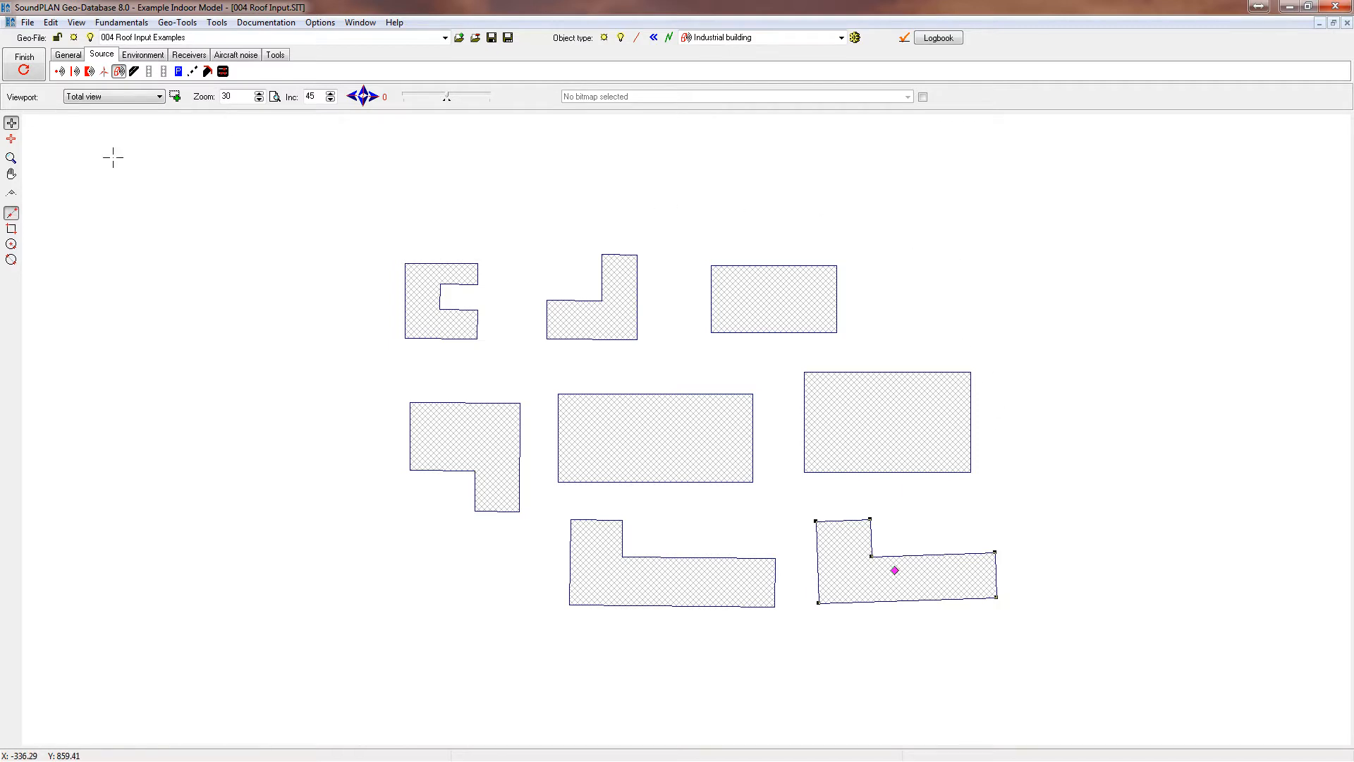
mouse_move(12, 229)
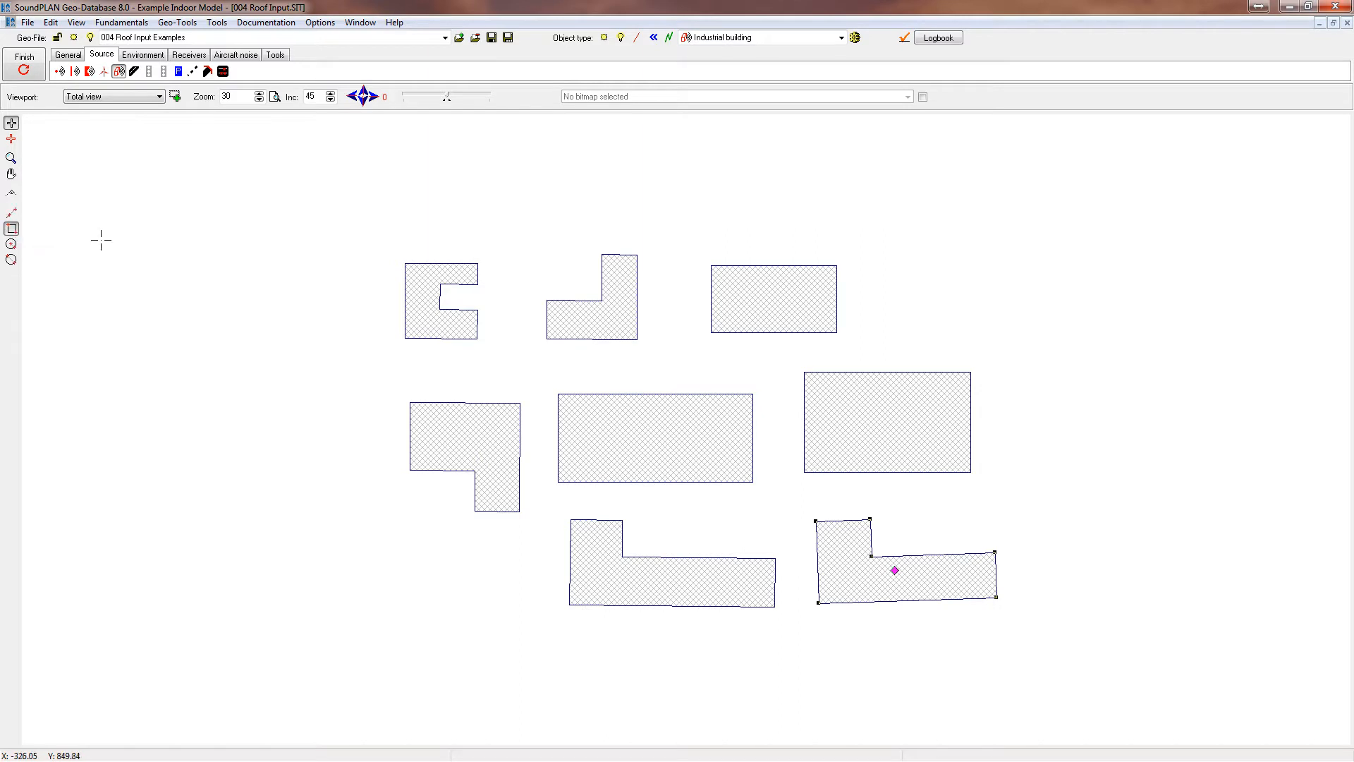
Drag out a rectangular building and size it to 20 m by 12 m.
left_click_drag(878, 225, 1069, 300)
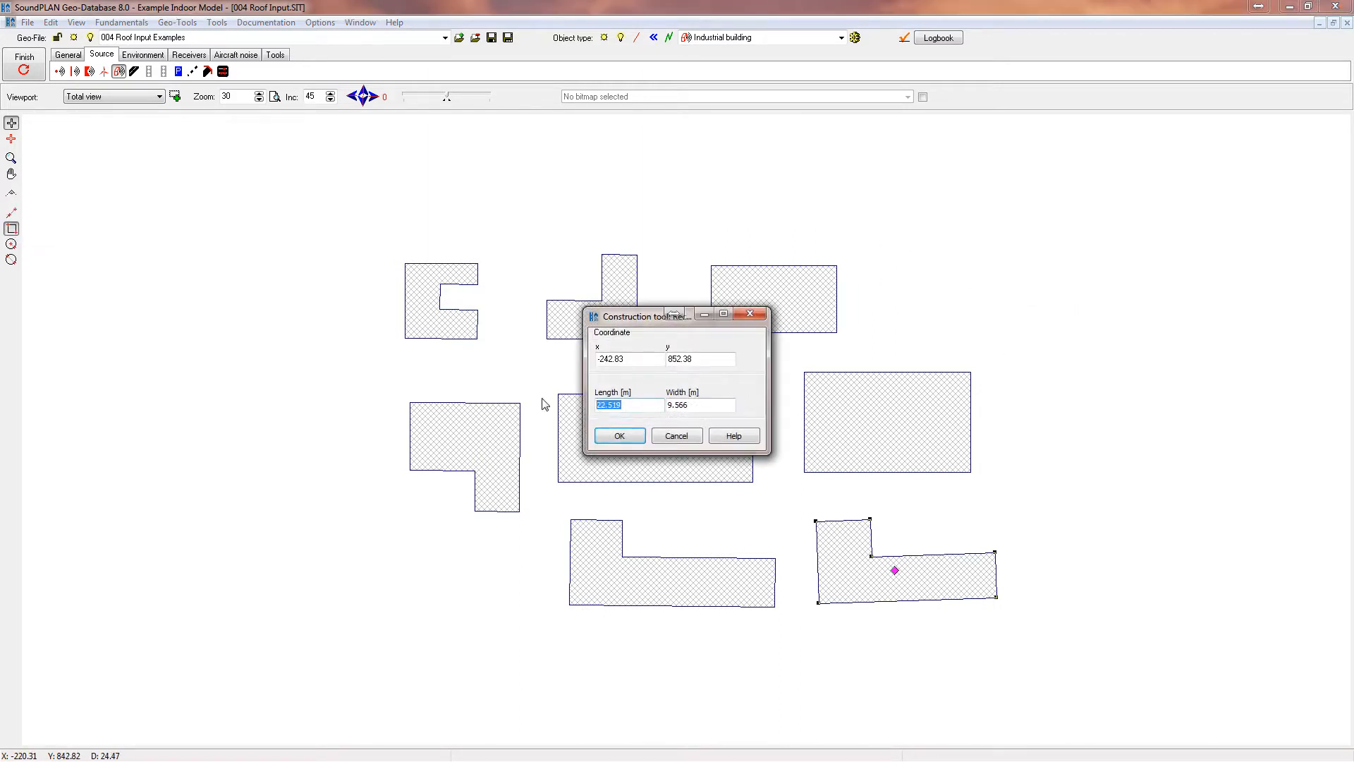
type("20.000")
left_click(700, 405)
type("12")
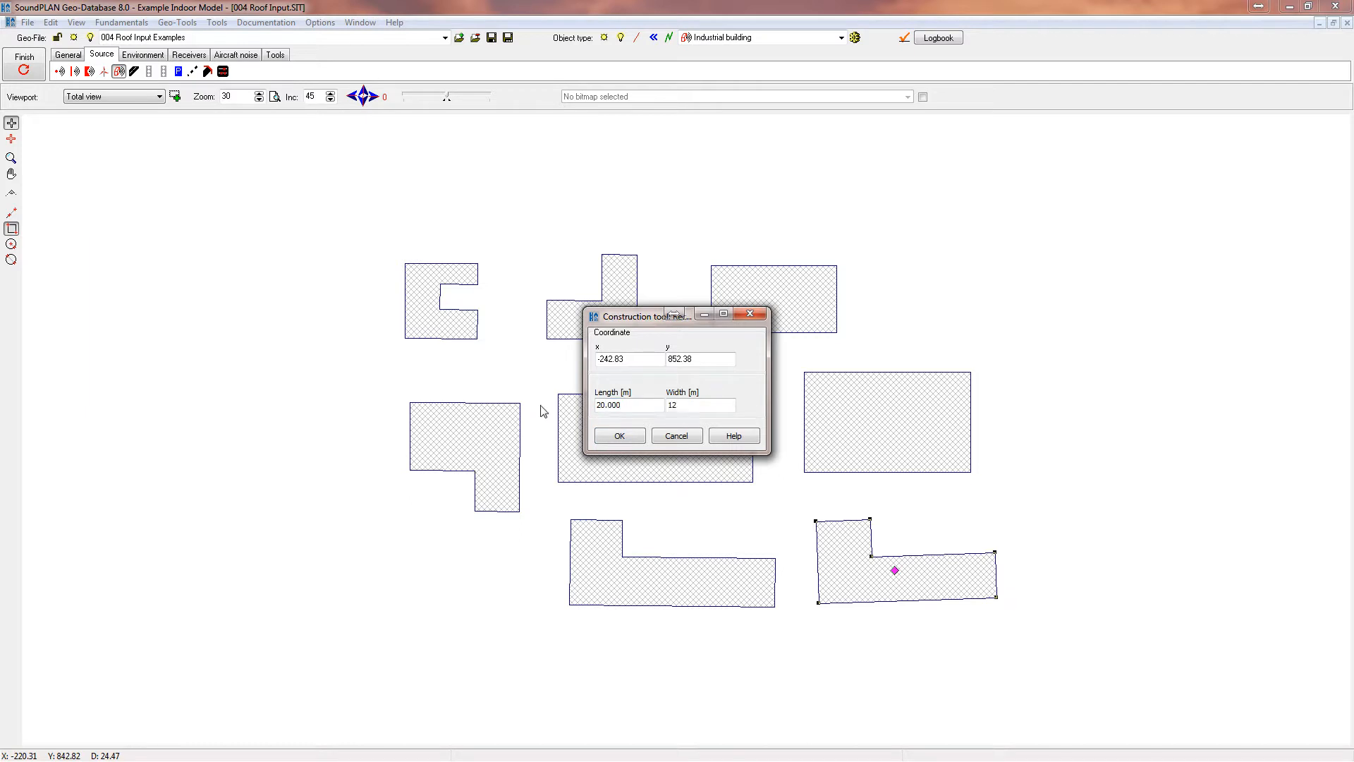
left_click(620, 435)
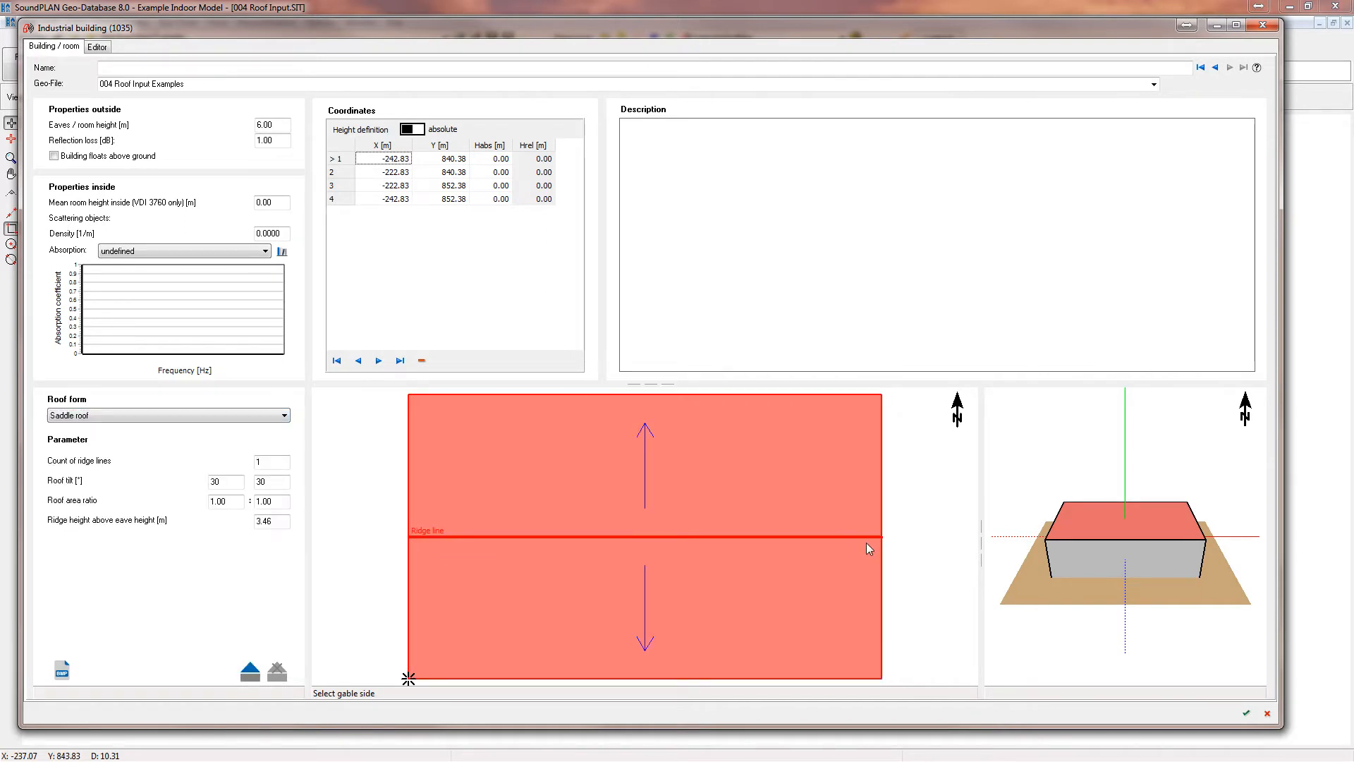
mouse_move(859, 515)
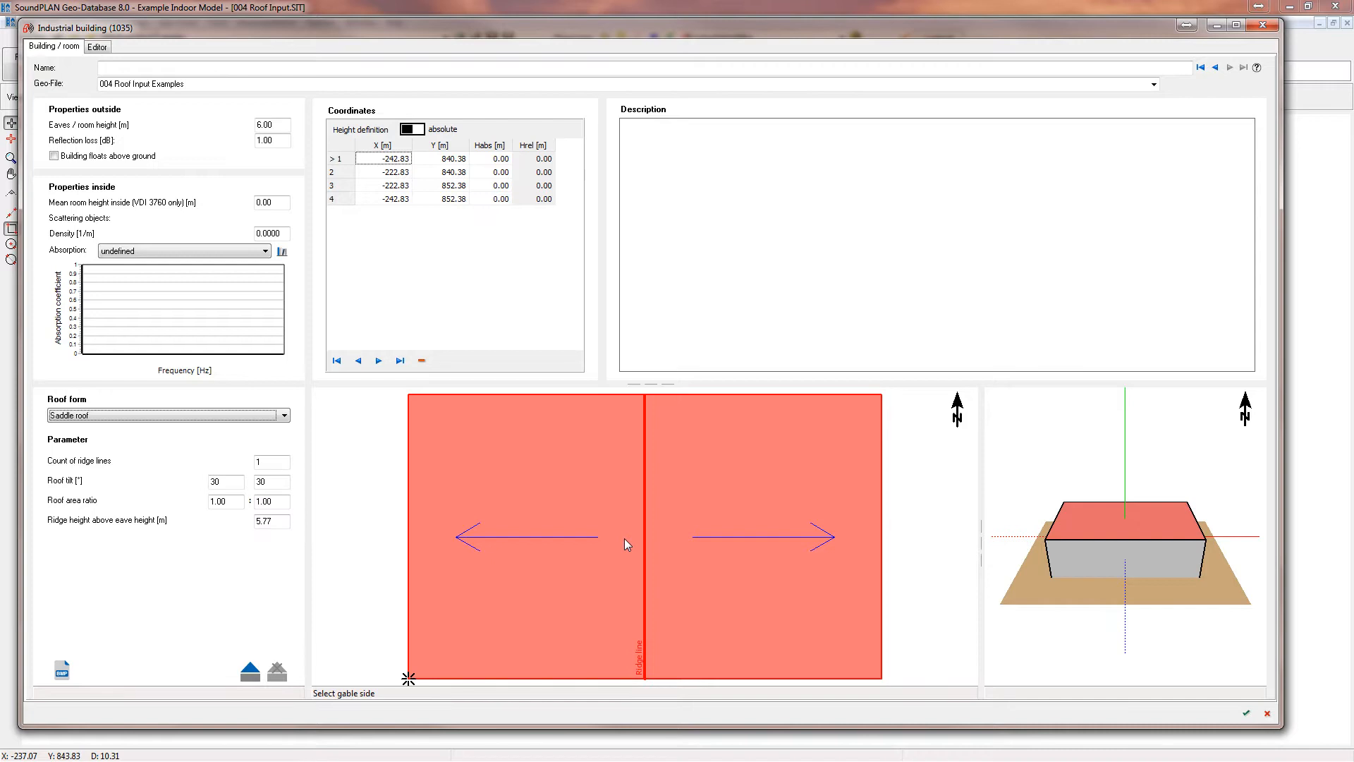
mouse_move(885, 546)
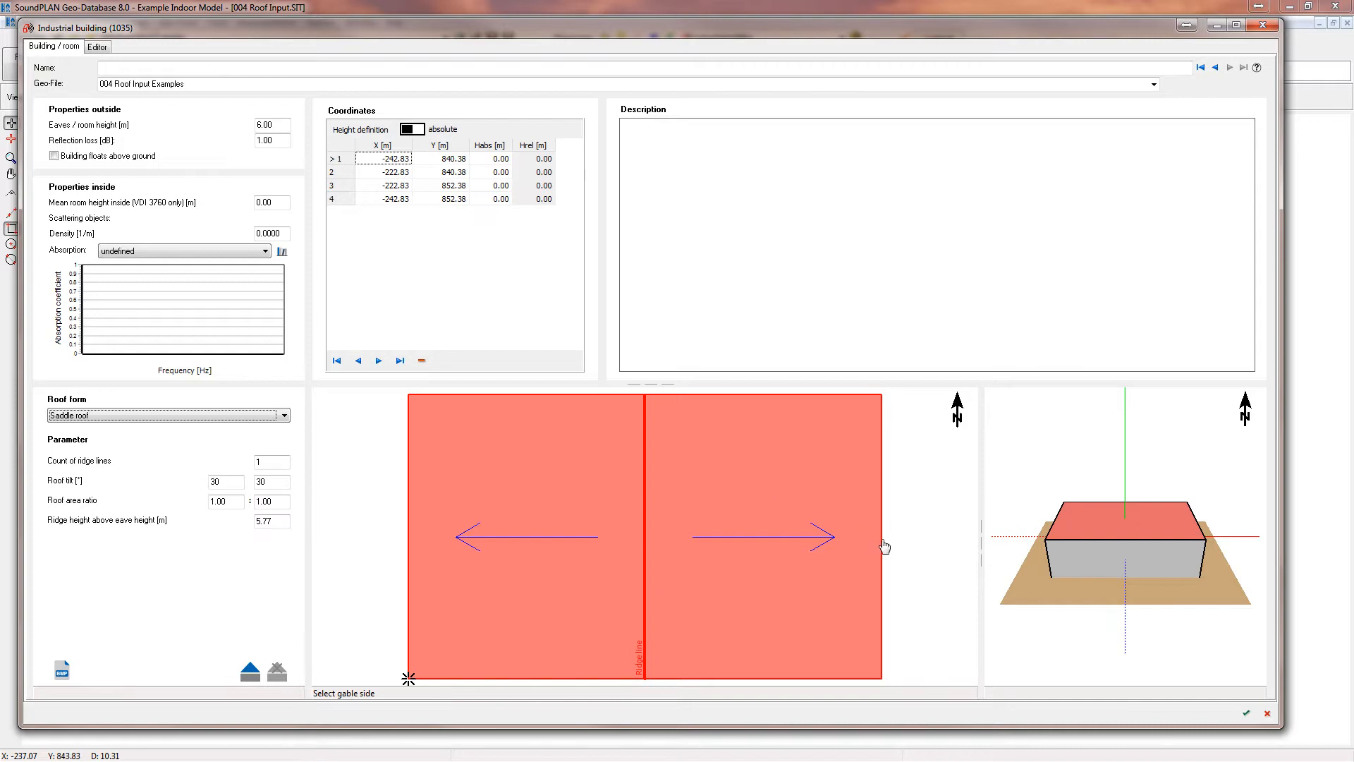
Generate a two-ridge saddle roof with 31° tilt on the rectangular building.
left_click(271, 461)
type("2")
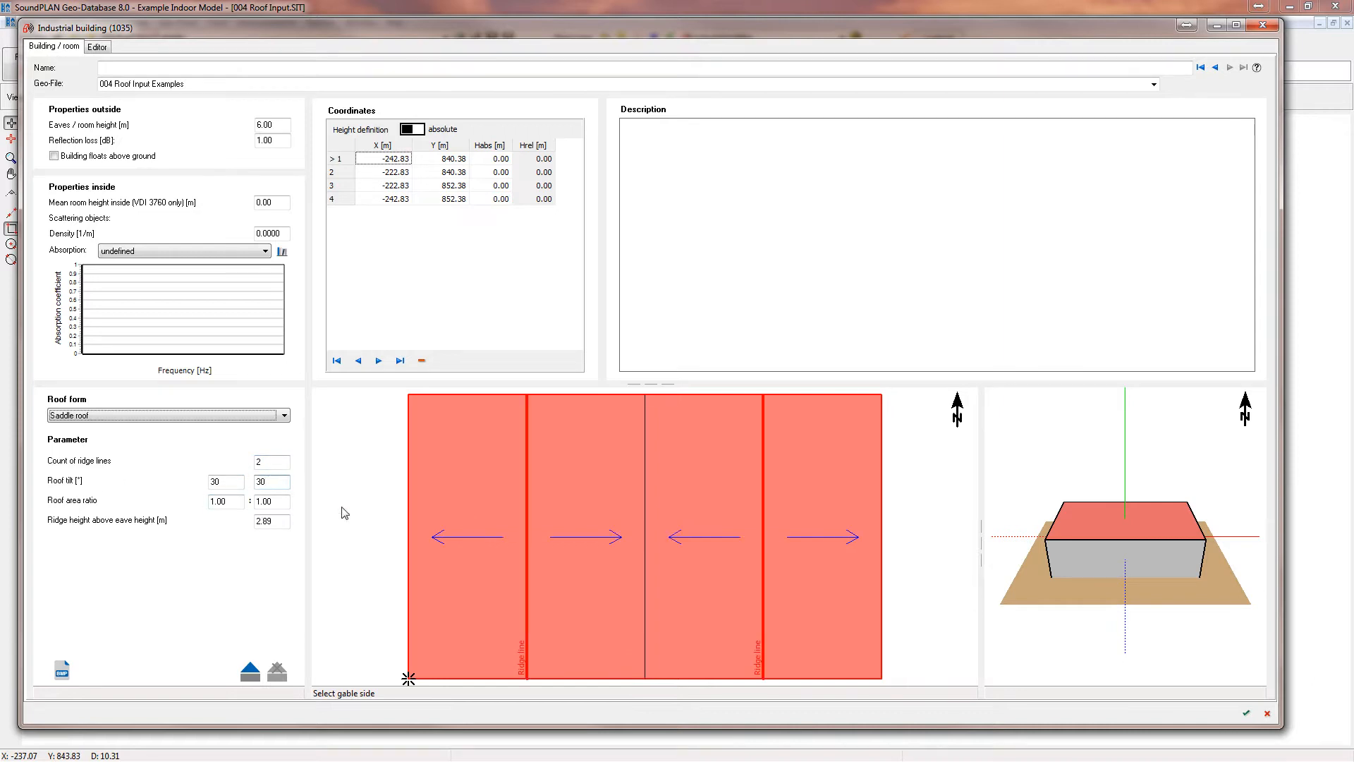
mouse_move(600, 535)
type("31")
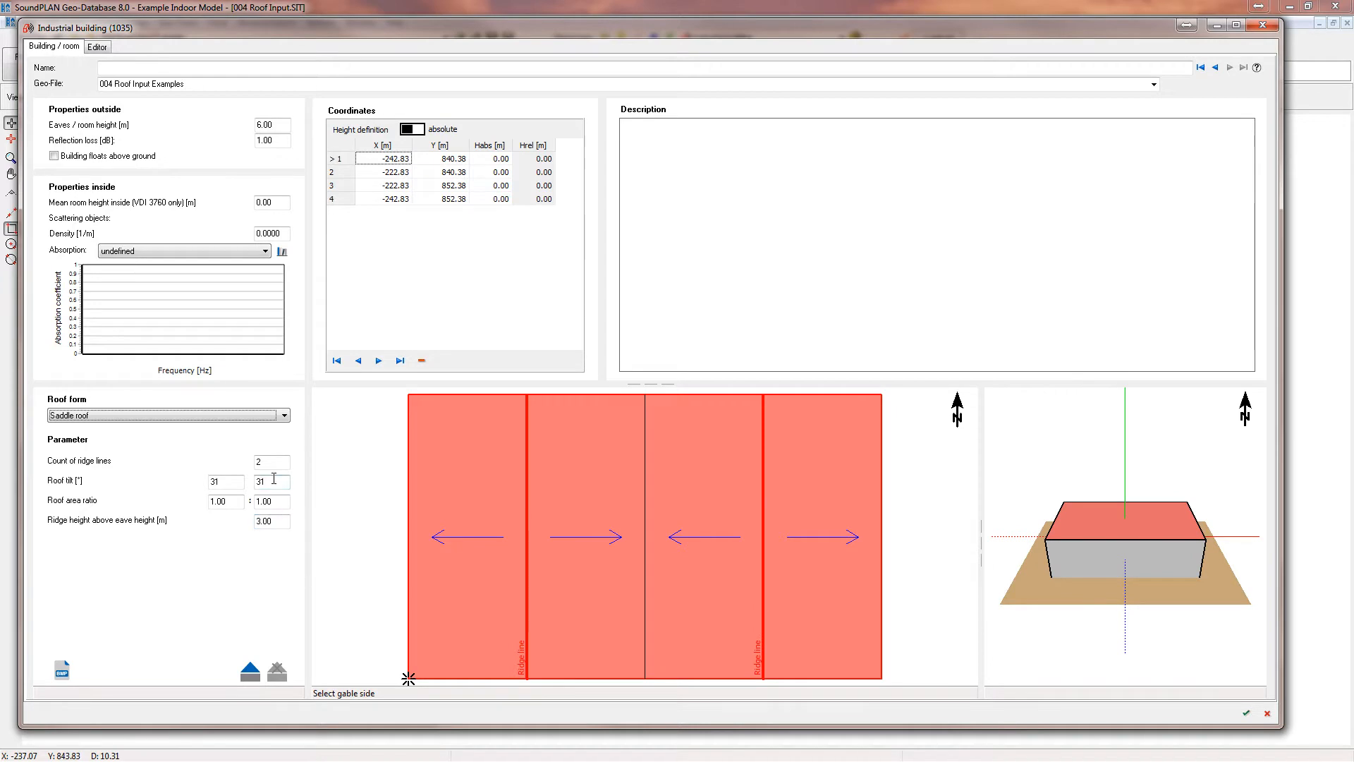
left_click(271, 125)
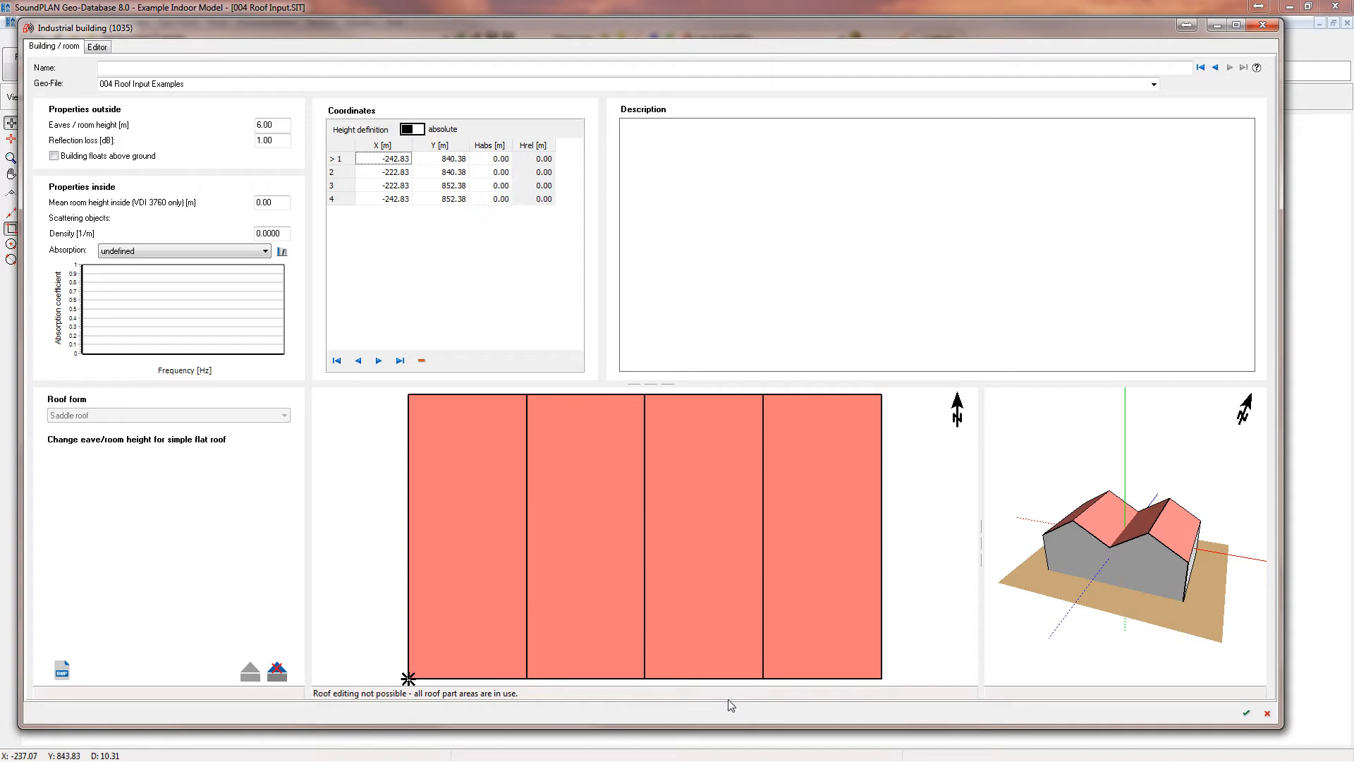
mouse_move(277, 671)
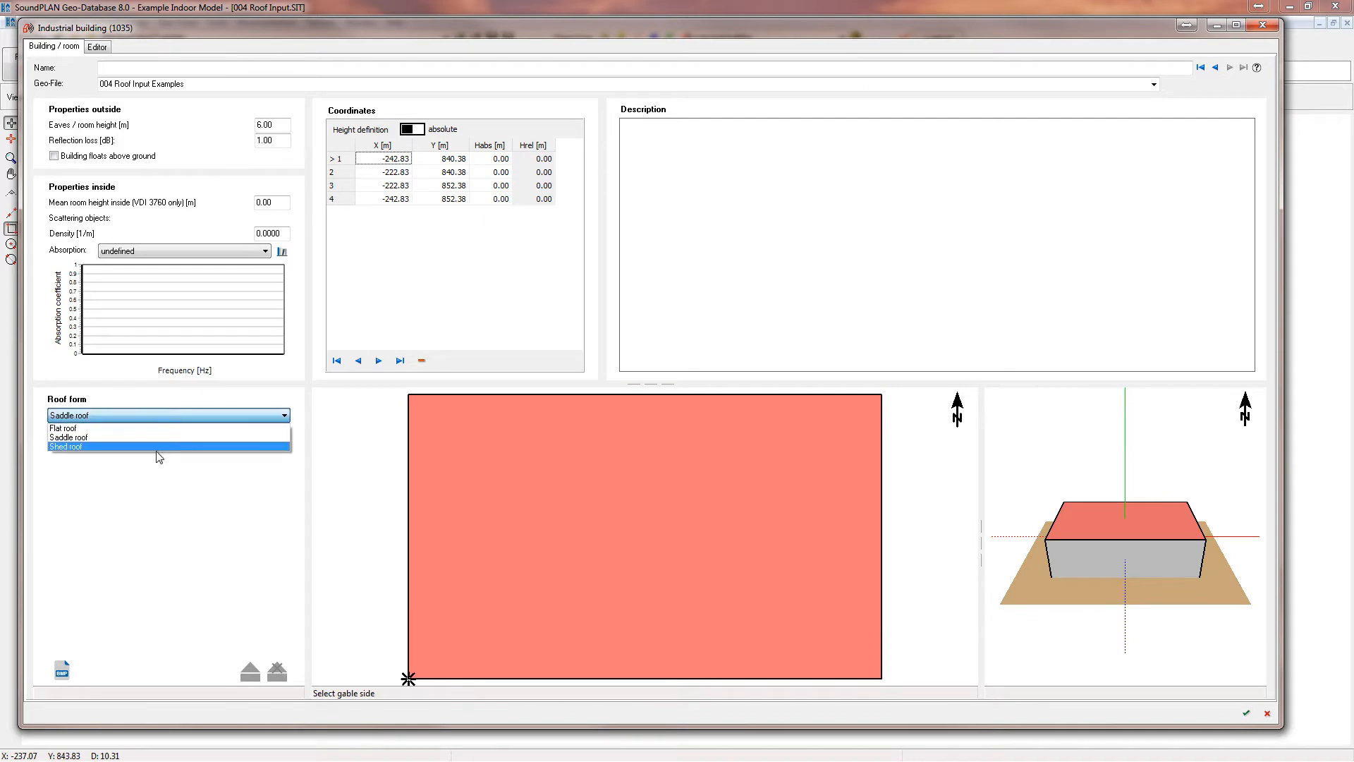
Generate a two-ridge roof with a 2:1 area ratio and unequal tilts.
left_click(69, 437)
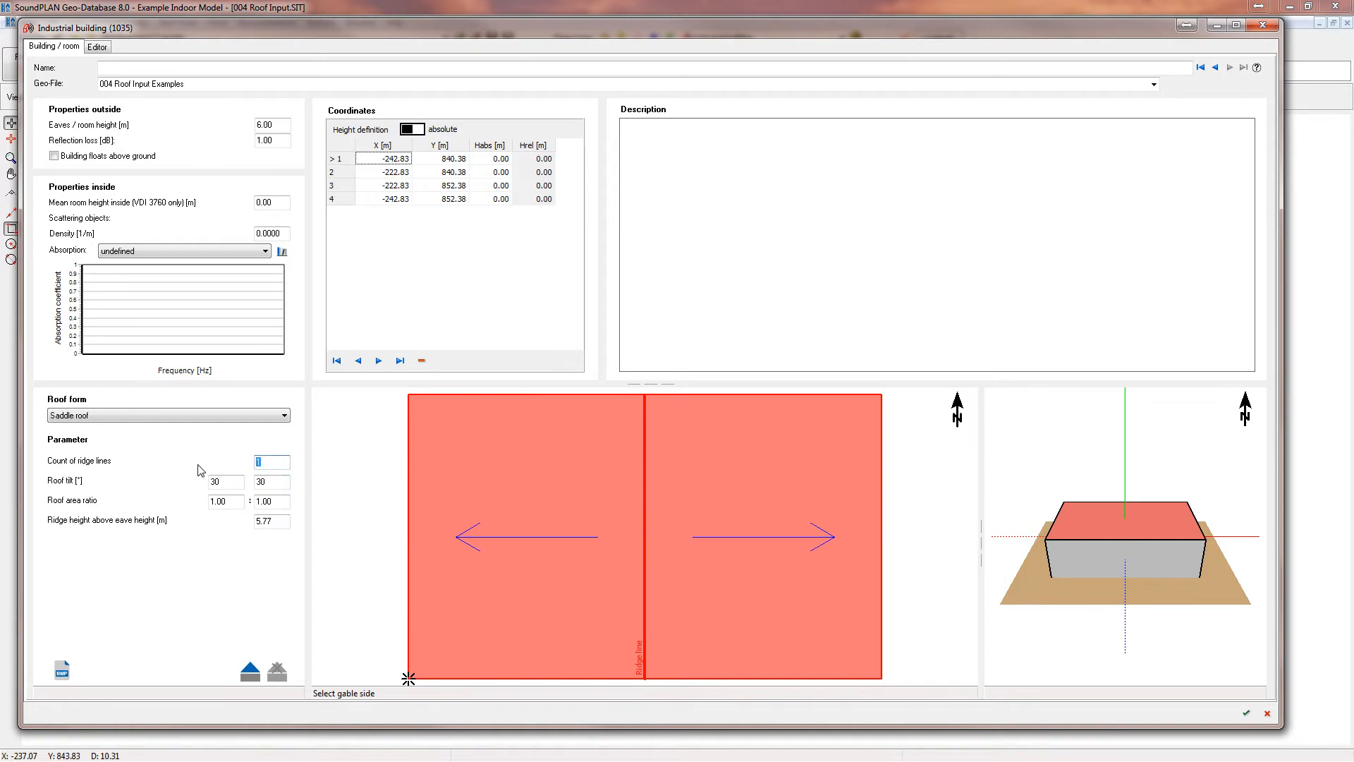
type("2")
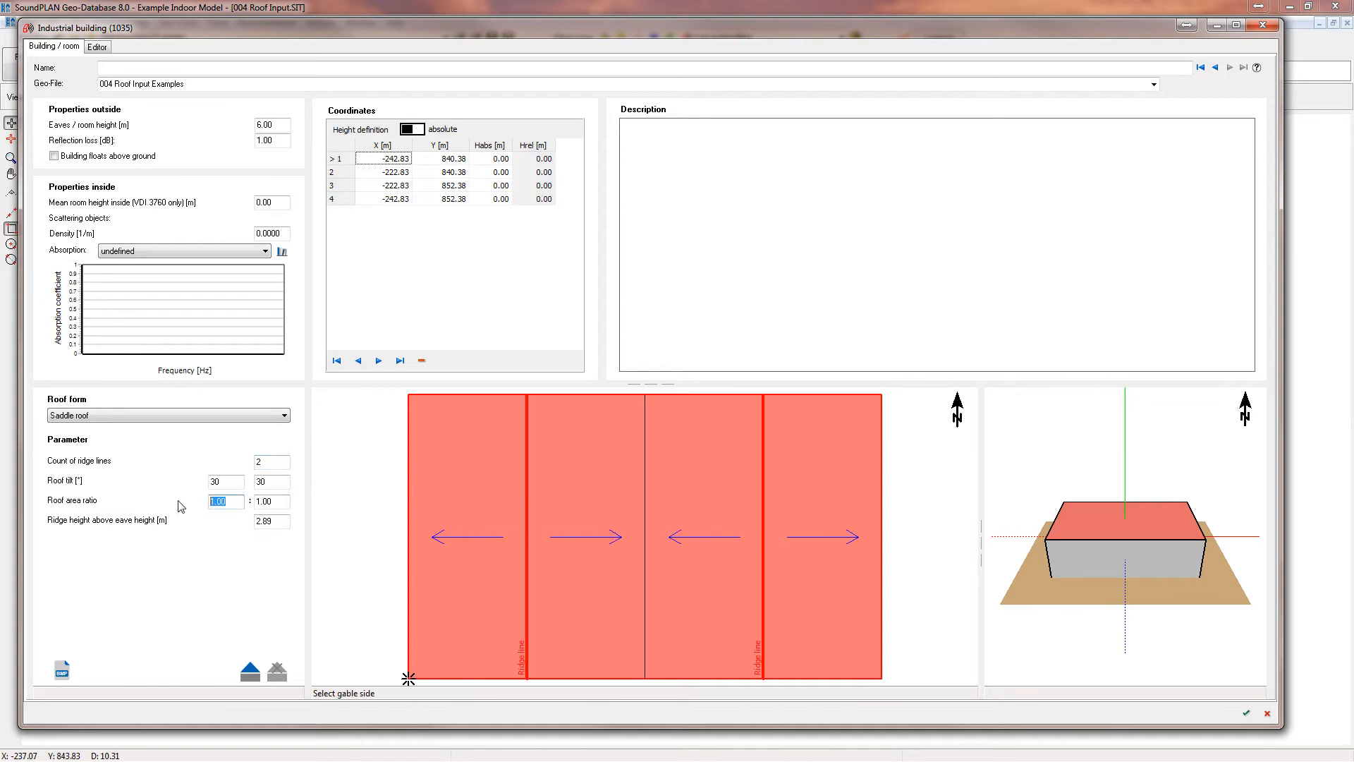
type("2.00")
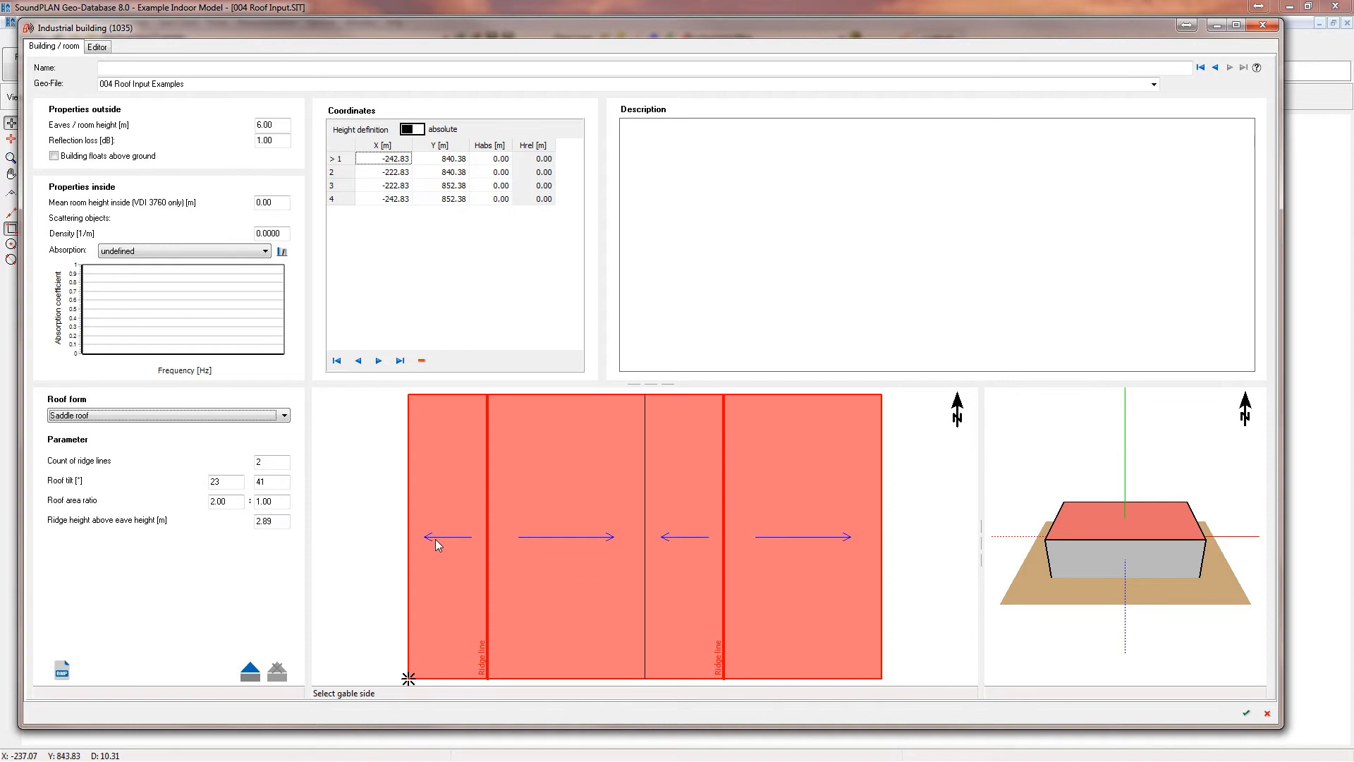
mouse_move(419, 559)
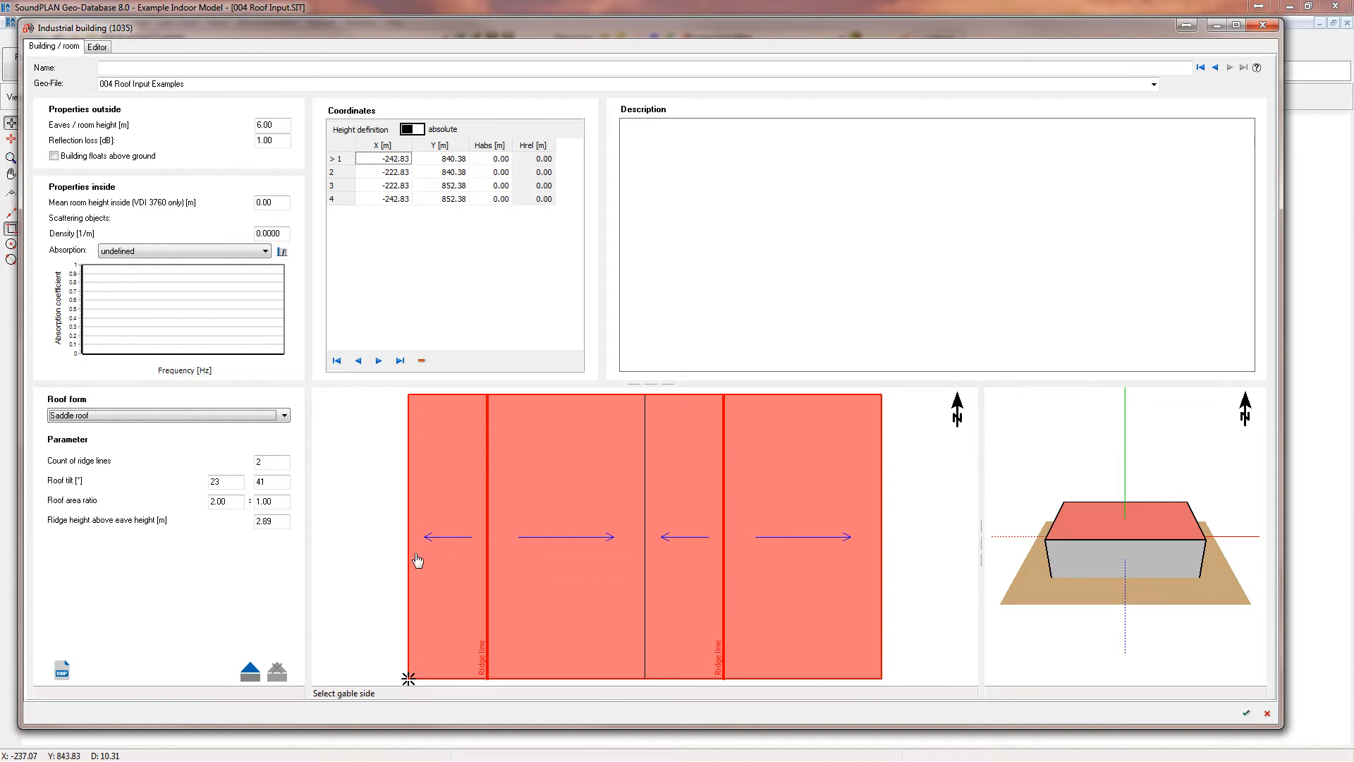
mouse_move(294, 531)
type("24")
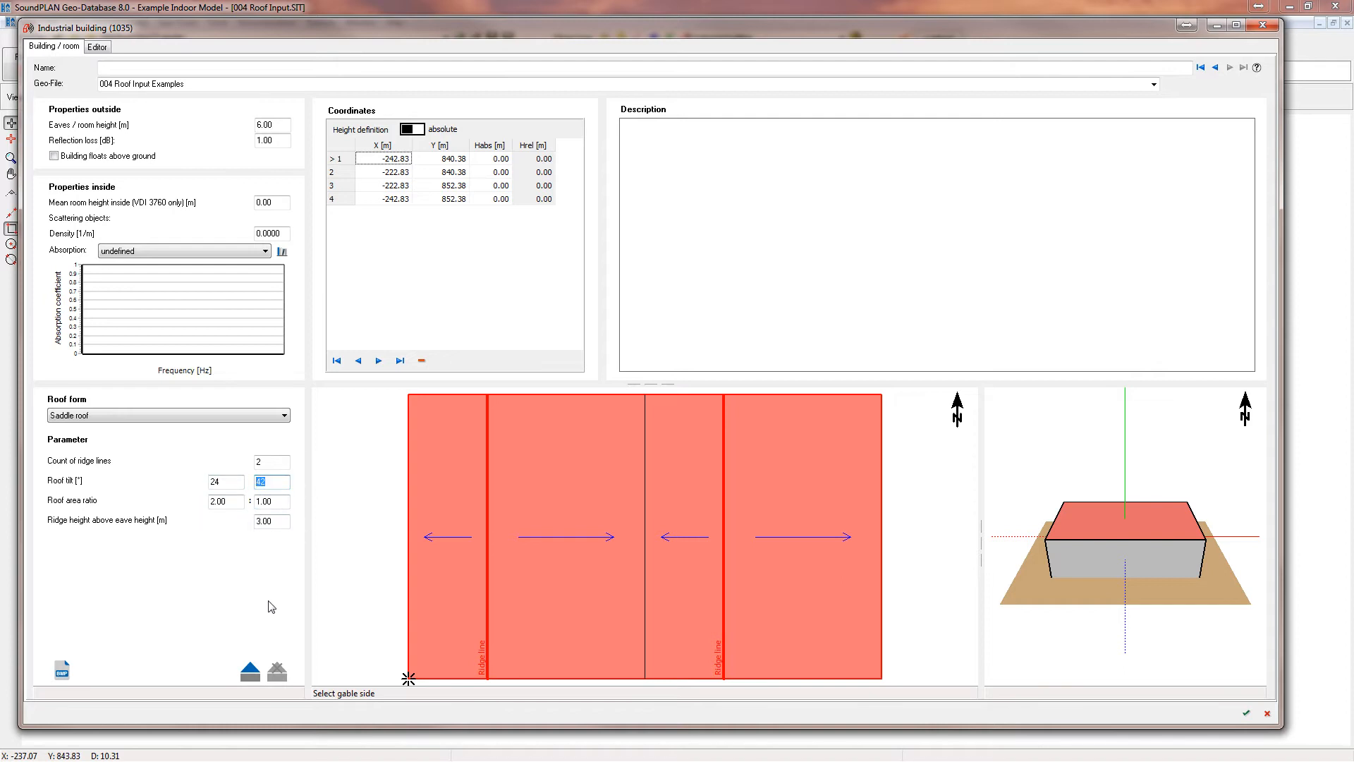
mouse_move(249, 671)
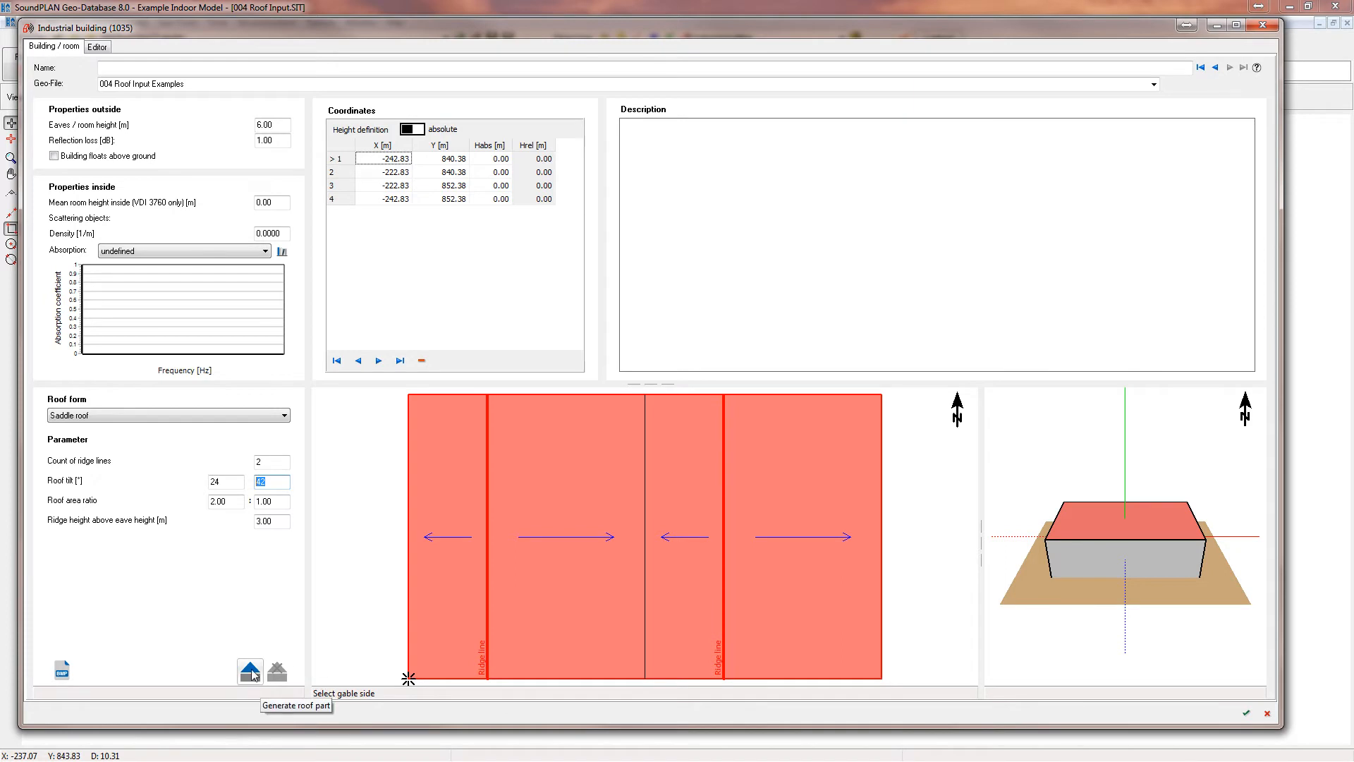
left_click(250, 673)
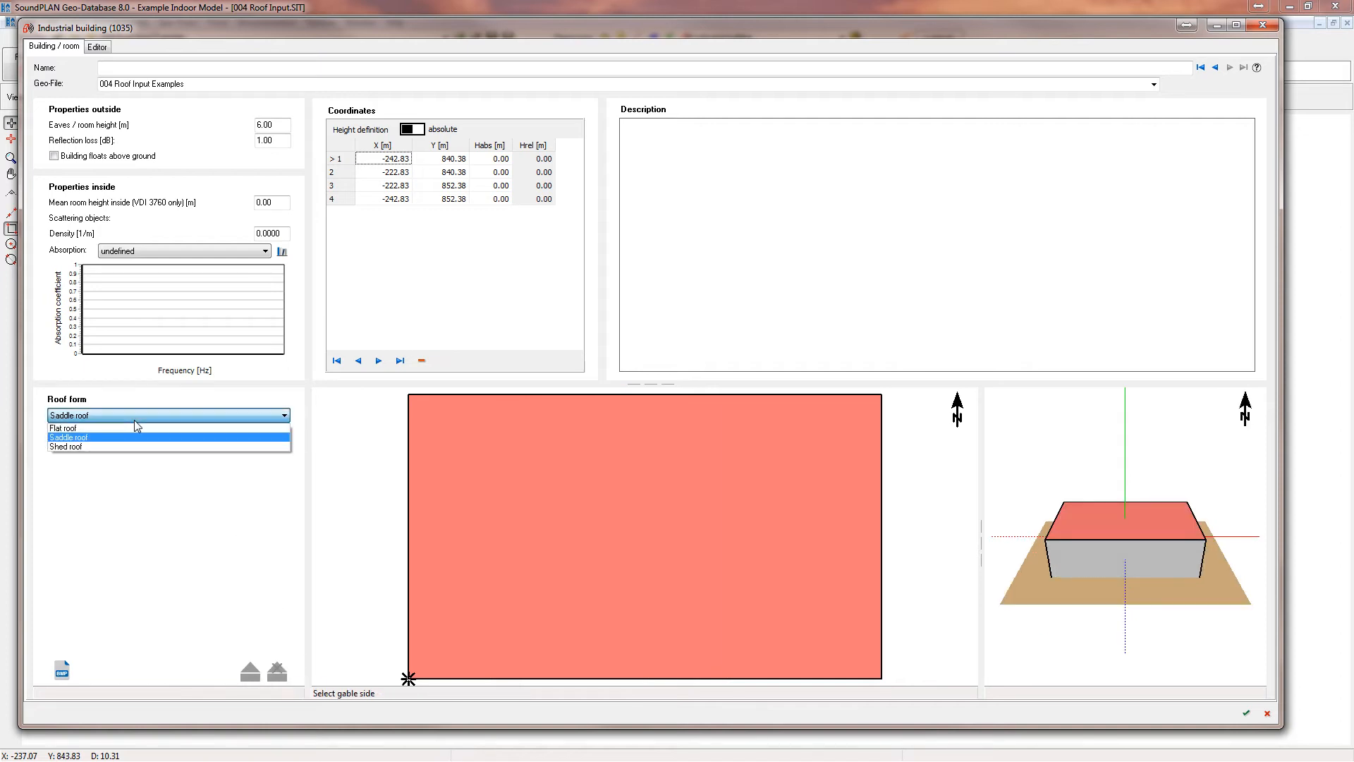
Generate a six-ridge sawtooth shed roof sloping right with 10° tilt.
left_click(65, 447)
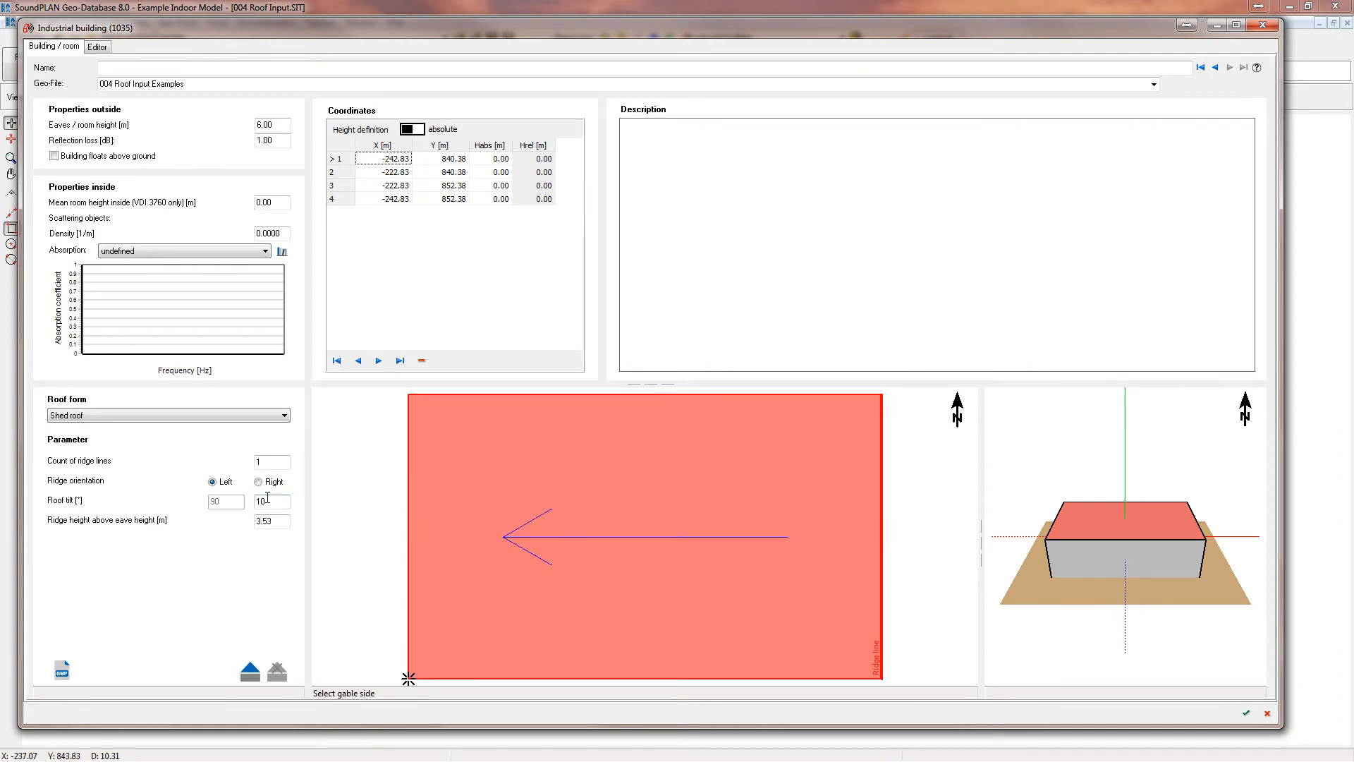
left_click(272, 461)
type("6")
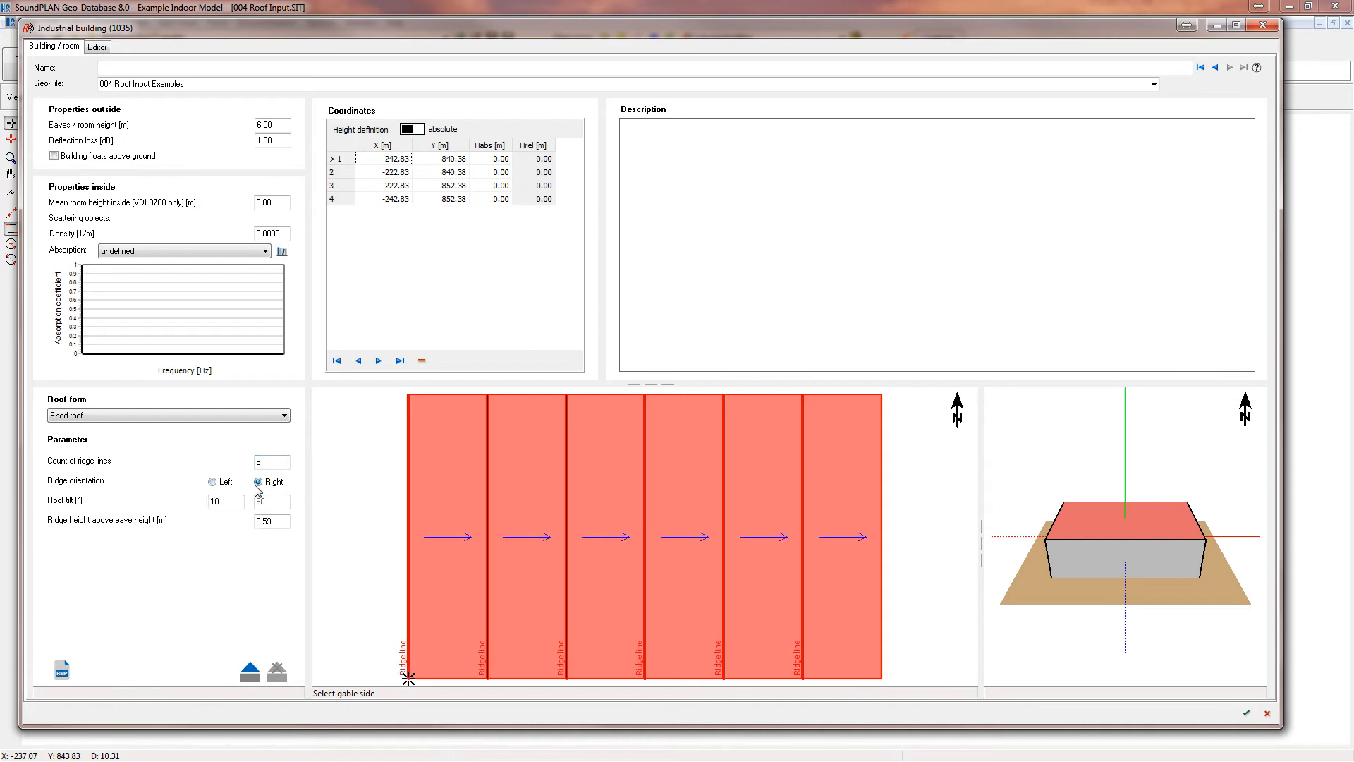
left_click(211, 481)
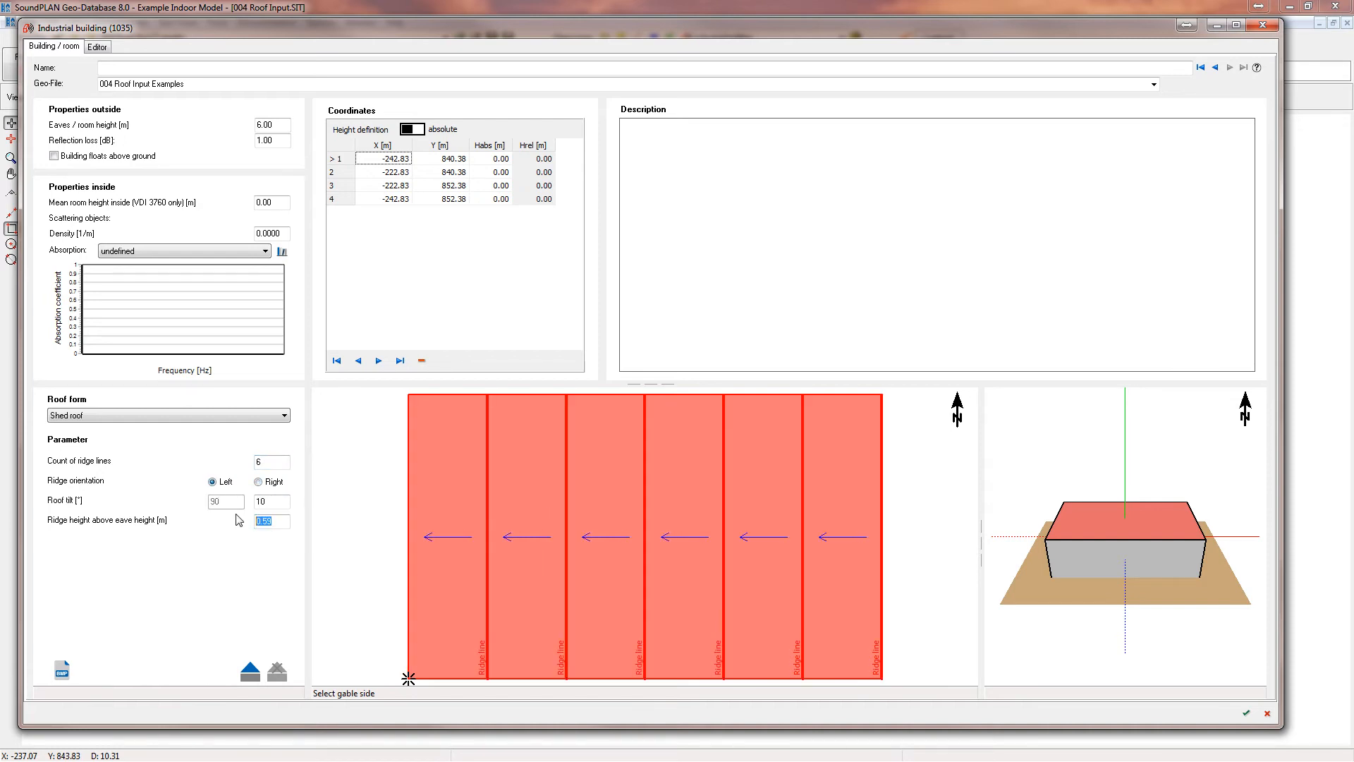
left_click(258, 481)
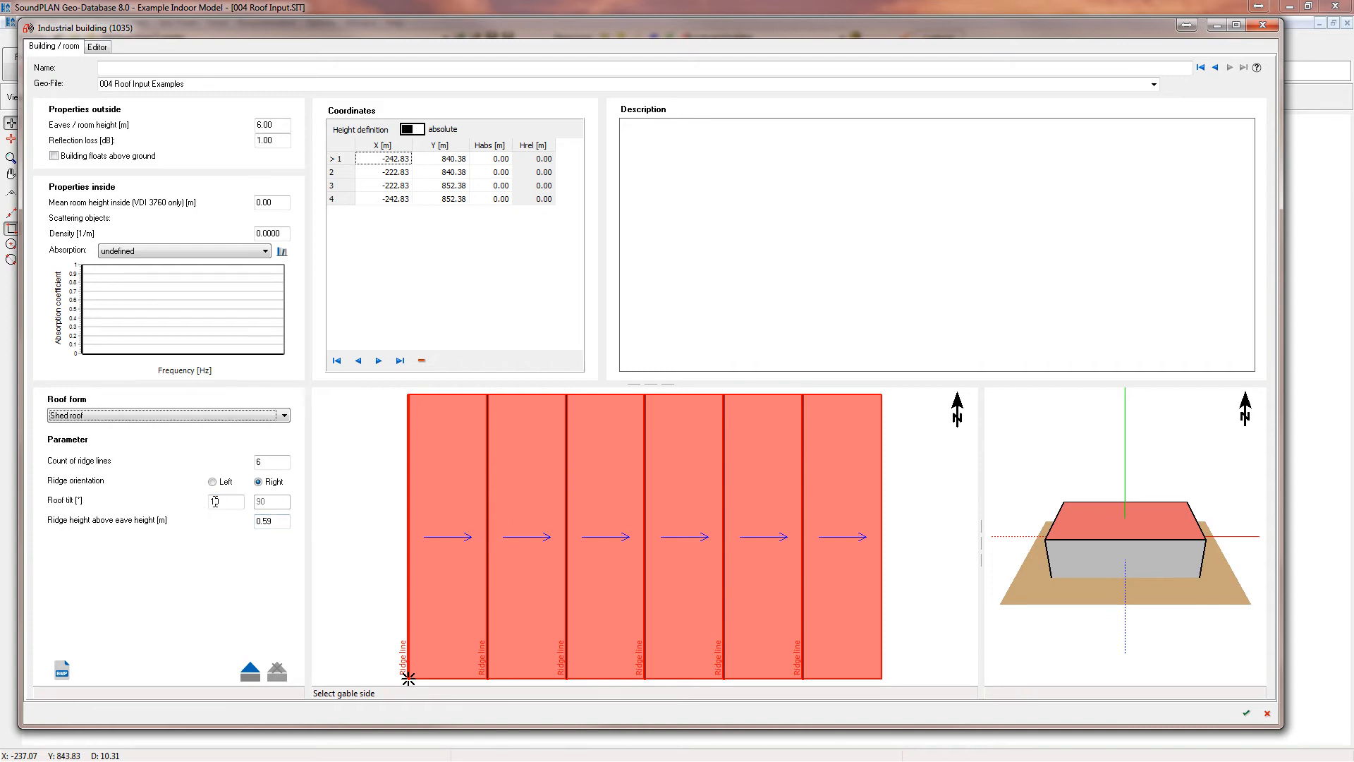
type("0")
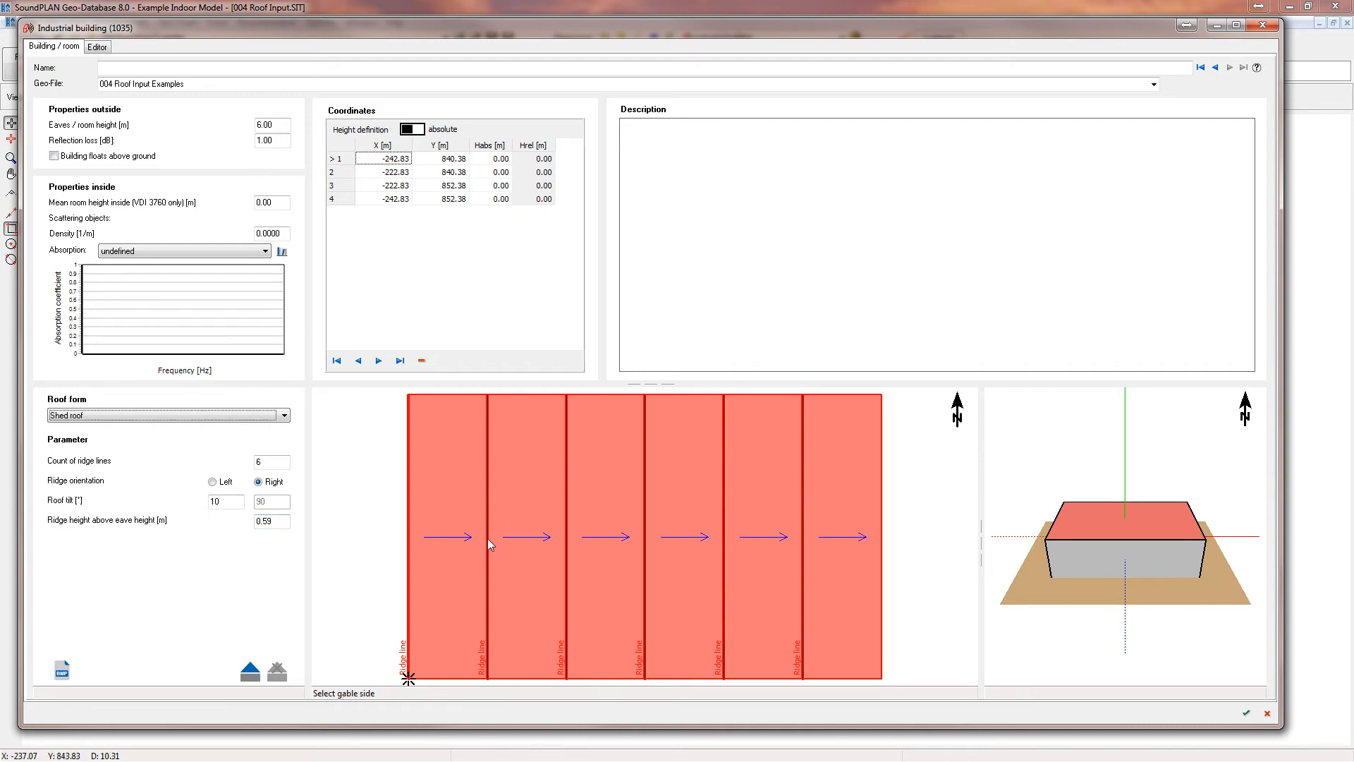
mouse_move(500, 416)
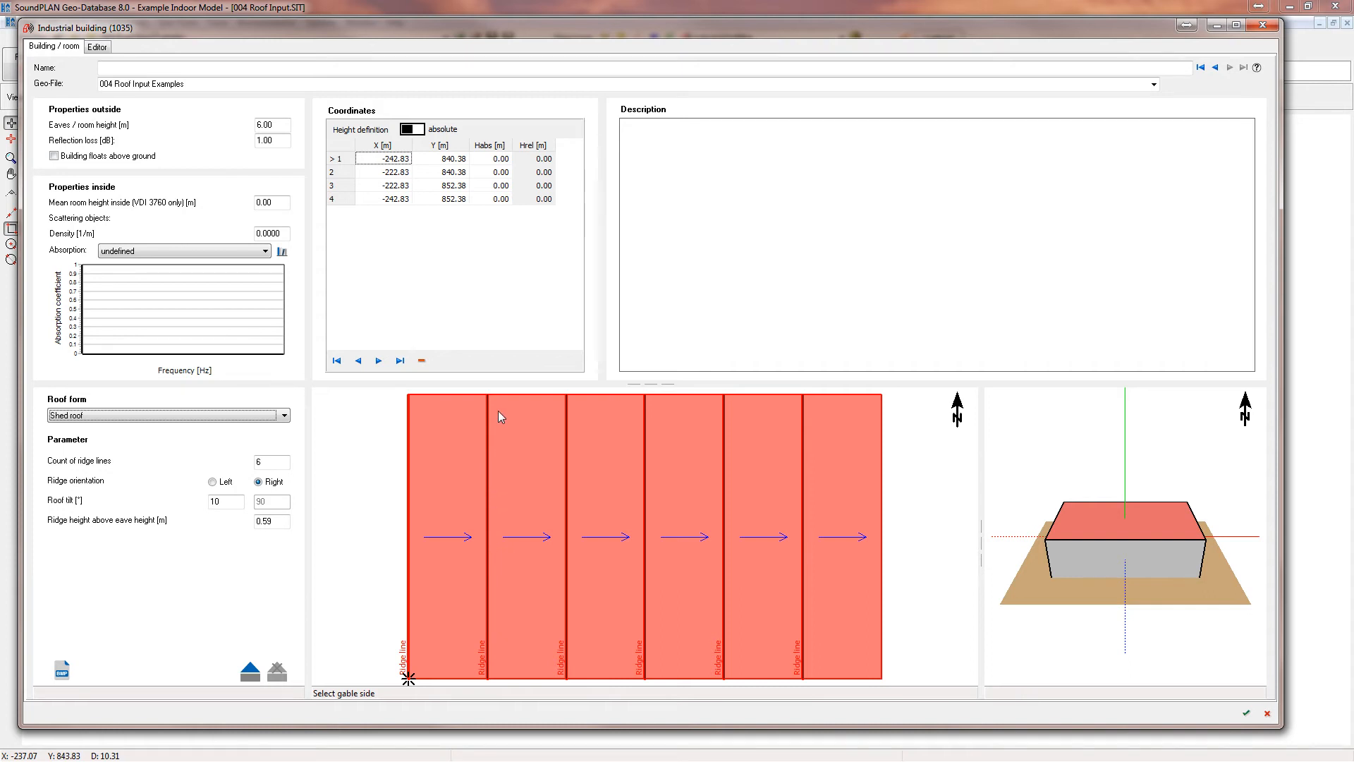
mouse_move(274, 670)
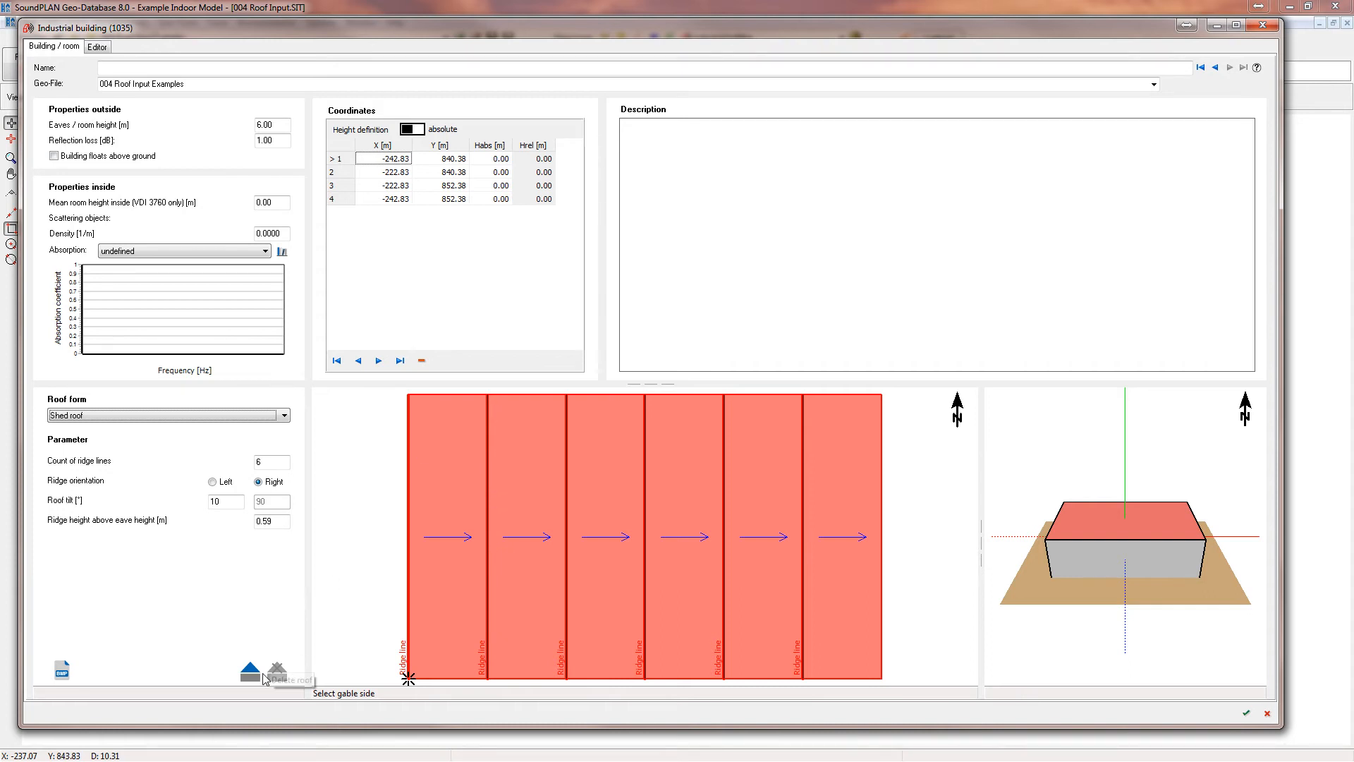
left_click(277, 670)
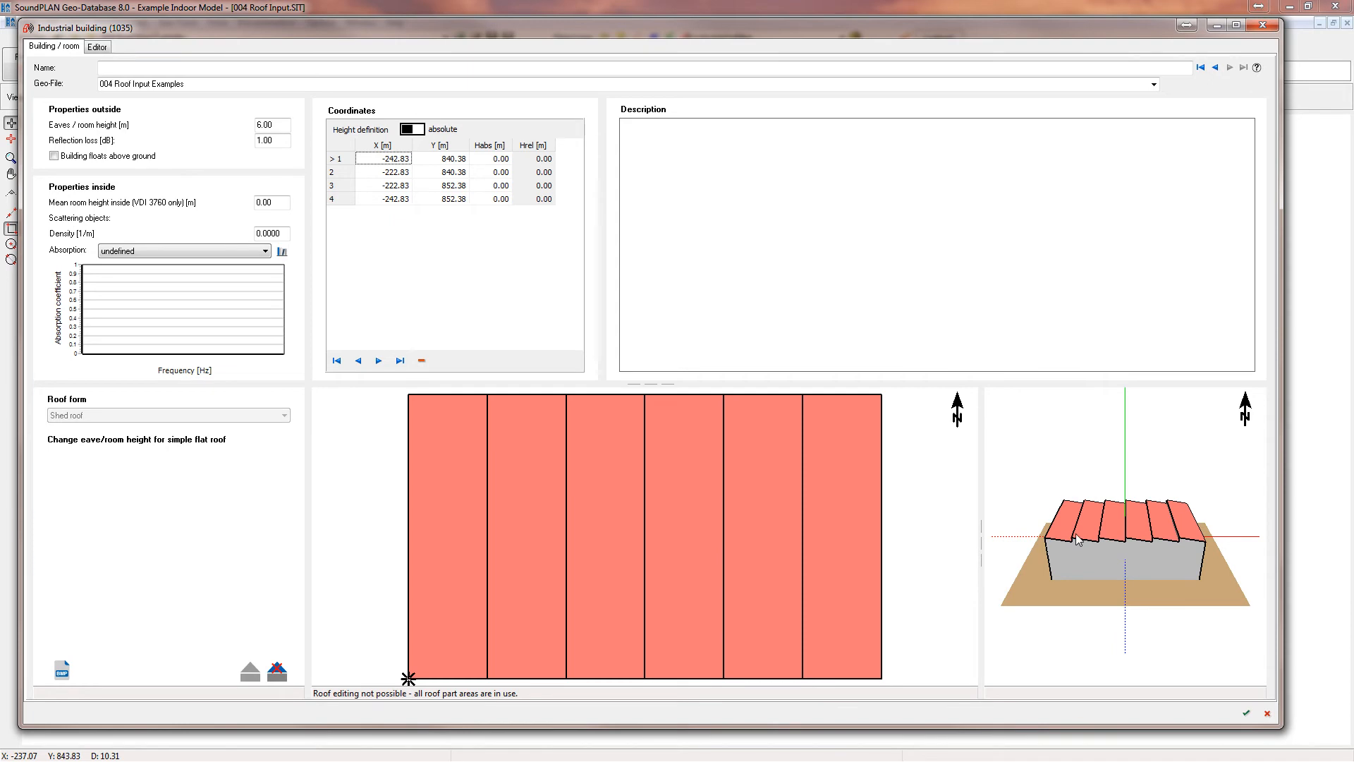
mouse_move(278, 671)
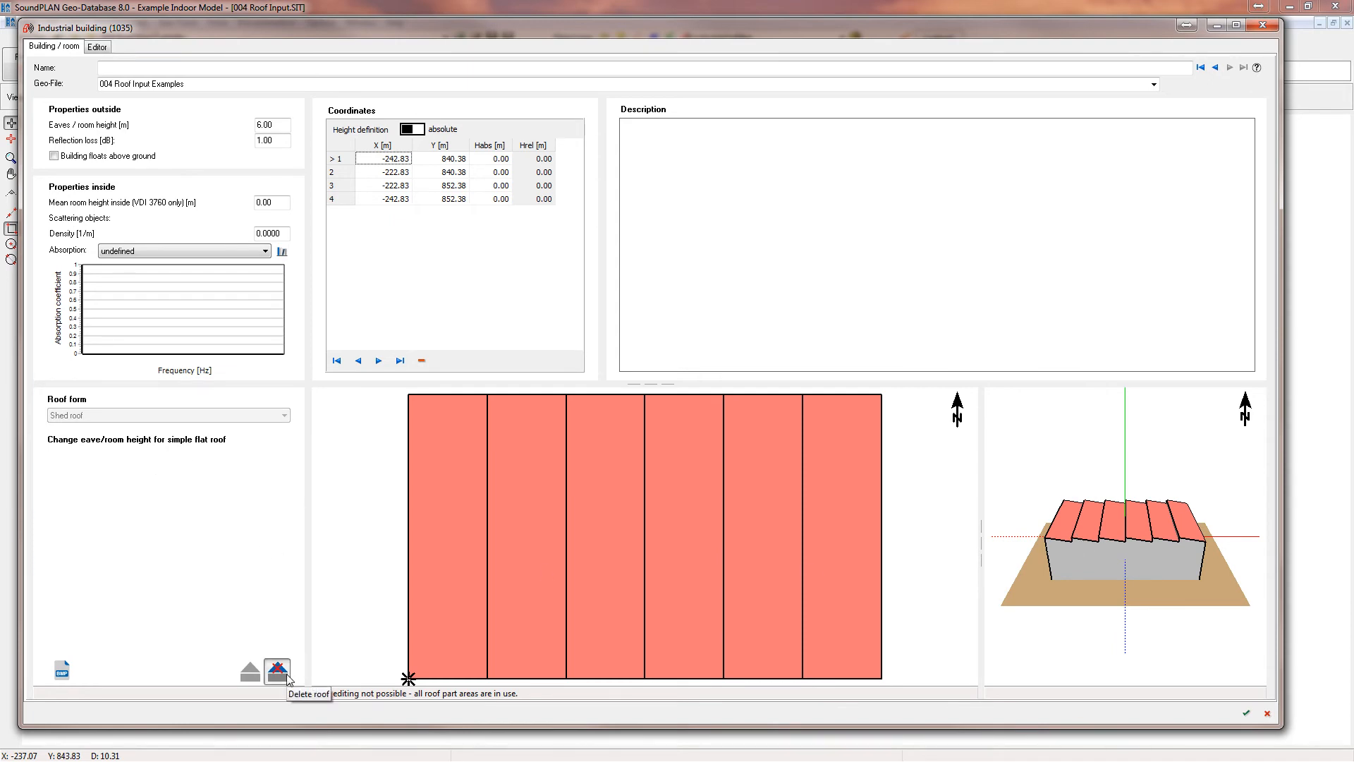
Delete the roof and regenerate it from the gable side with 6 ridges, 3 m high.
left_click(164, 415)
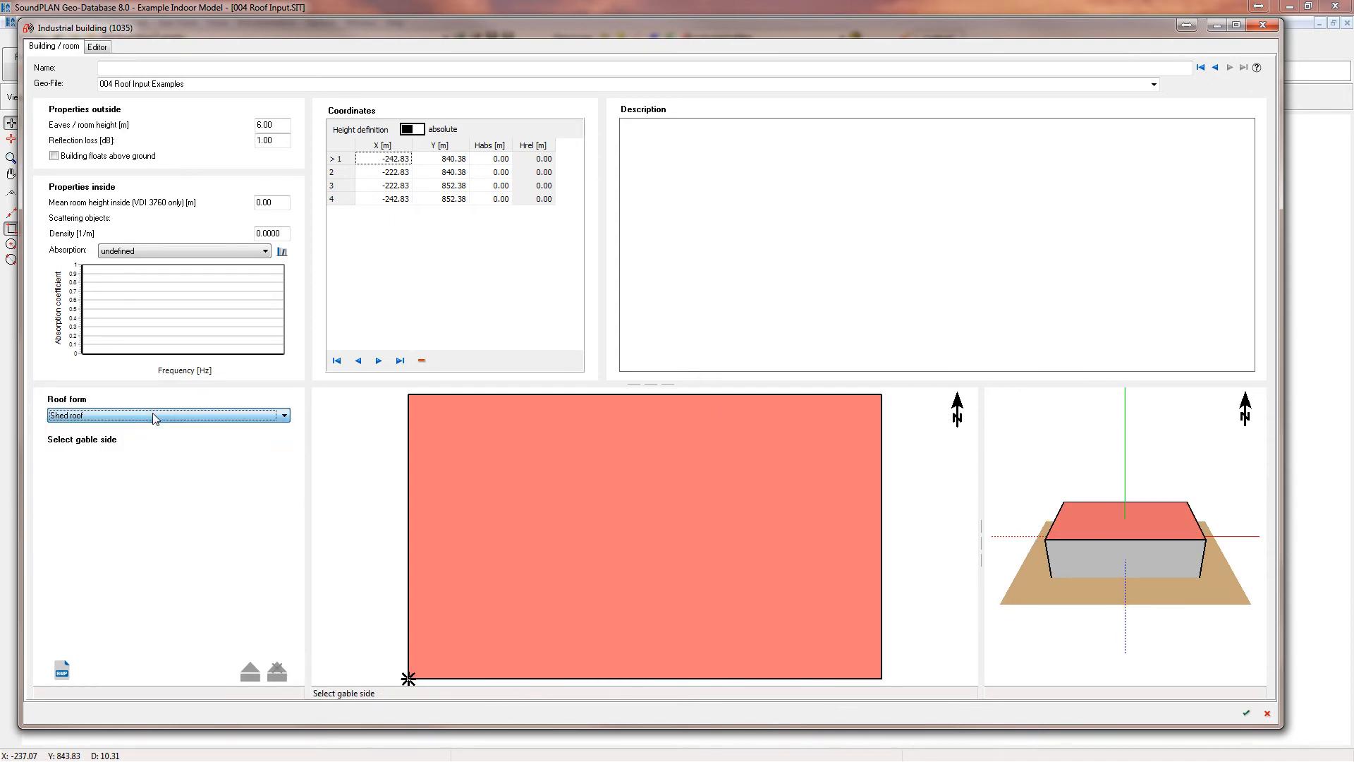
left_click(169, 415)
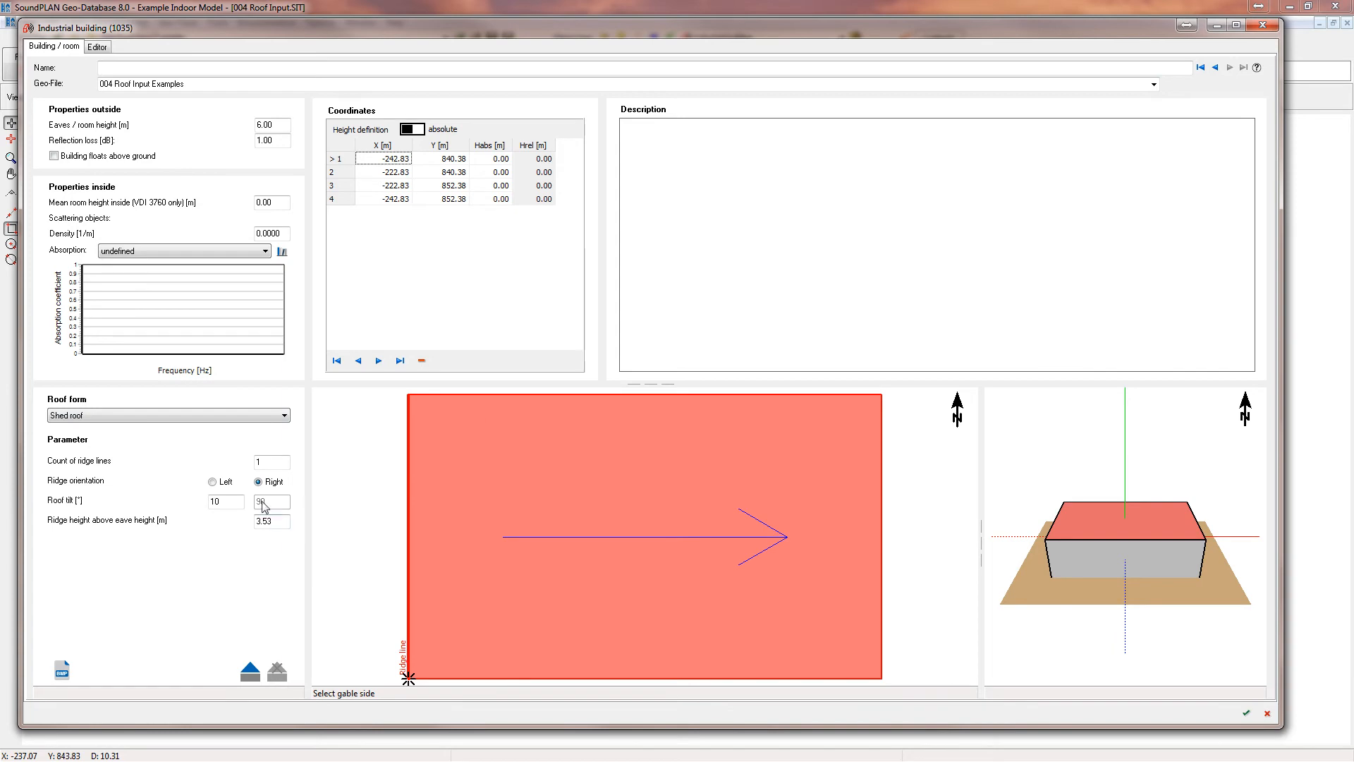
type("6")
type("3")
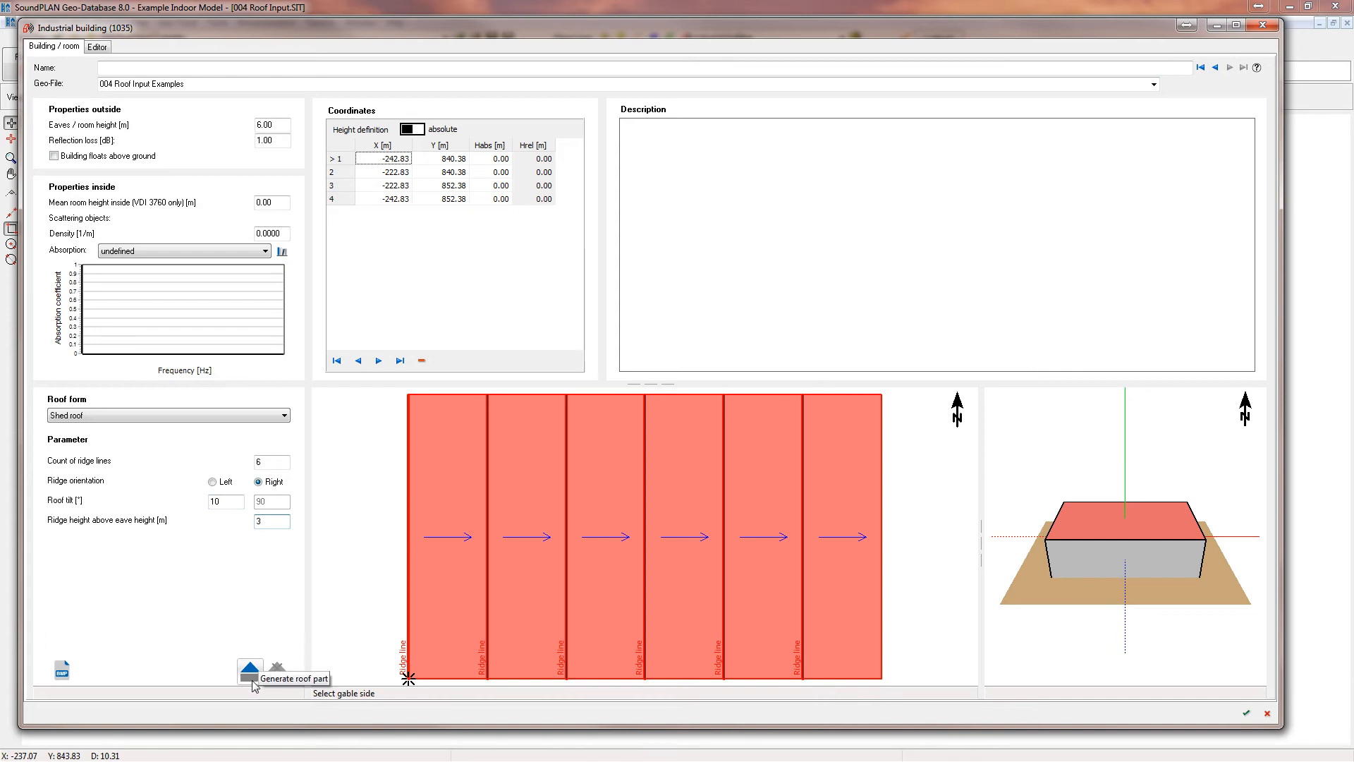
left_click(250, 672)
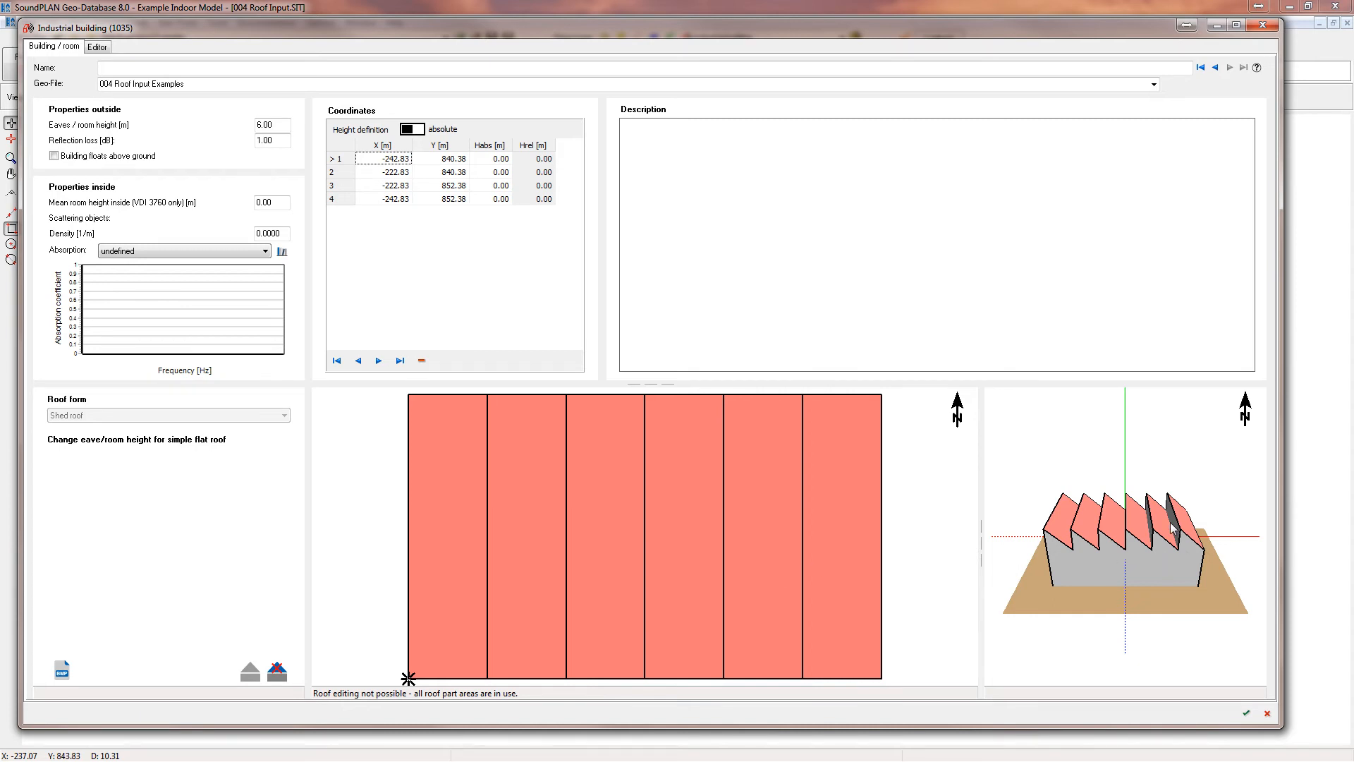
left_click_drag(1123, 536, 1122, 553)
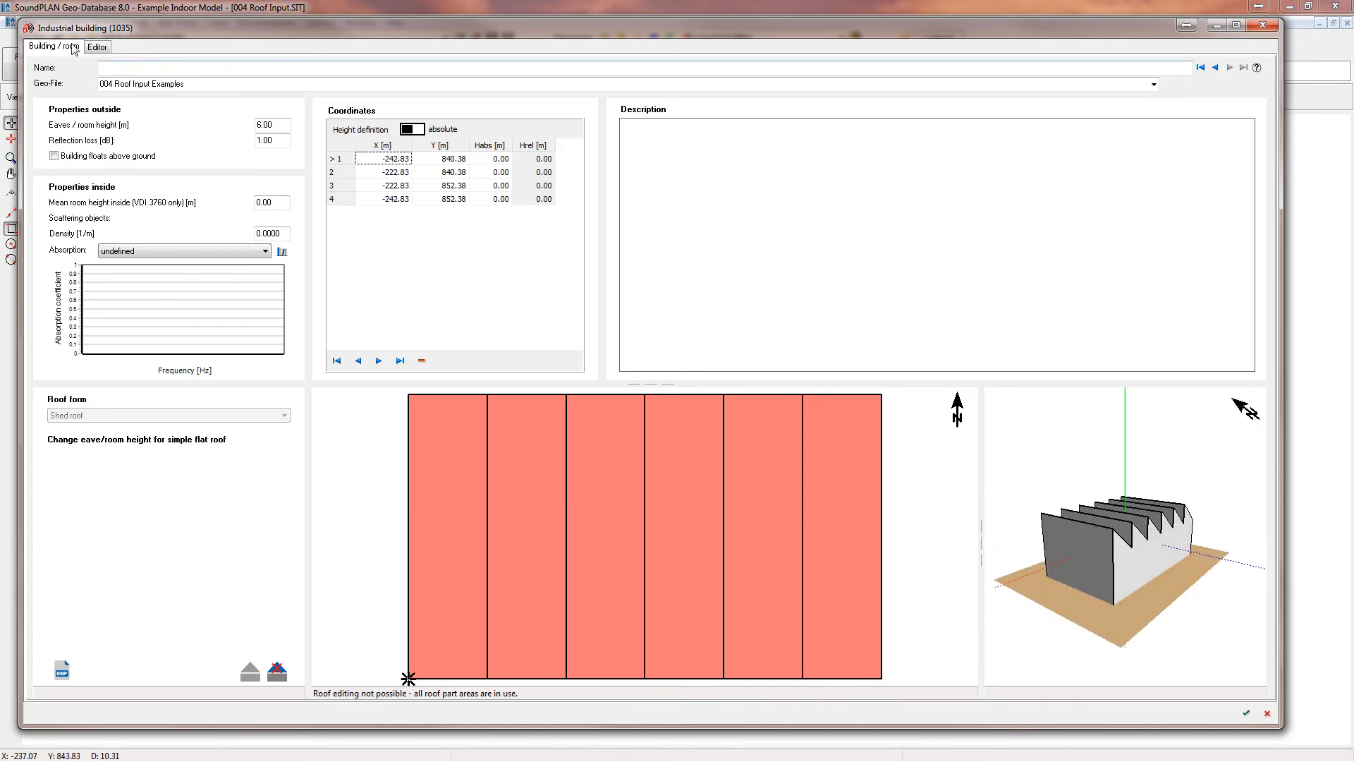
In the element editor, select Facade 09 and pick the absorptive area tool.
left_click(96, 46)
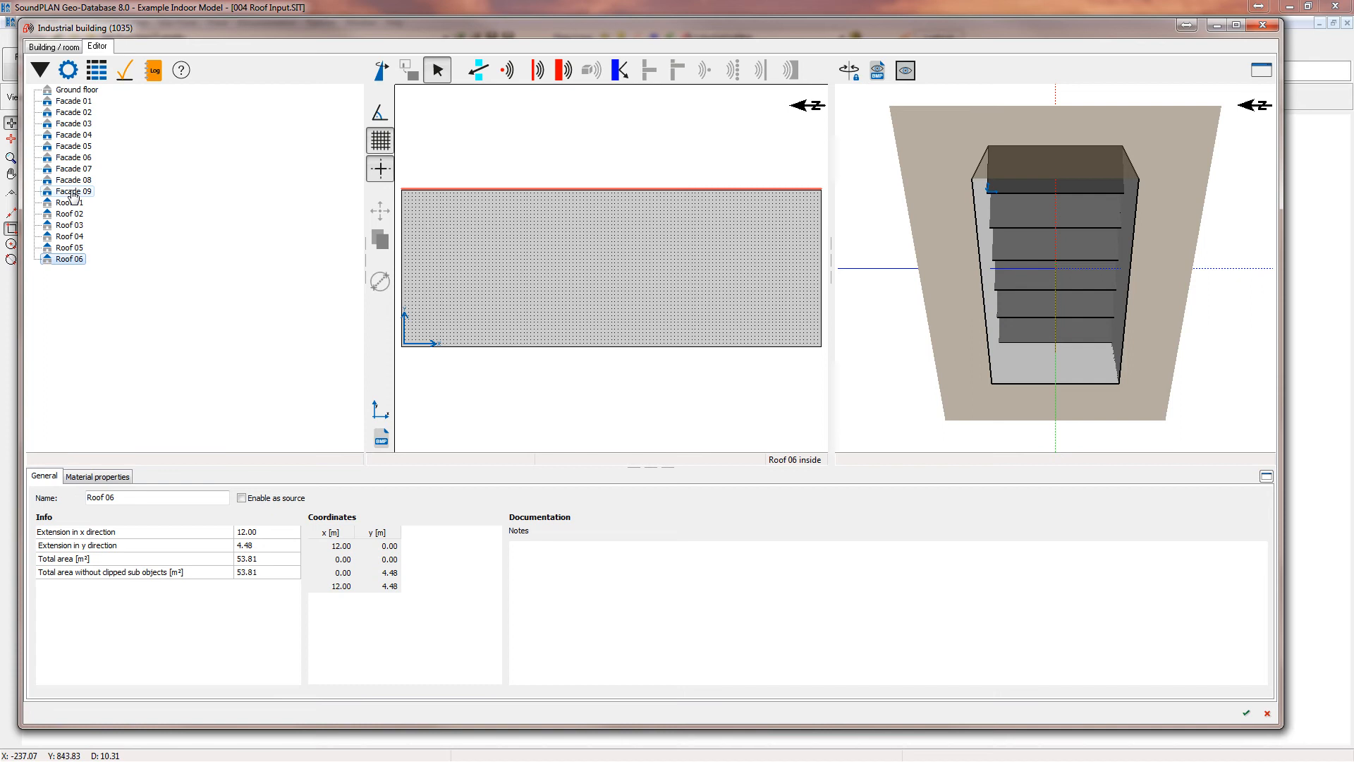
left_click(74, 191)
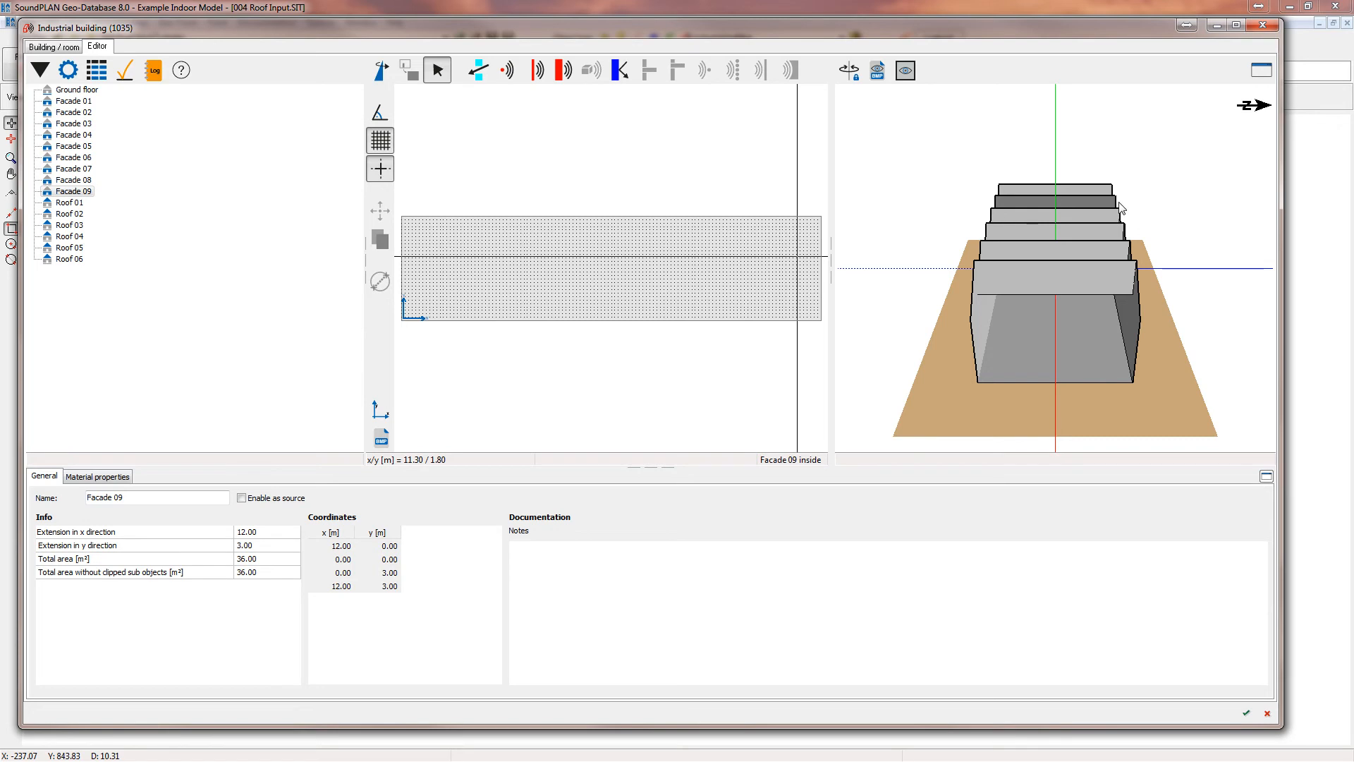
mouse_move(1031, 207)
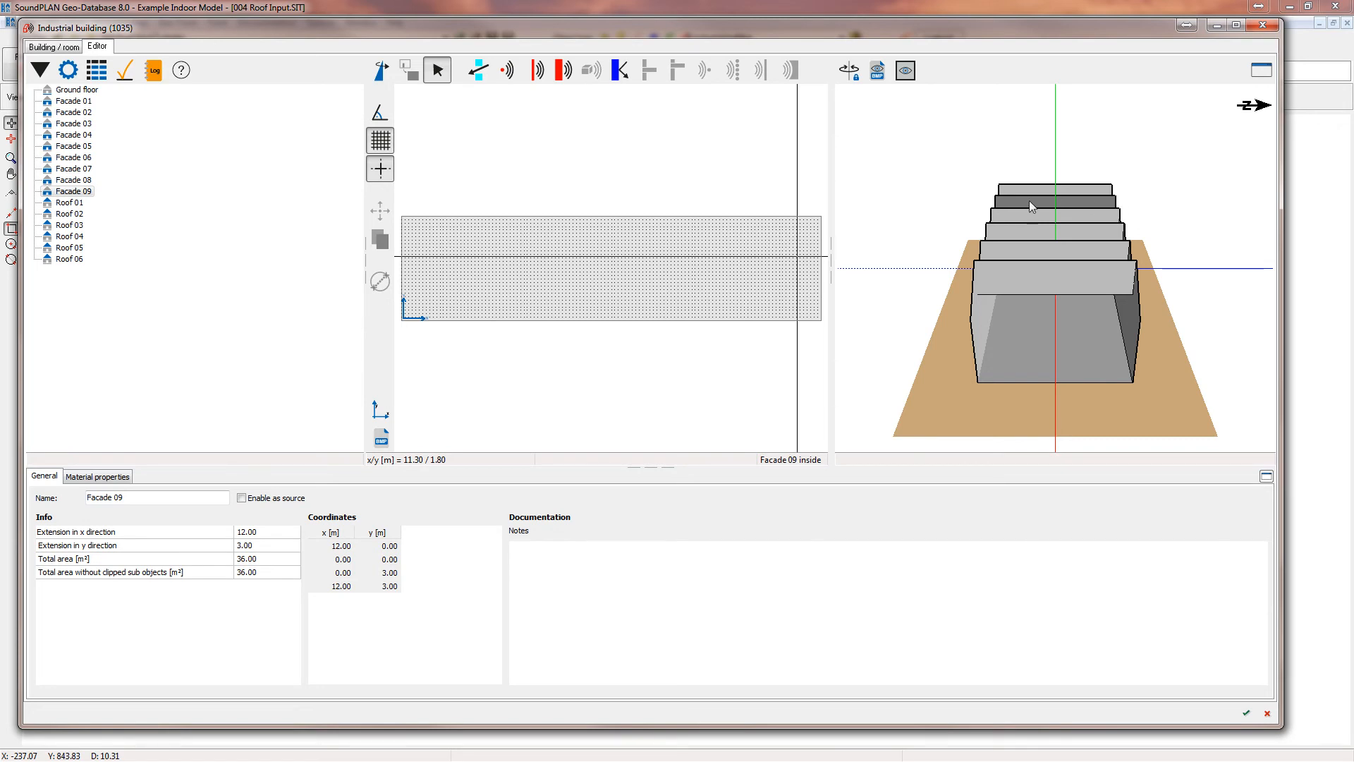
mouse_move(876, 70)
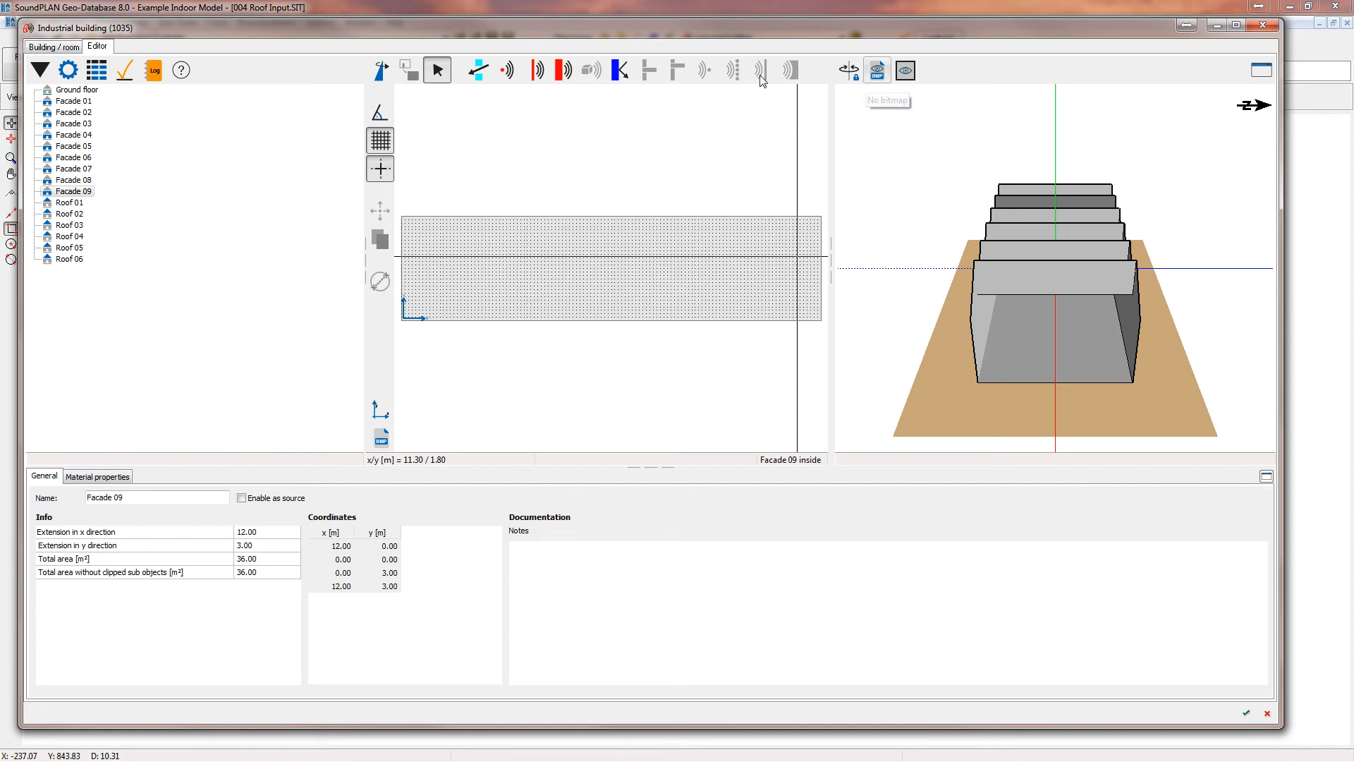
left_click(96, 476)
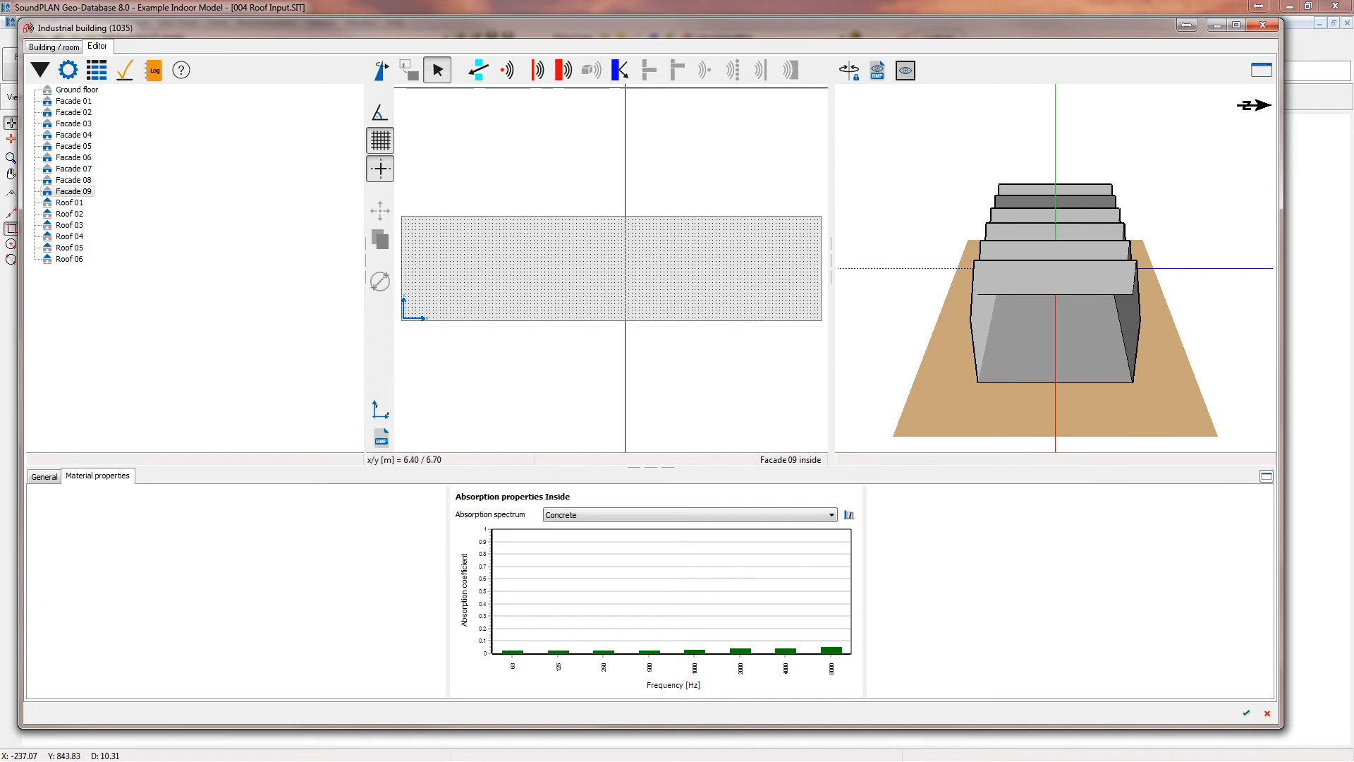
Draw an absorptive area on Facade 09 with the Foam pyramids 20/30/20 spectrum.
left_click(619, 70)
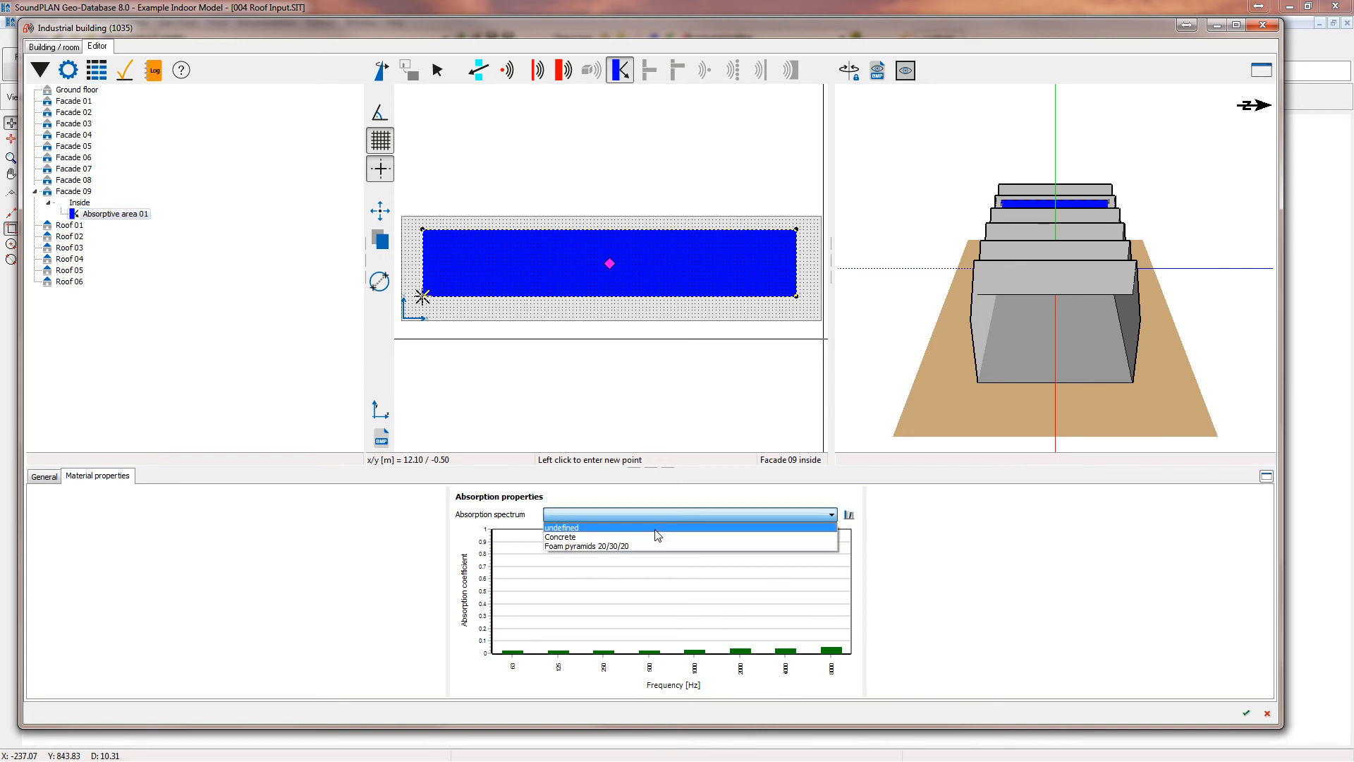
left_click(587, 545)
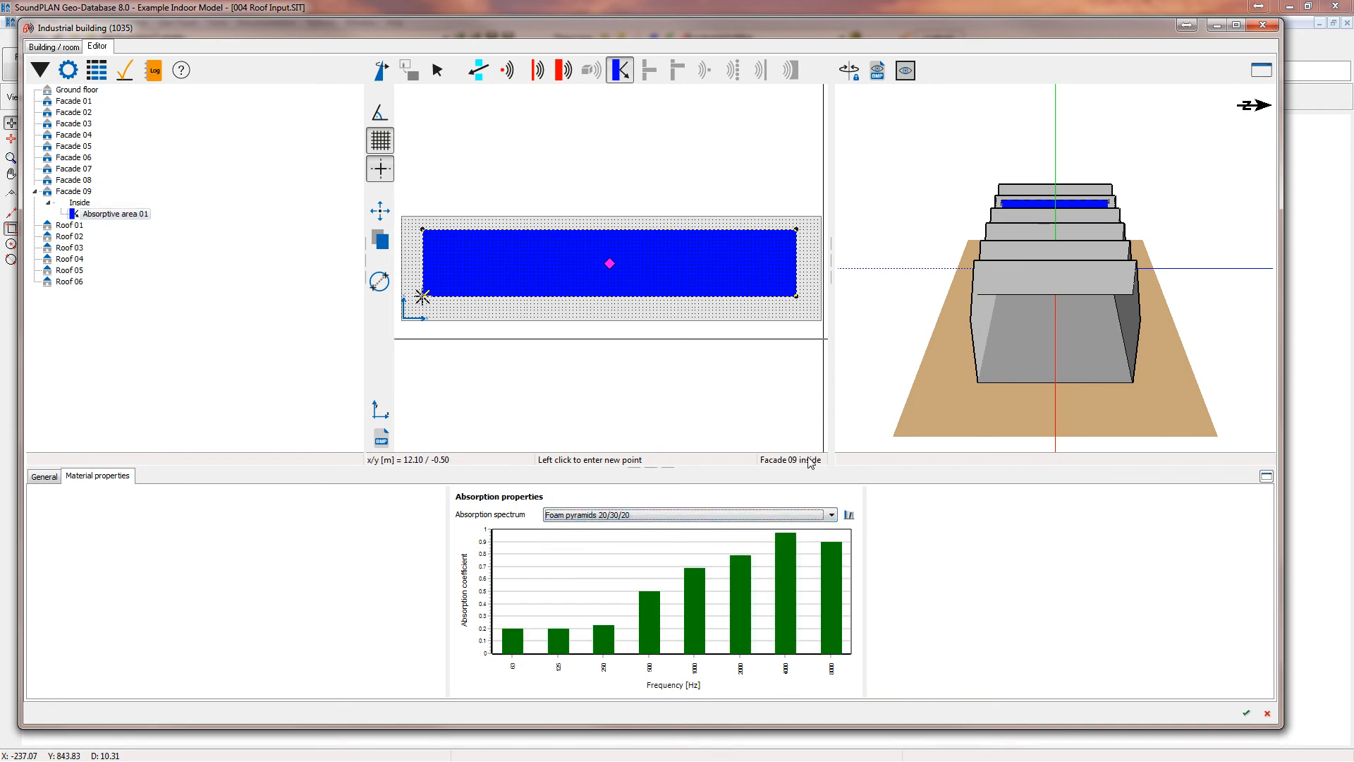